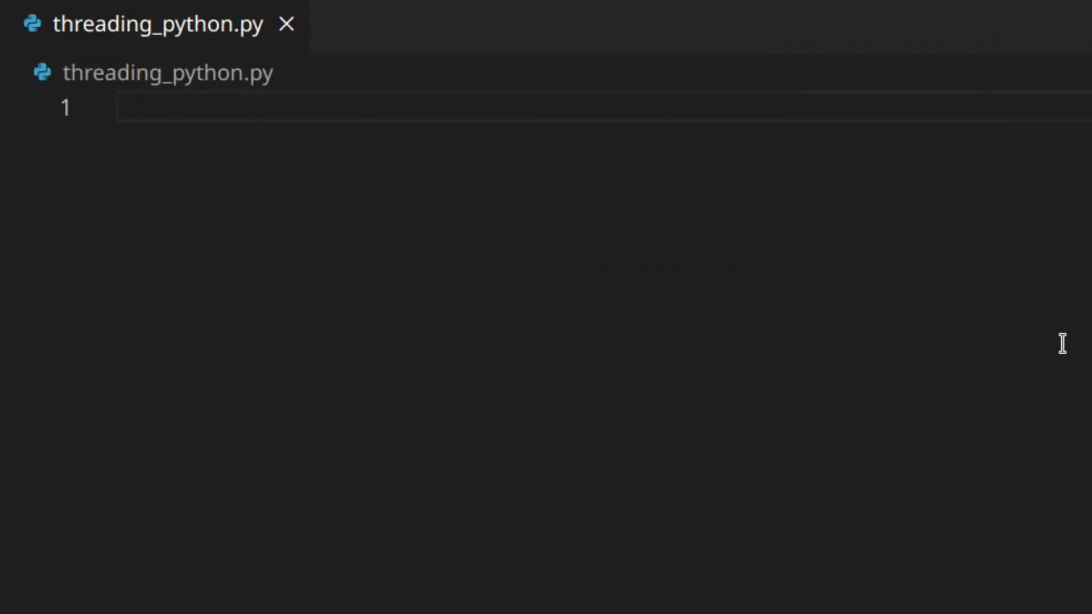
Write 'import threading, time' and function_thread printing 'Starting', sleeping 3 seconds, then 'Exiting'.
text(import)
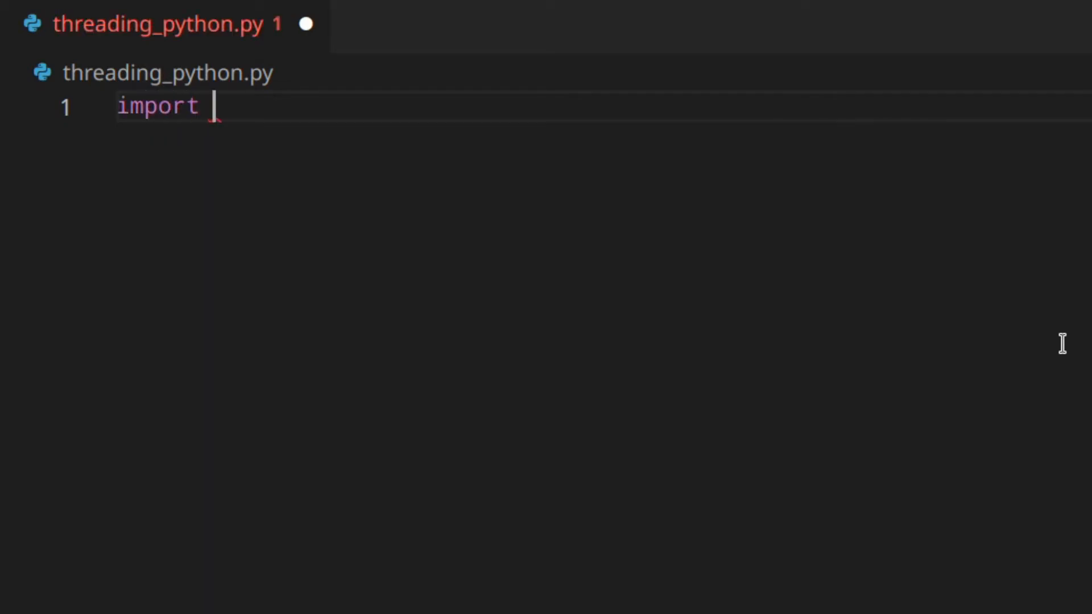
text(threading, time)
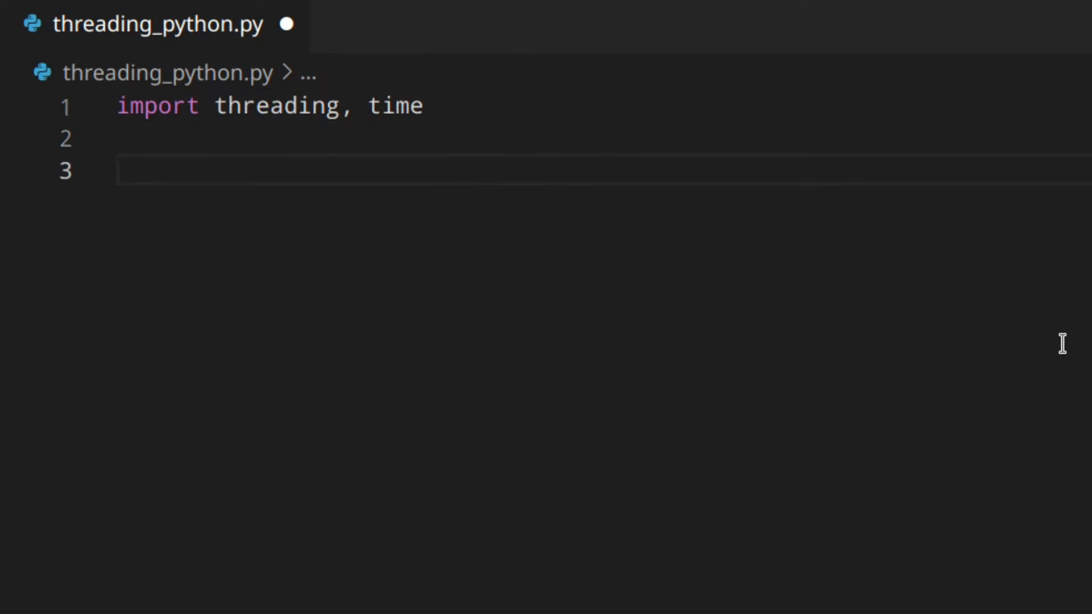
text(def func)
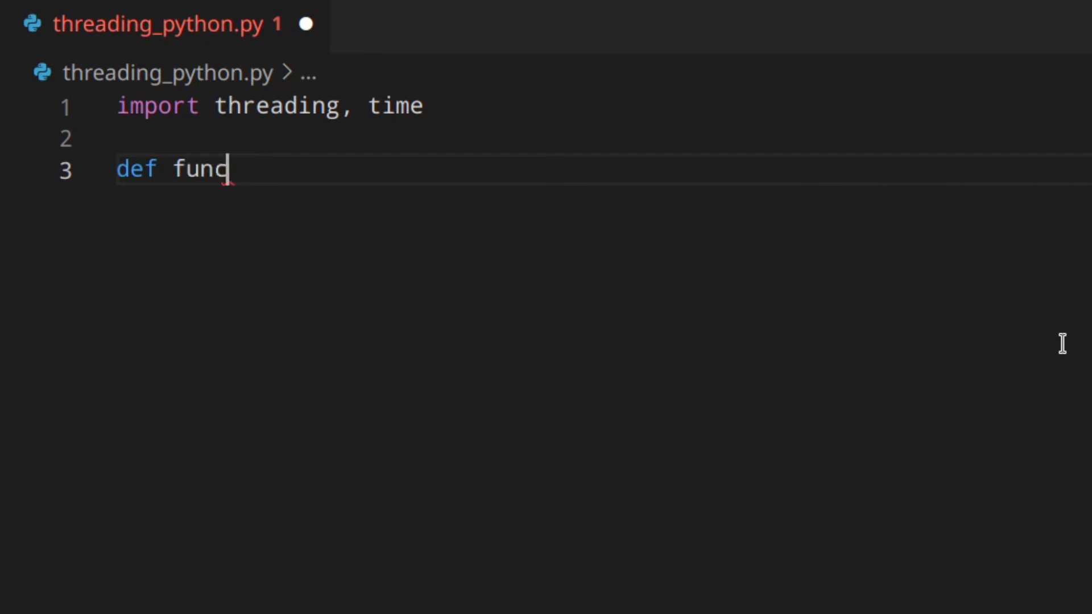
text(tion_thre)
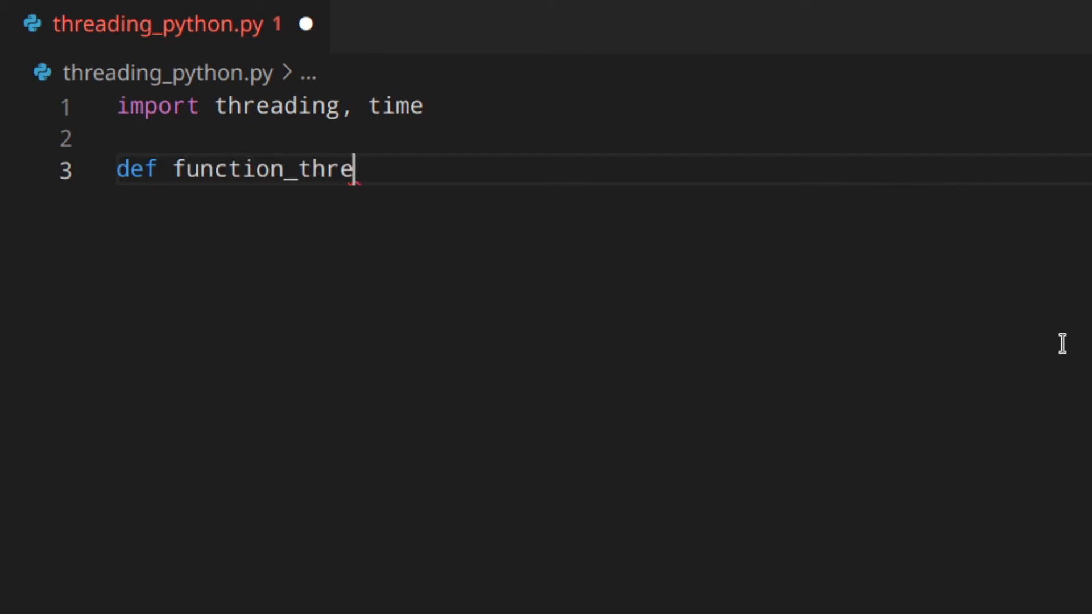
text(ad())
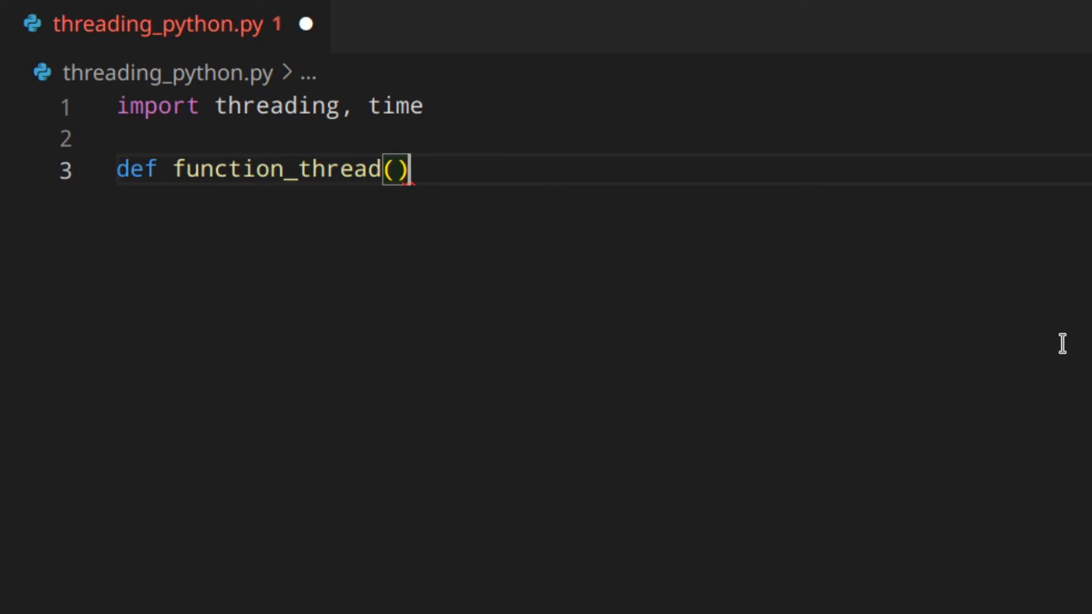
text(:)
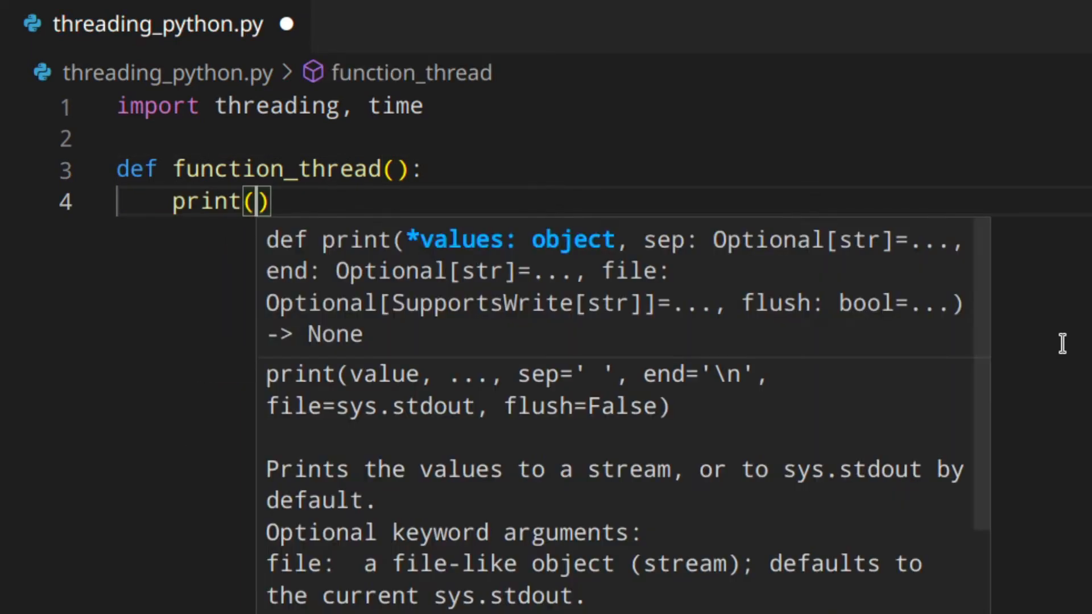
text('Starting')
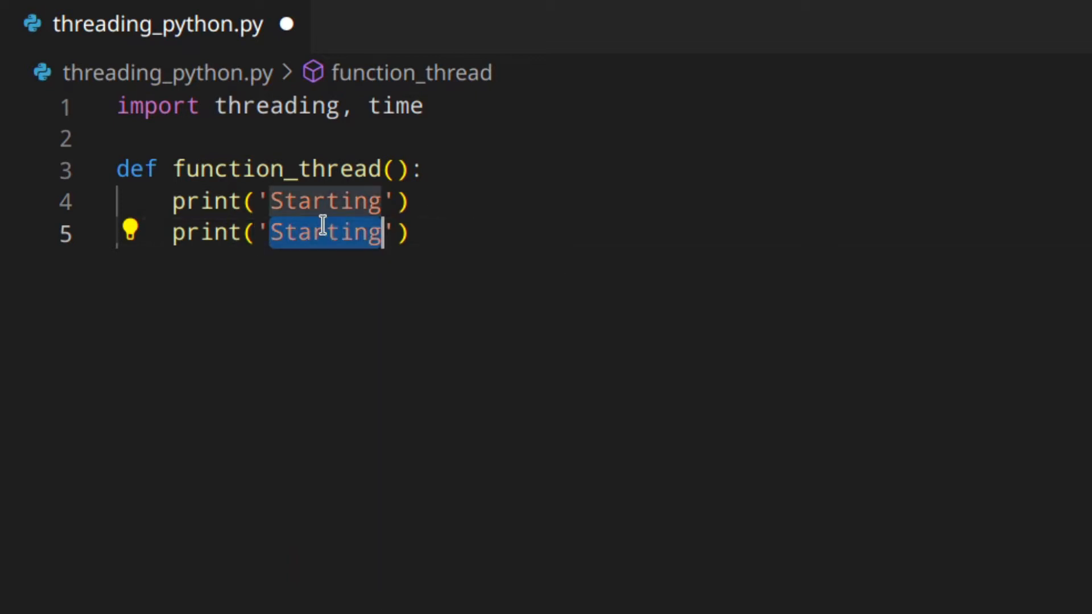
text(Exiting)
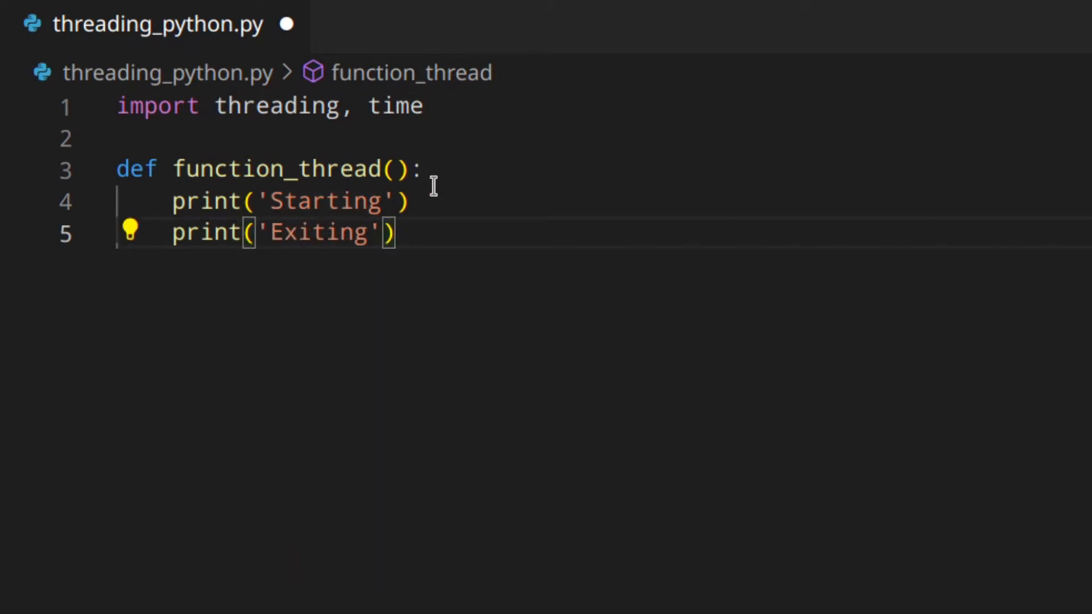
text(time.sleep(3)
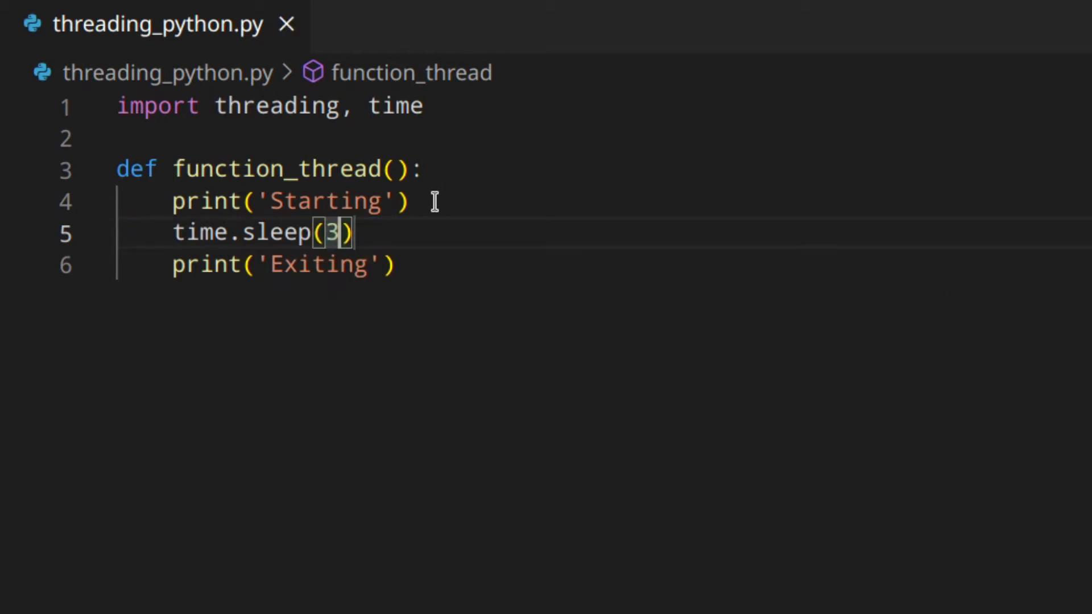
key(Enter)
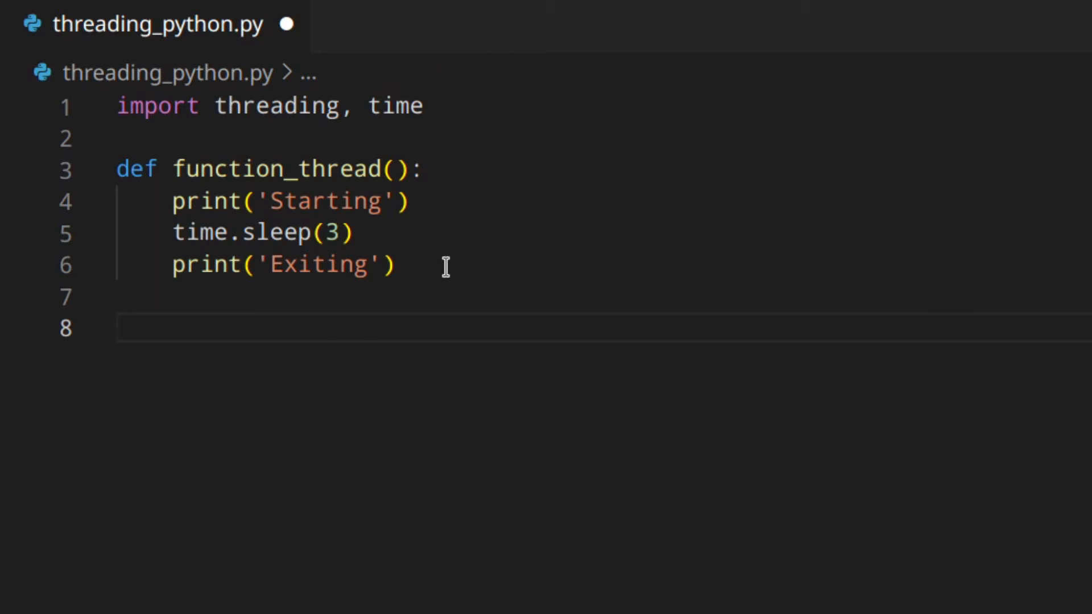
Create my_thread = threading.Thread(target=function_thread).
text(my_thre)
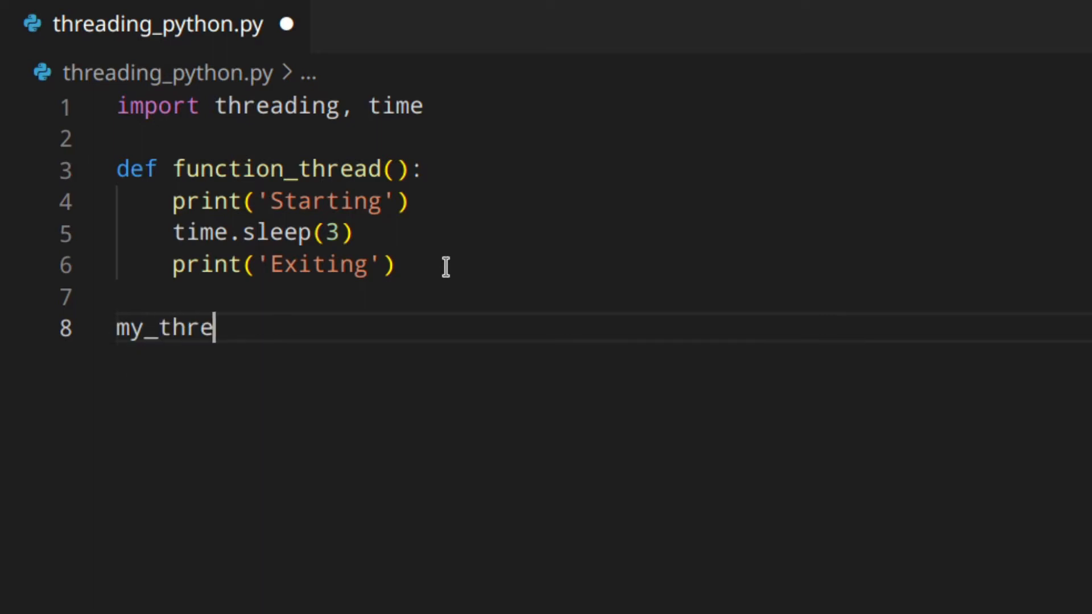
text(ad = t)
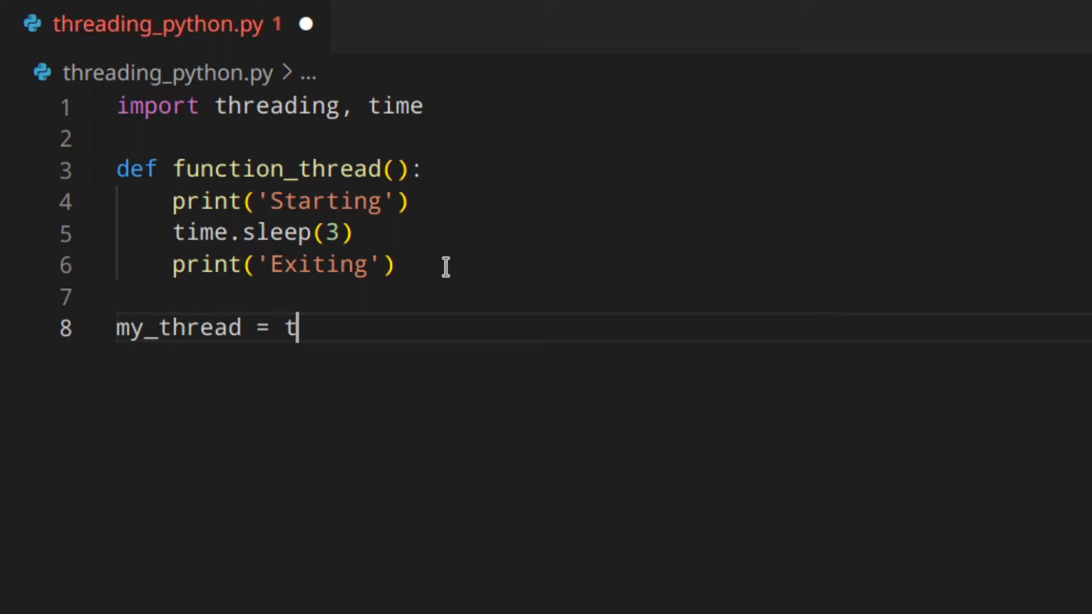
text(hreading.t)
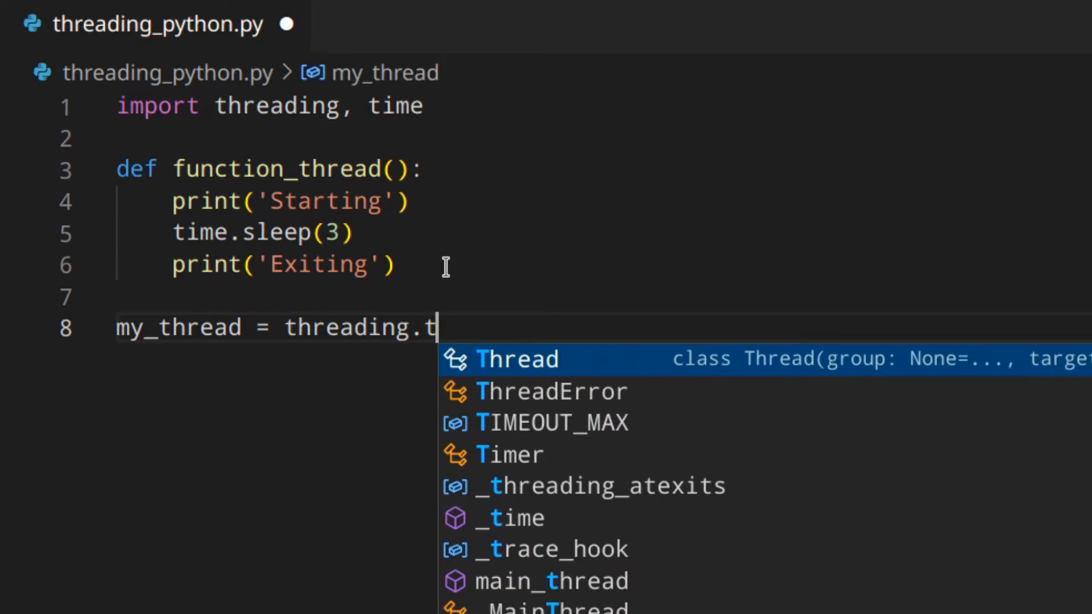
text(hread(targ)
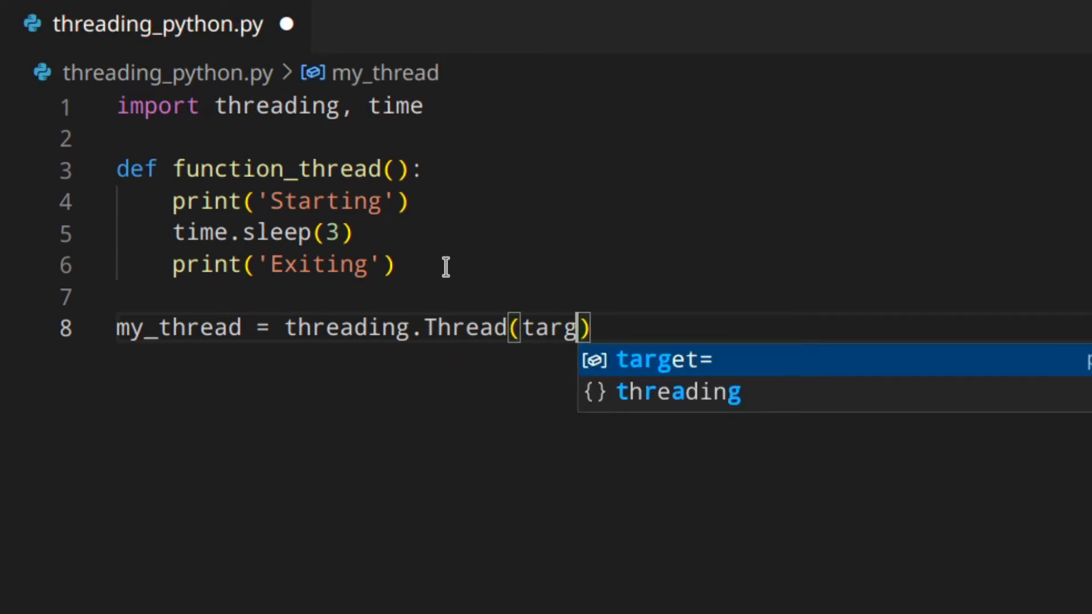
text(et=function_thread())
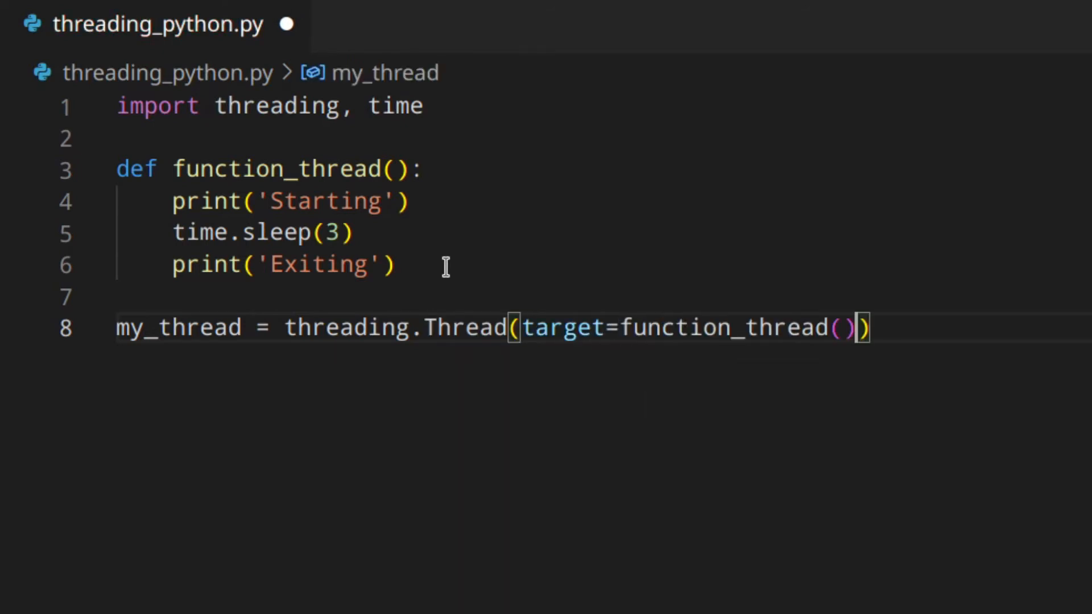
mouse_move(995, 310)
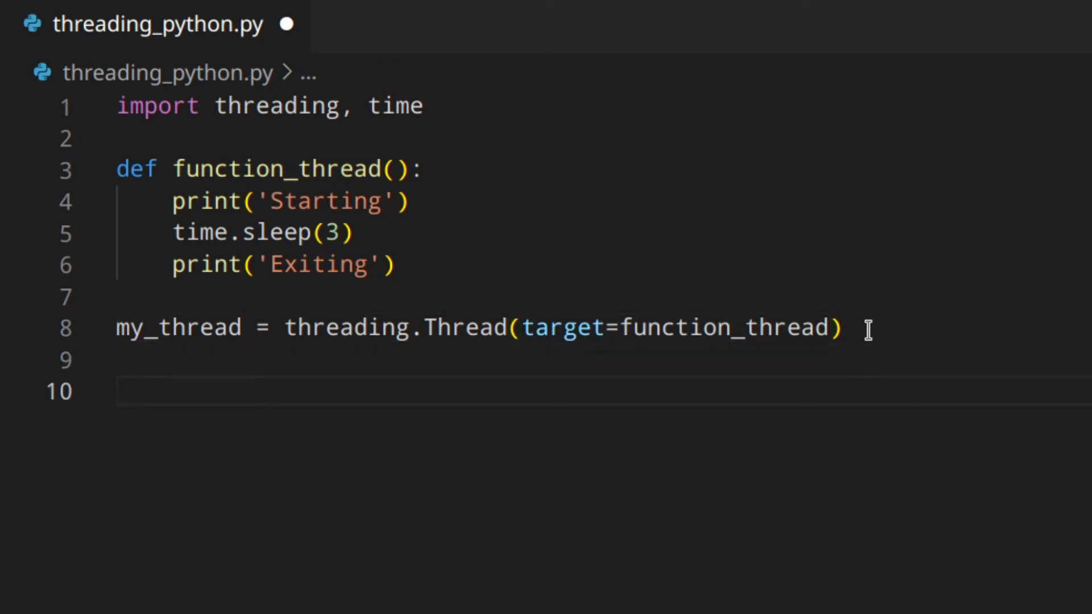
Print my_thread.is_alive(), call my_thread.start(), and begin a second is_alive check.
text(print())
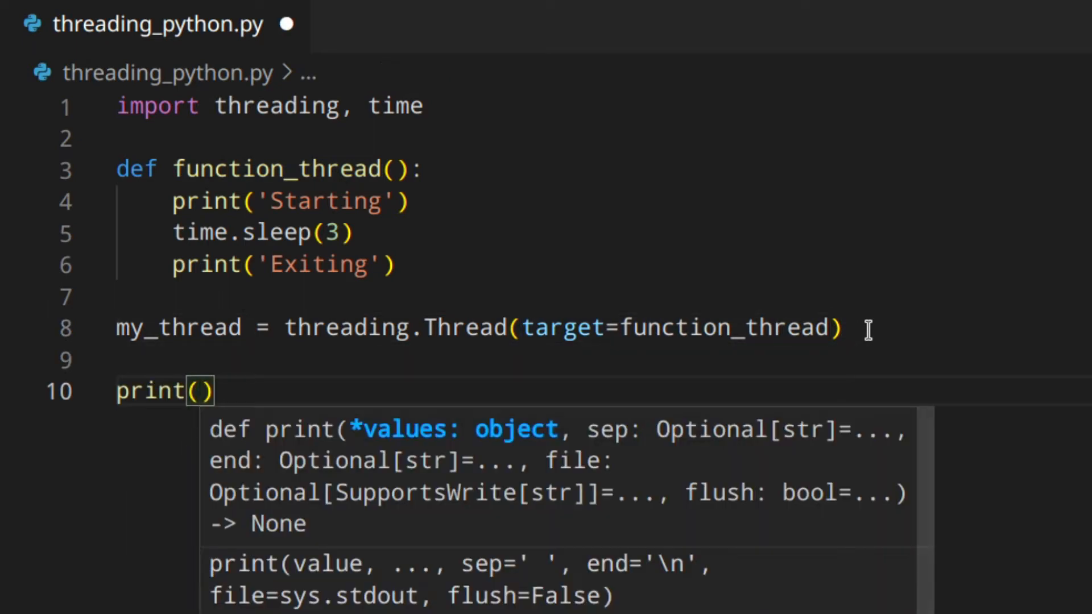
text(my_thread.)
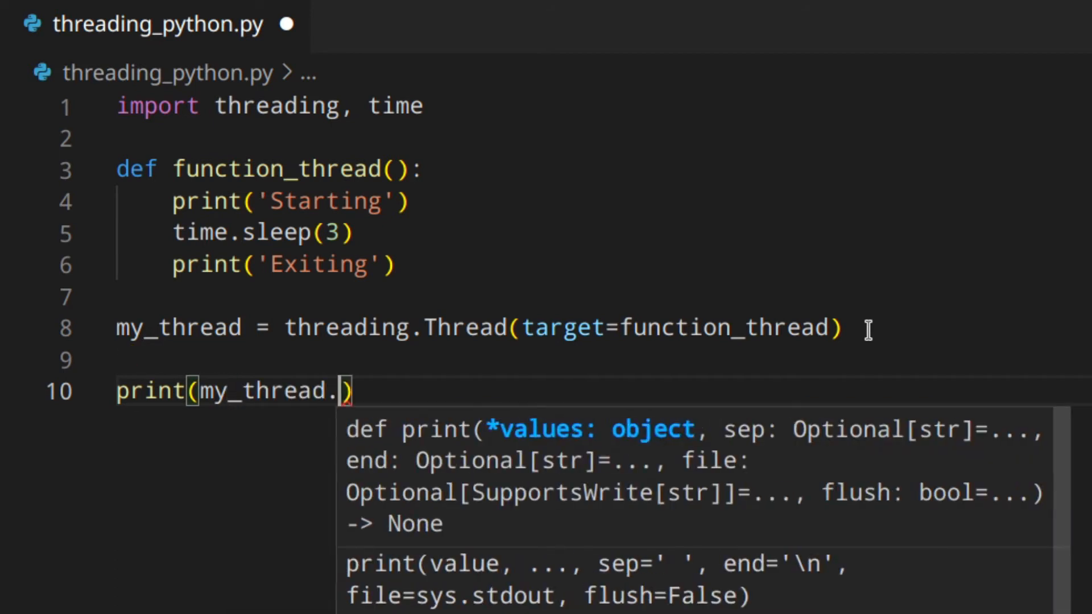
text(is_alive())
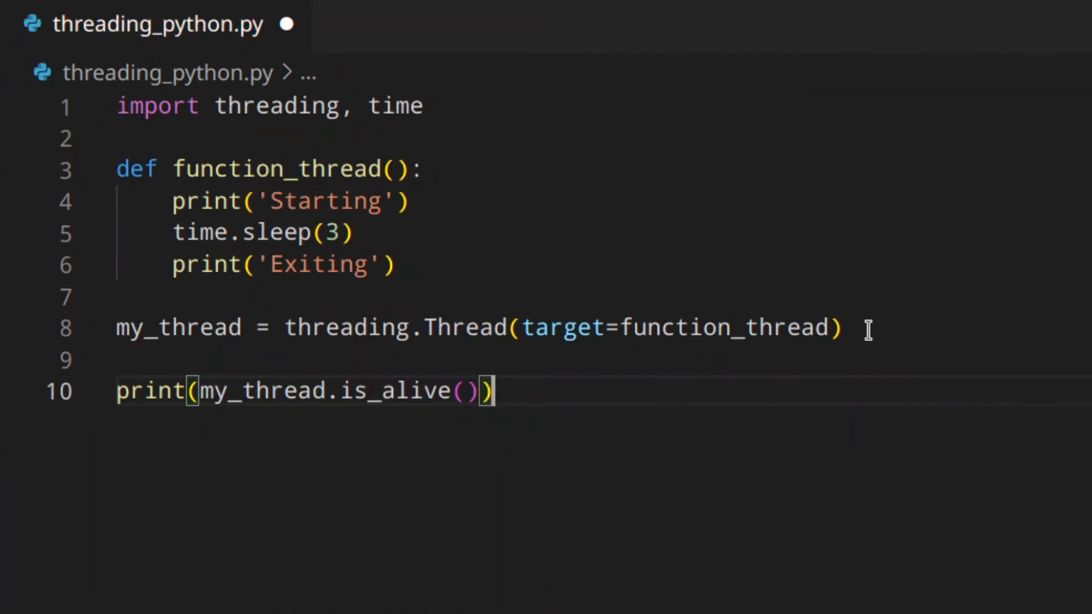
mouse_move(351, 390)
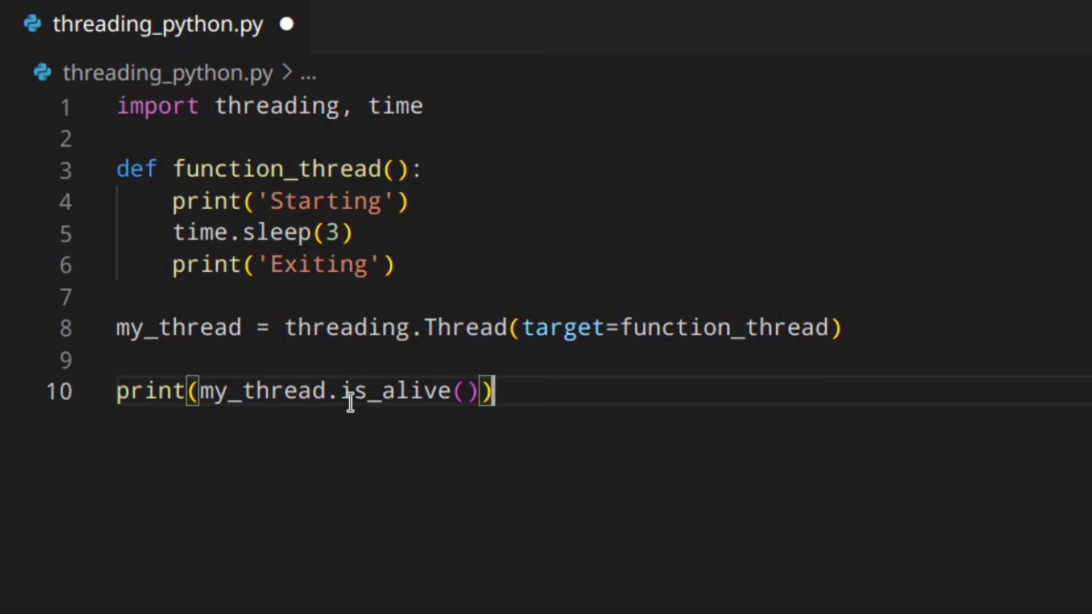
mouse_move(555, 388)
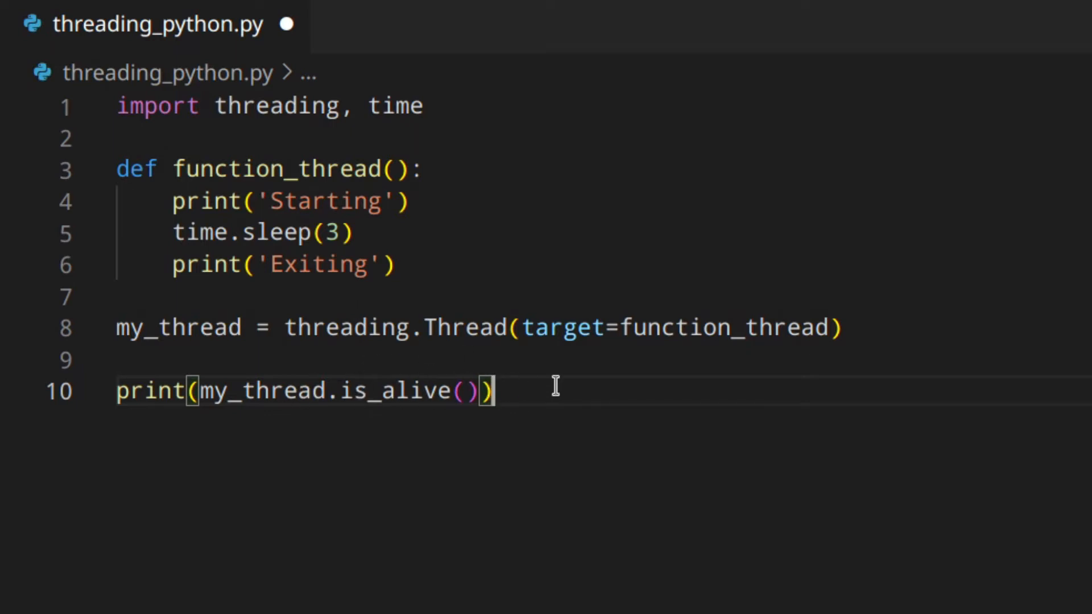
key(enter)
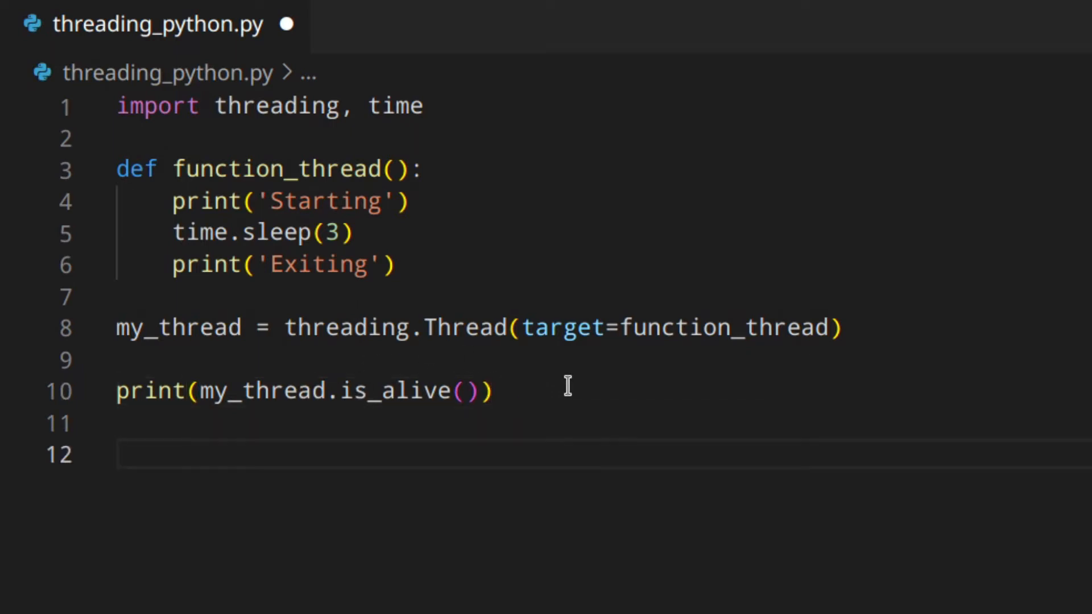
text(my_thread.start()
text(print()
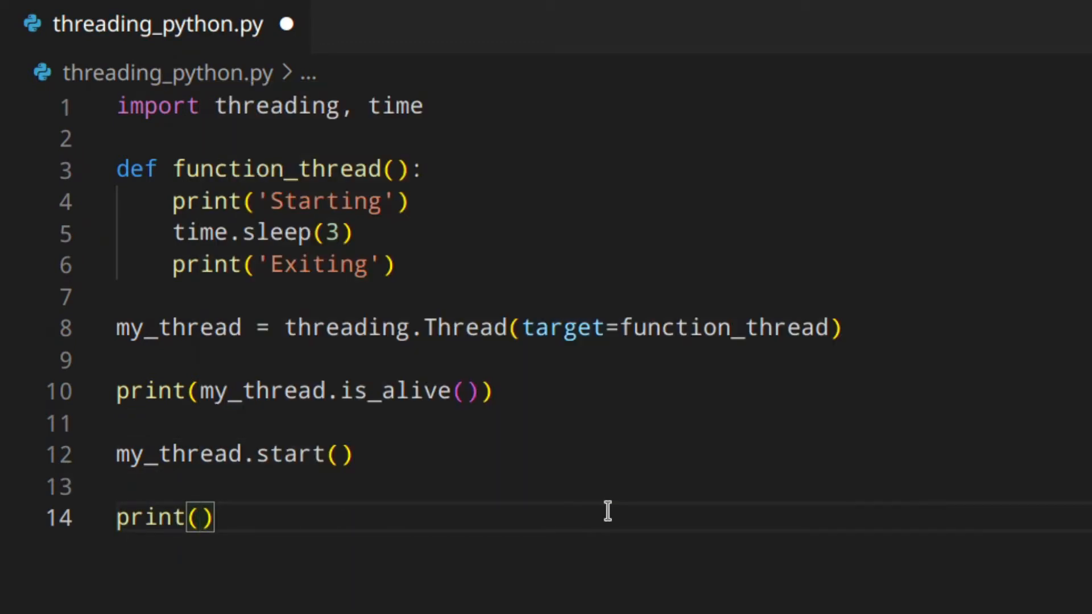
text(my_thread.is_alive()
text(python threading_python.py)
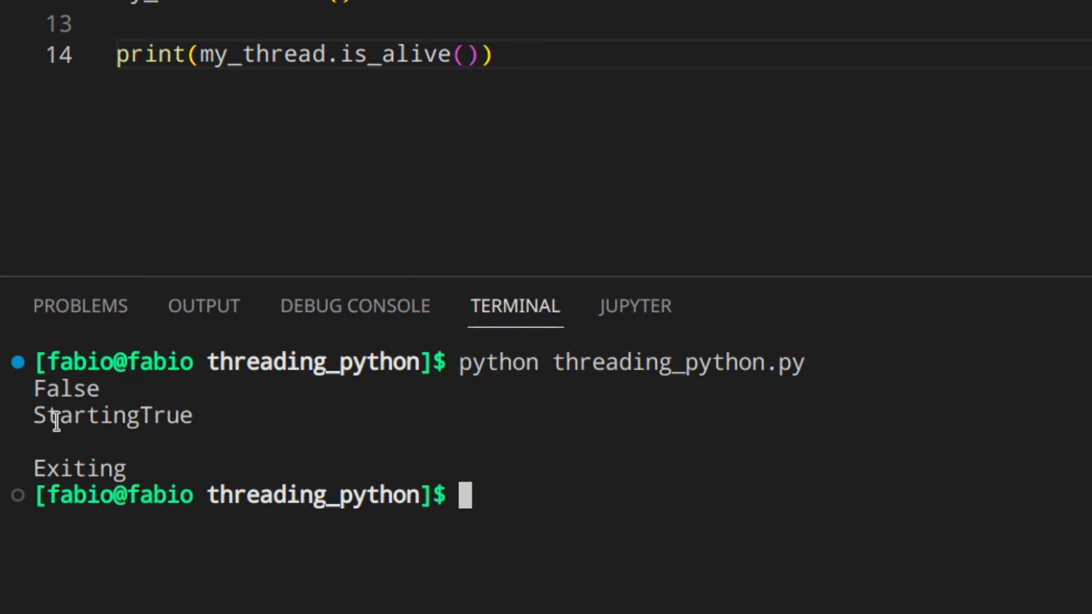
Review the False, Starting, True, Exiting output, then hide the panel to see the full code.
double_click(83, 415)
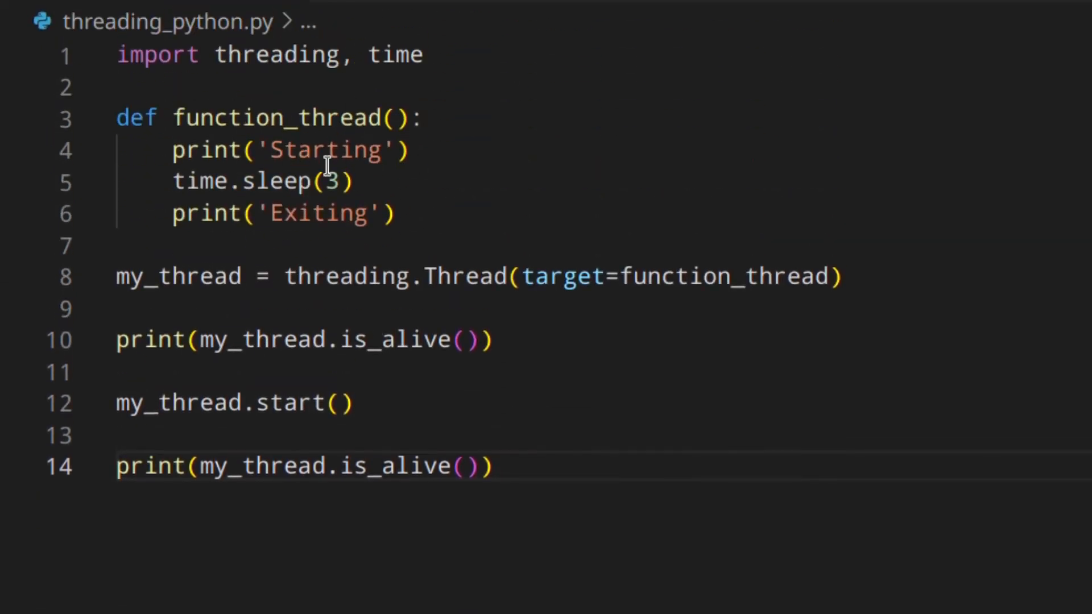
mouse_move(286, 379)
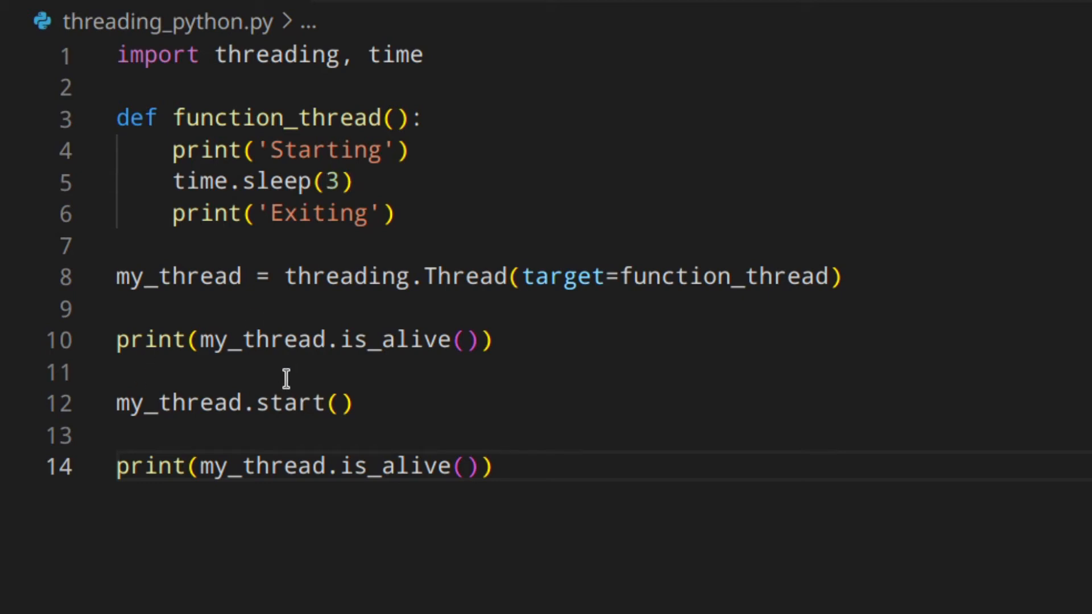
double_click(138, 466)
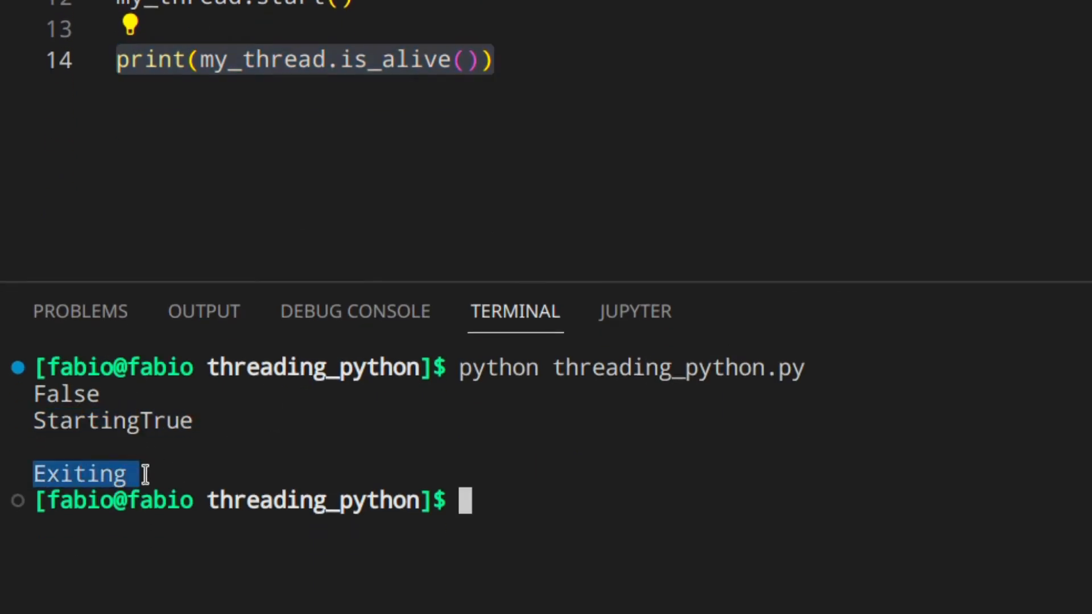
mouse_move(610, 84)
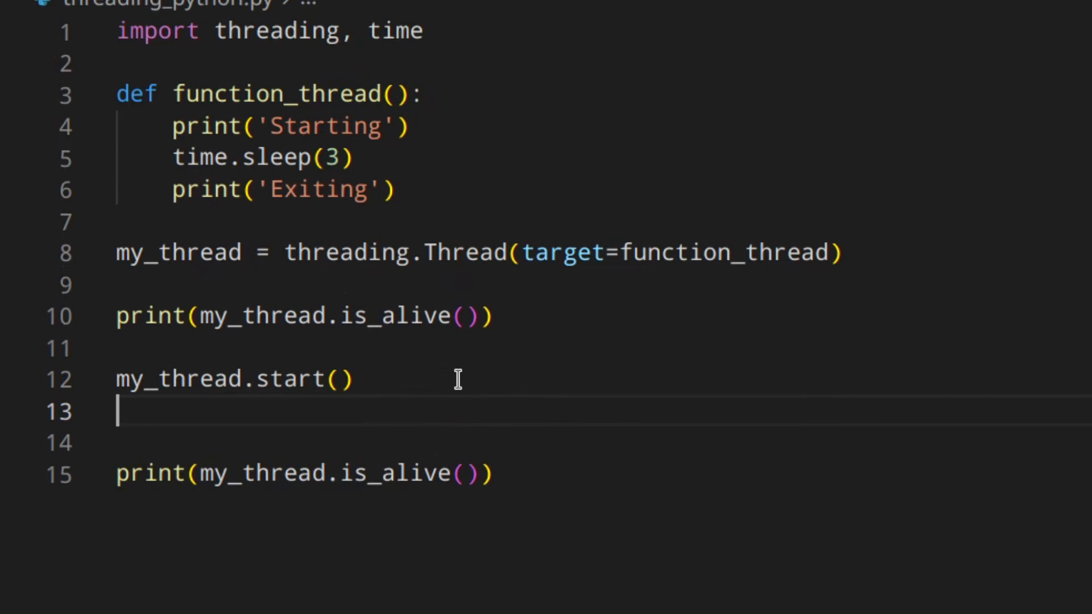
Add my_thread.join() on the line right after my_thread.start().
text(my_thread.join)
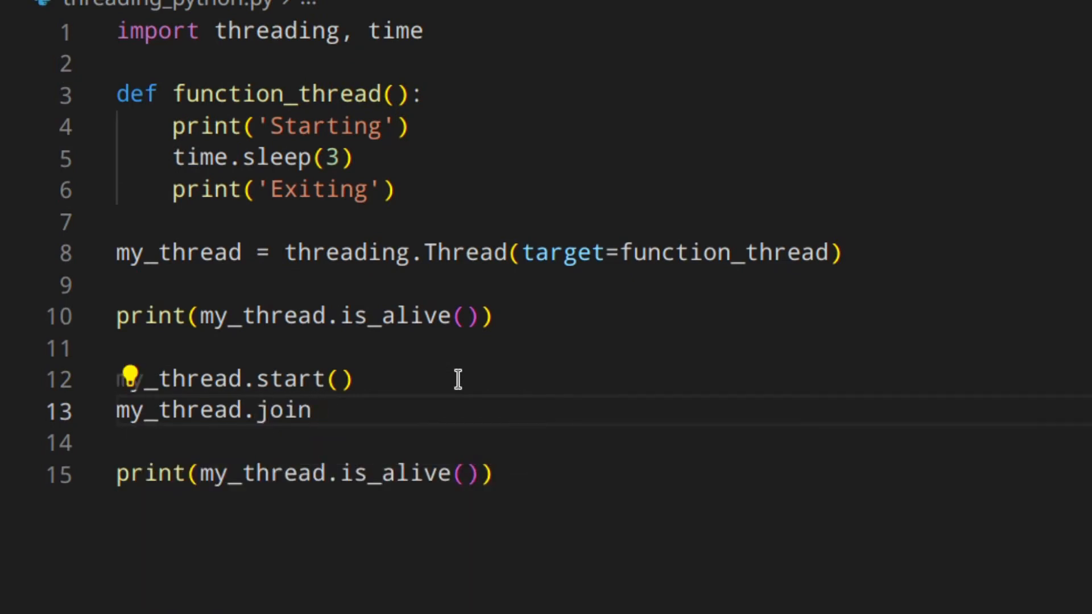
text(())
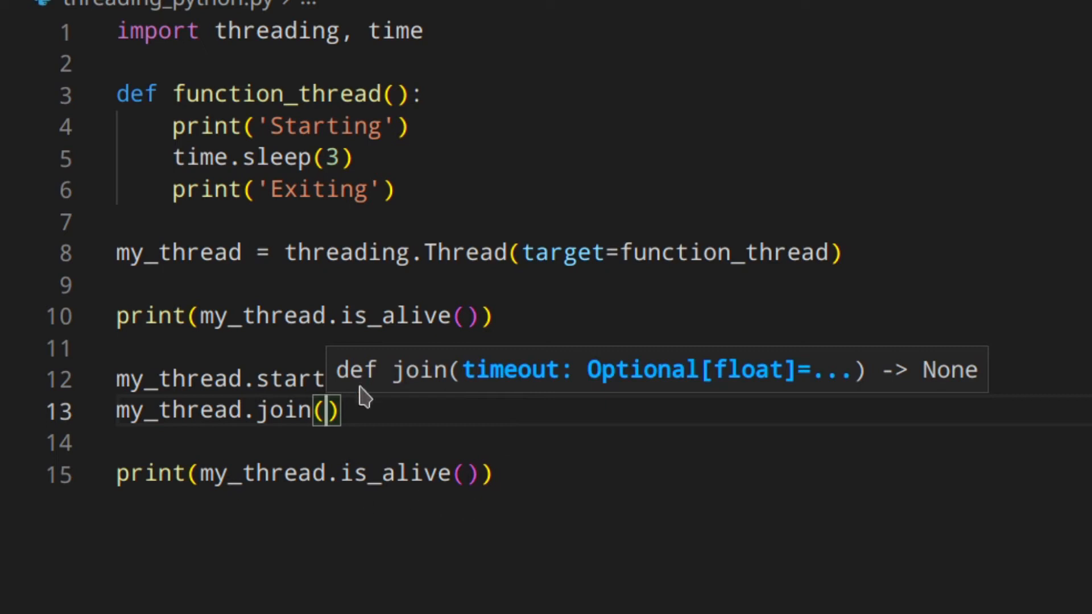
mouse_move(701, 505)
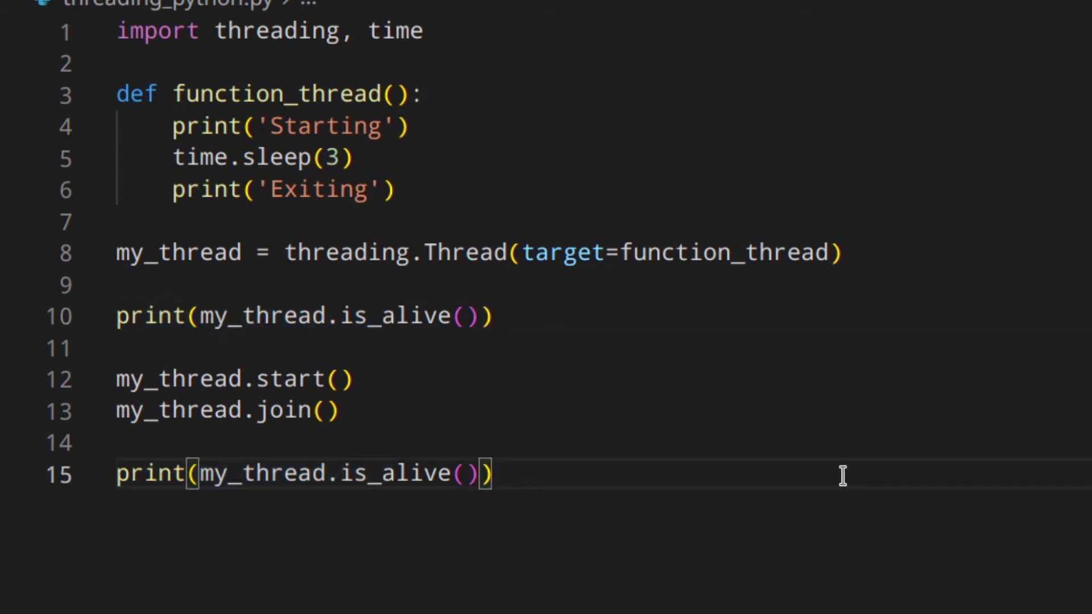
mouse_move(357, 444)
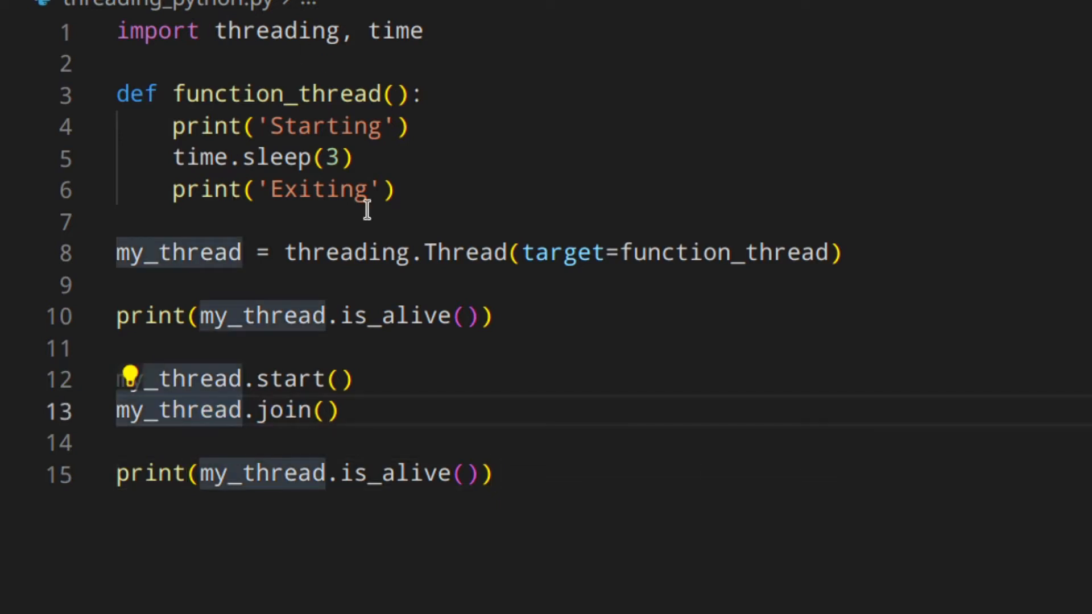
mouse_move(312, 474)
text(python threading_python.py)
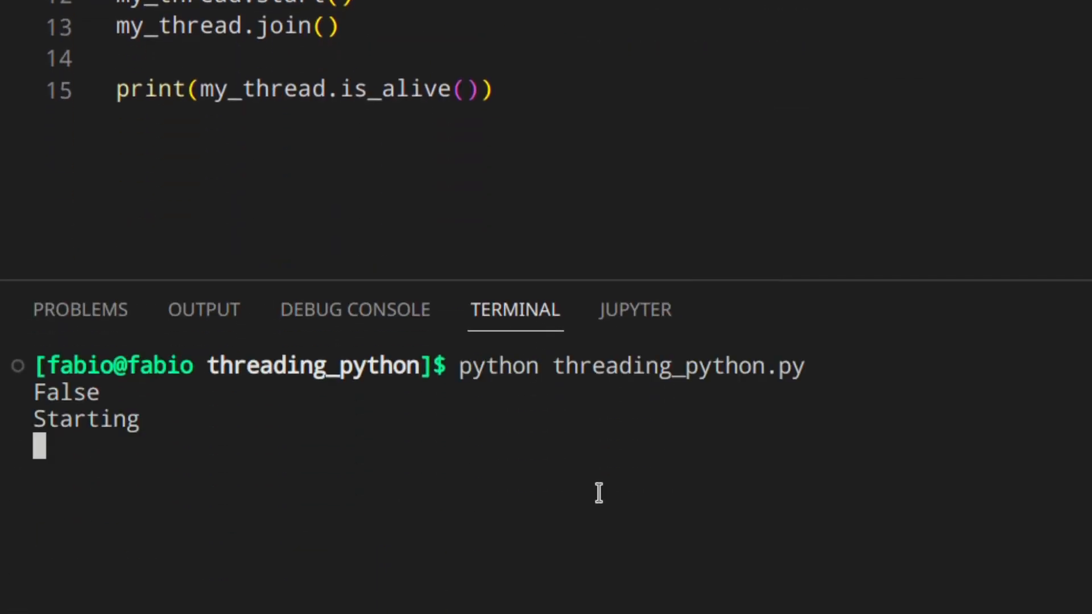
mouse_move(232, 449)
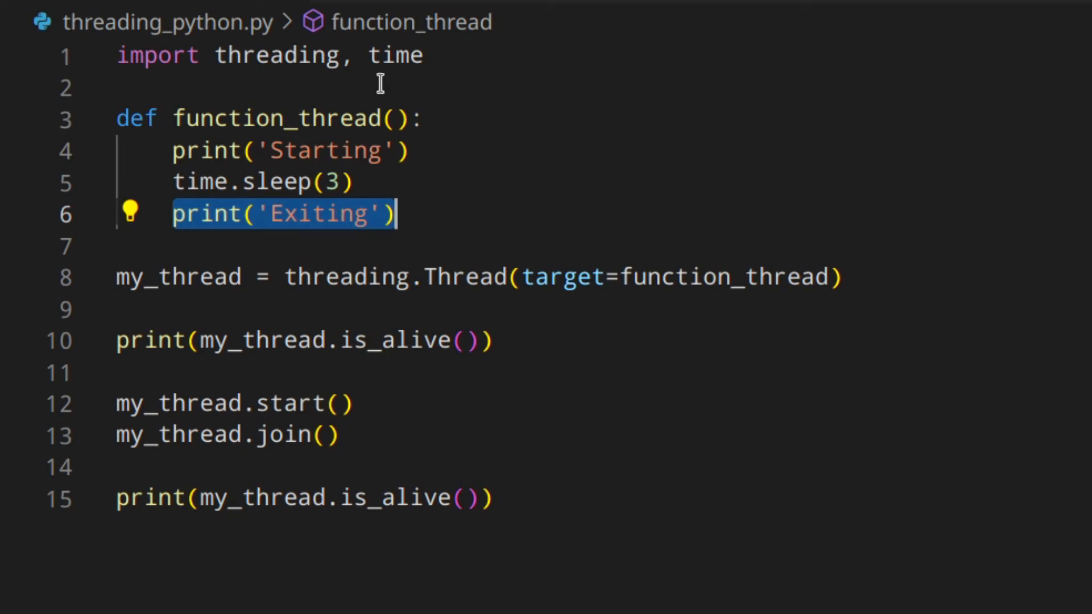
mouse_move(413, 472)
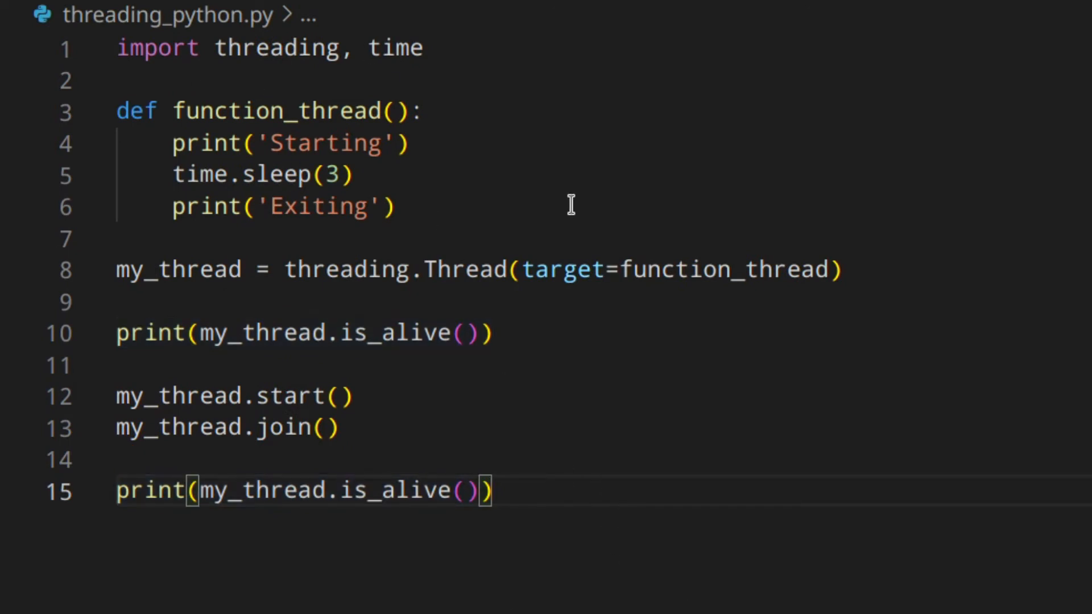
Add a comma after the thread's target and give function_thread parameters one, two, three.
click(832, 270)
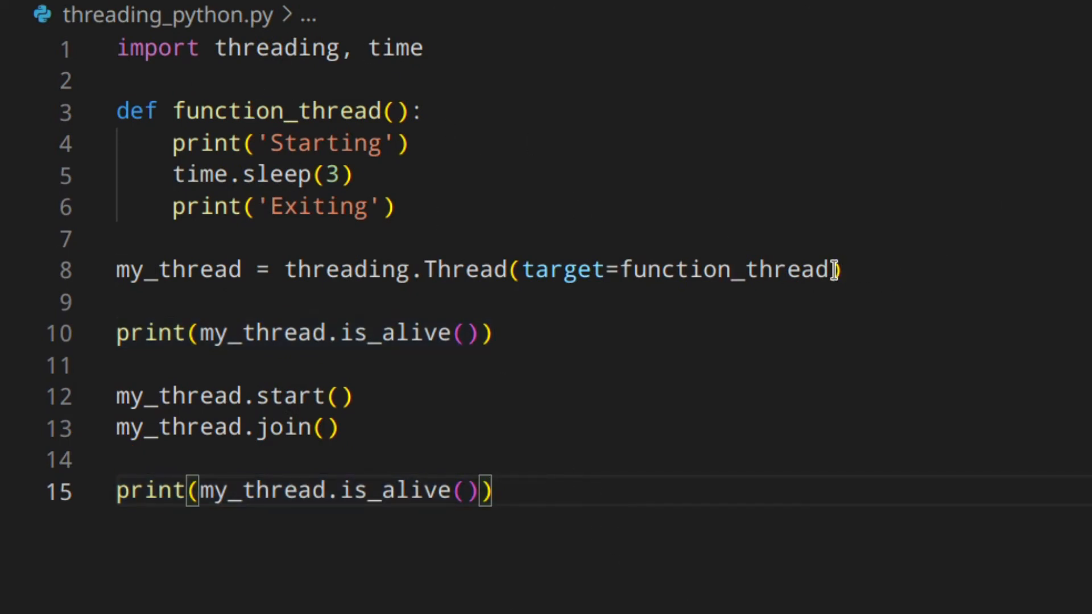
text(,)
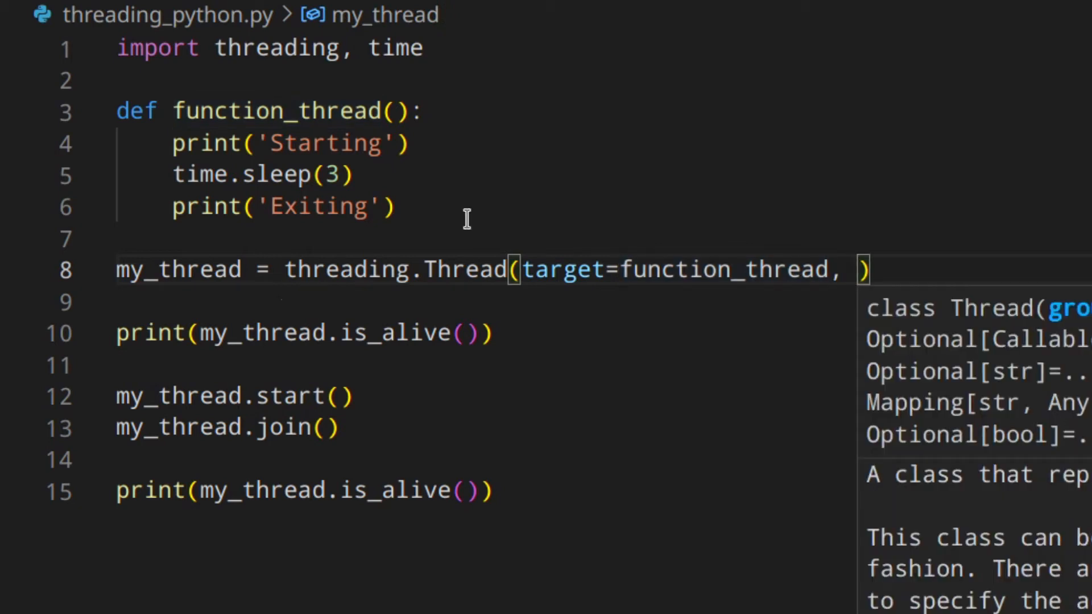
click(400, 112)
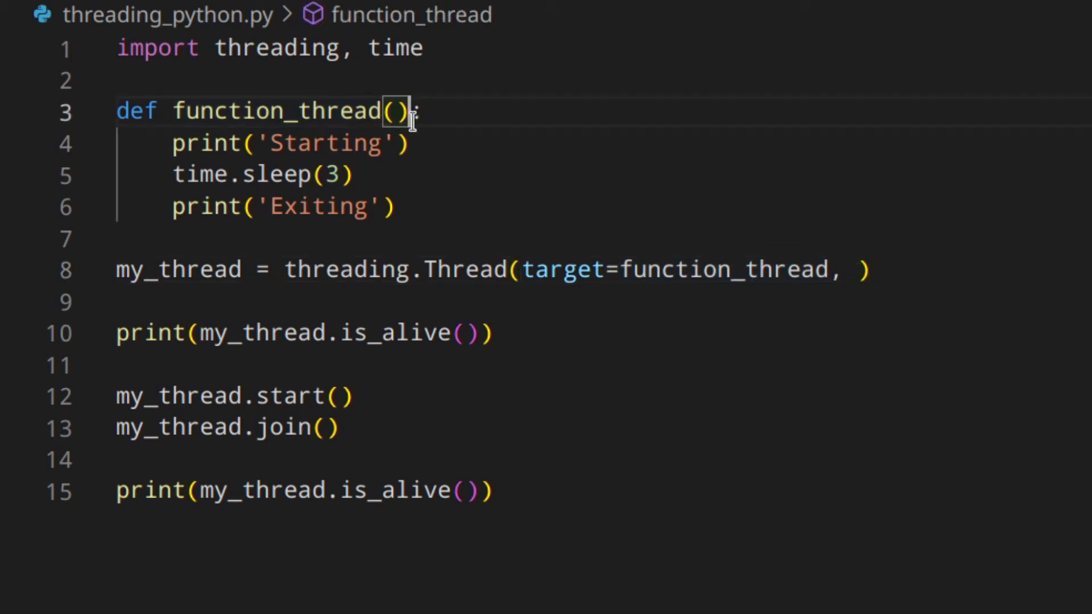
text(one)
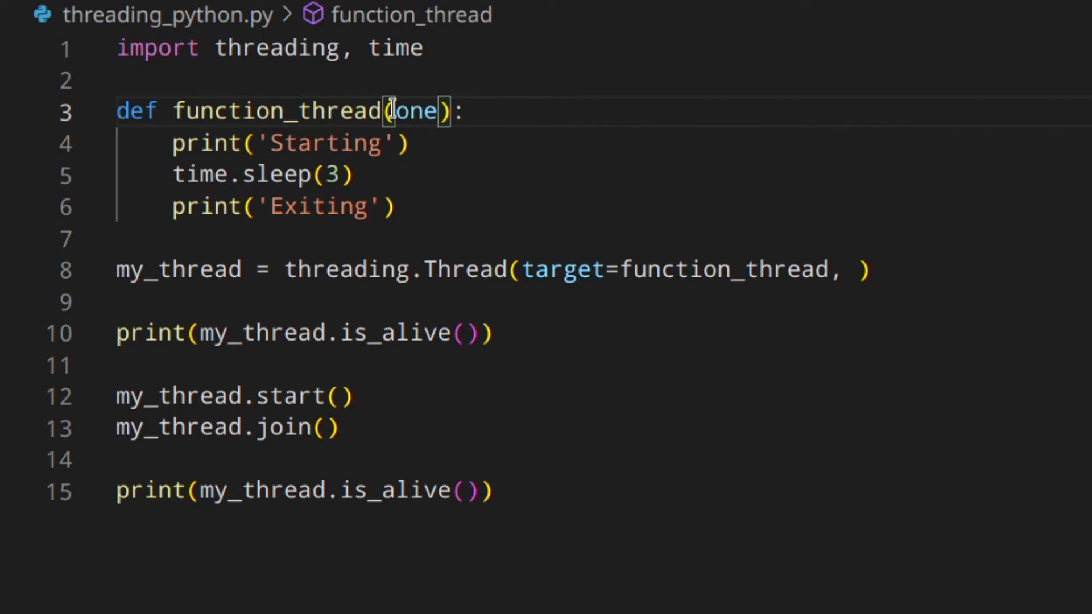
text(, two, three)
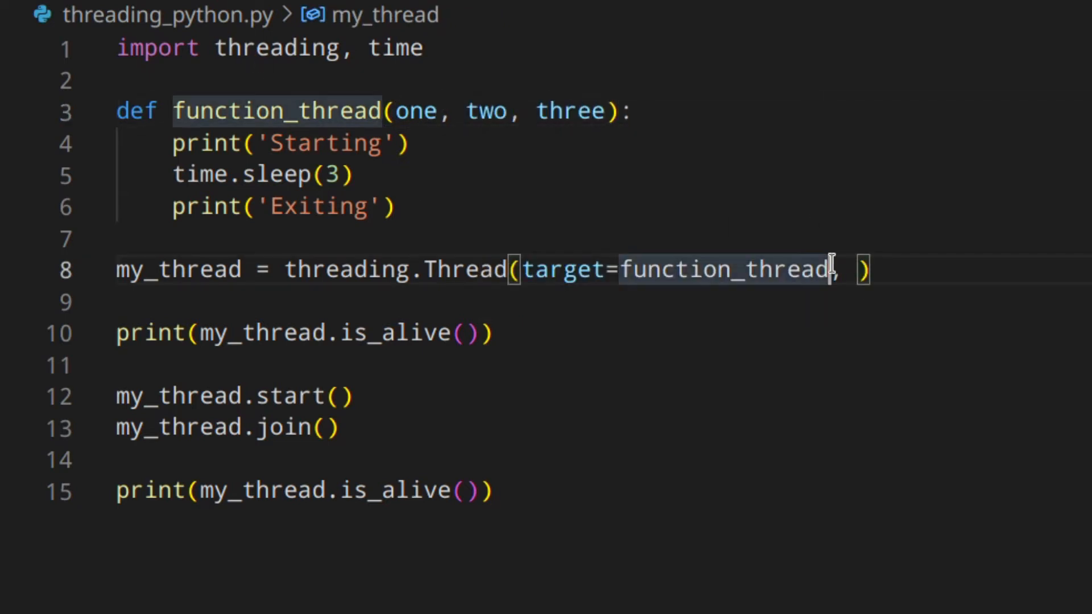
Pass args=('first', 'second') and kwargs={'three': 'third'} in the Thread call.
text((one)
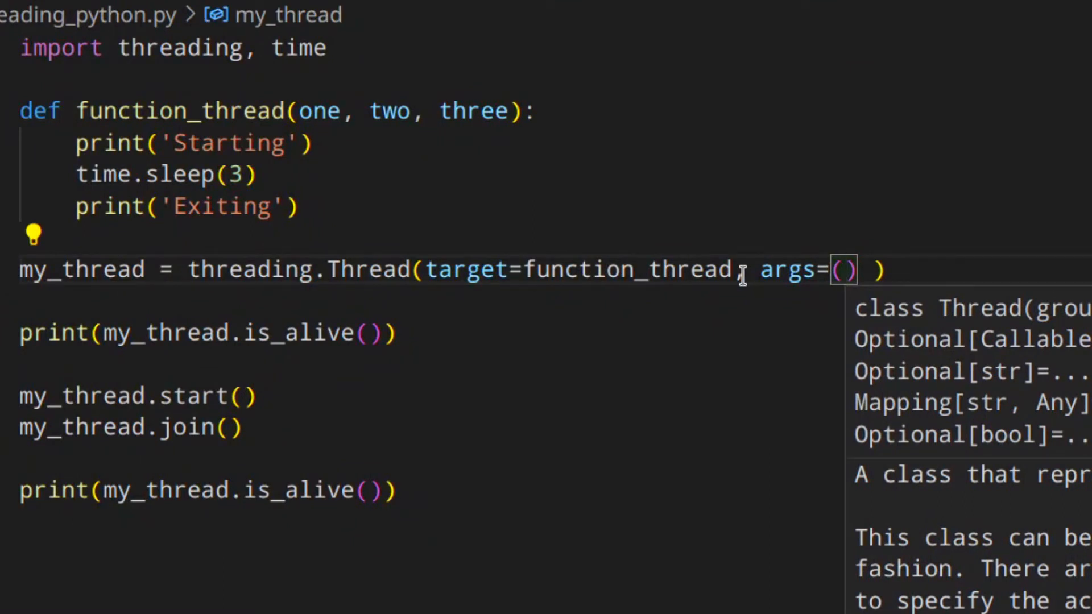
text('')
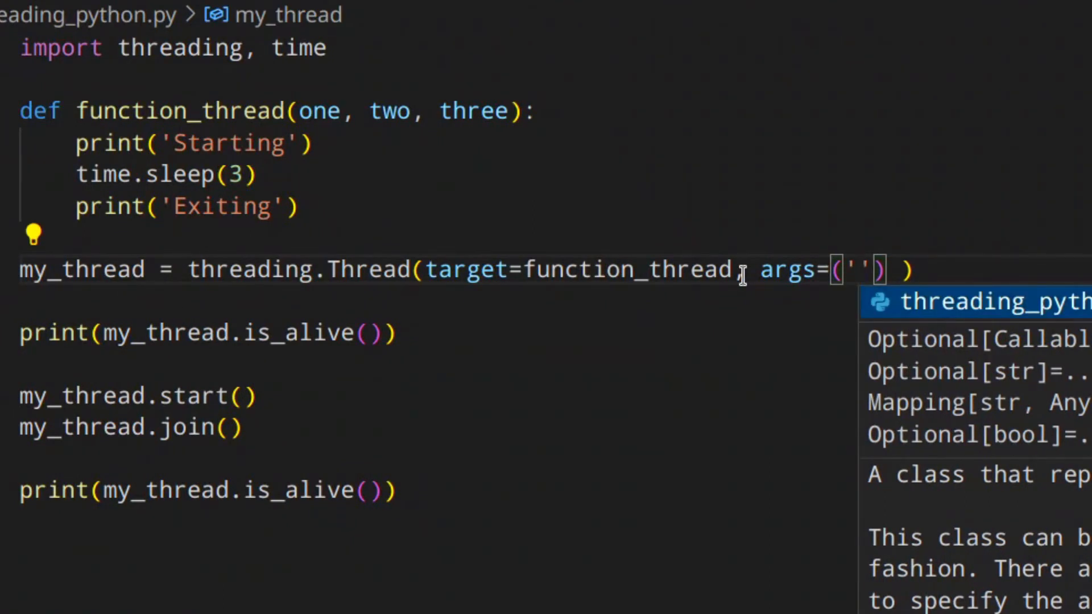
text(first)
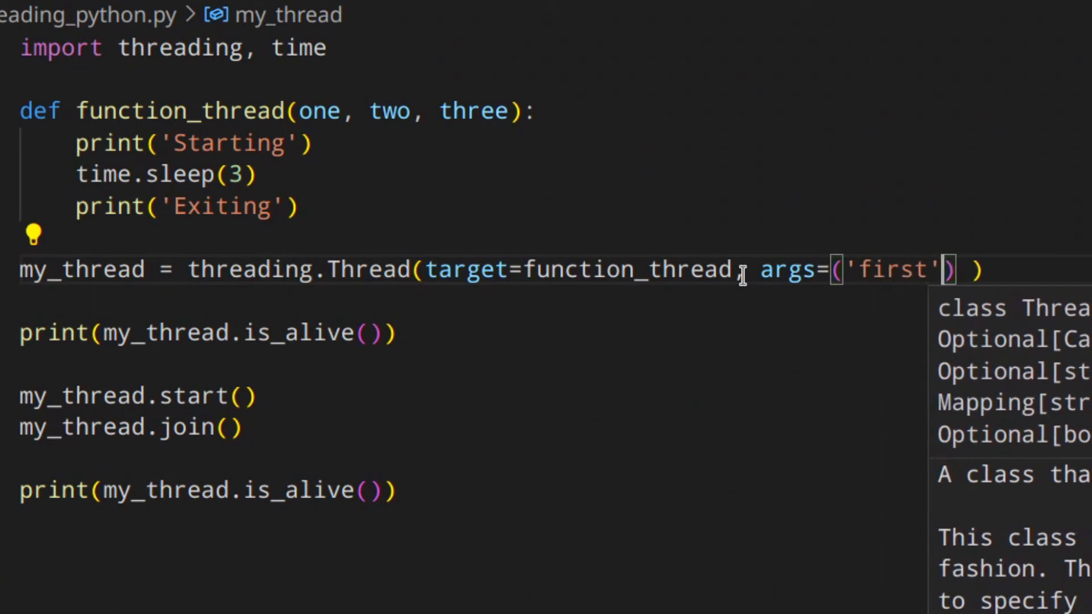
text(, '')
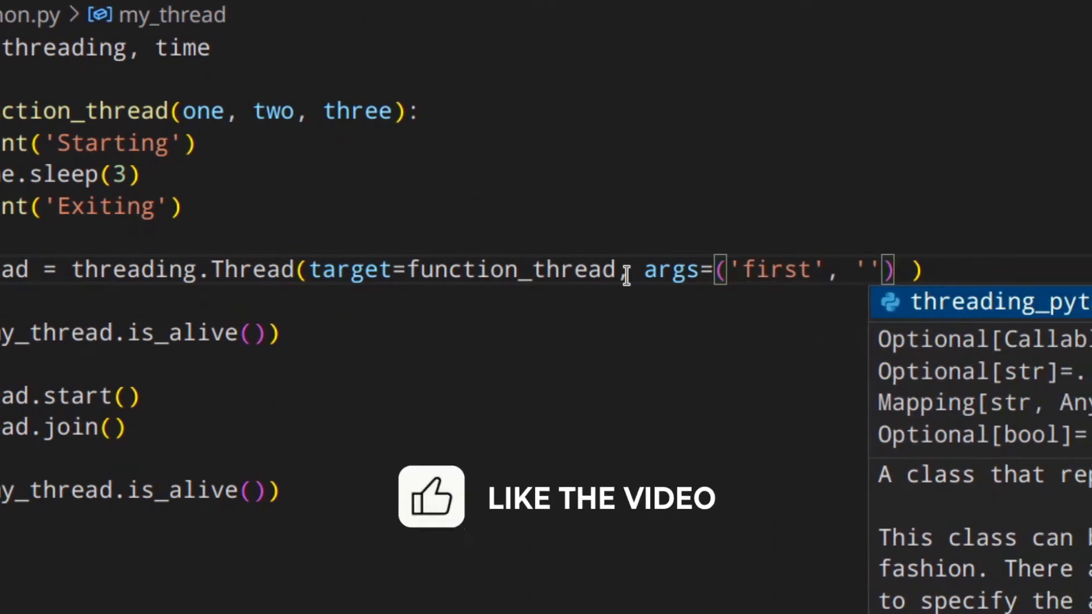
text(se)
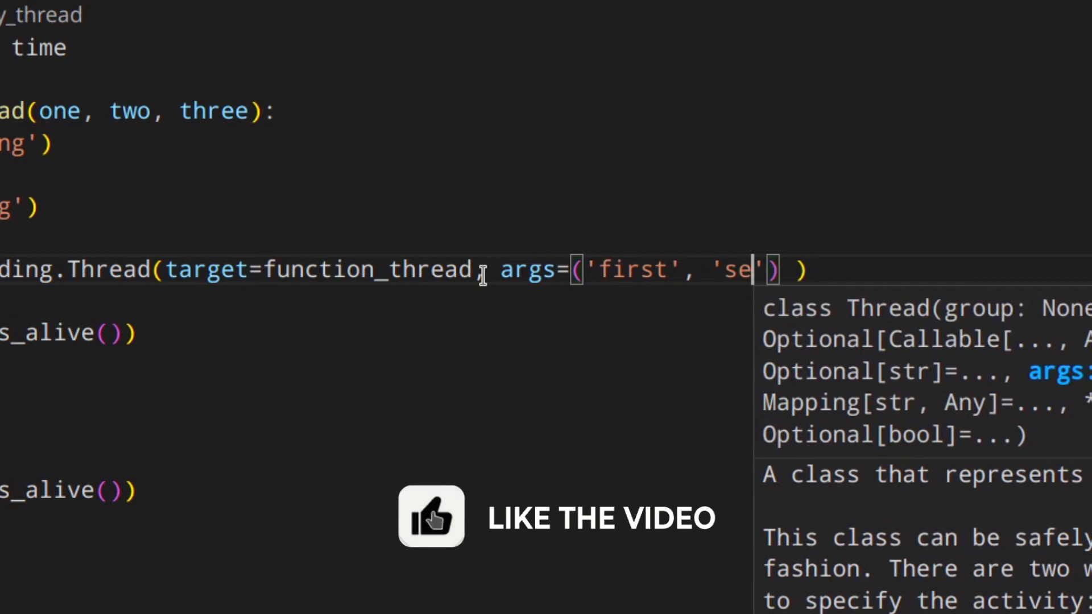
text(cond'), kwargs={)
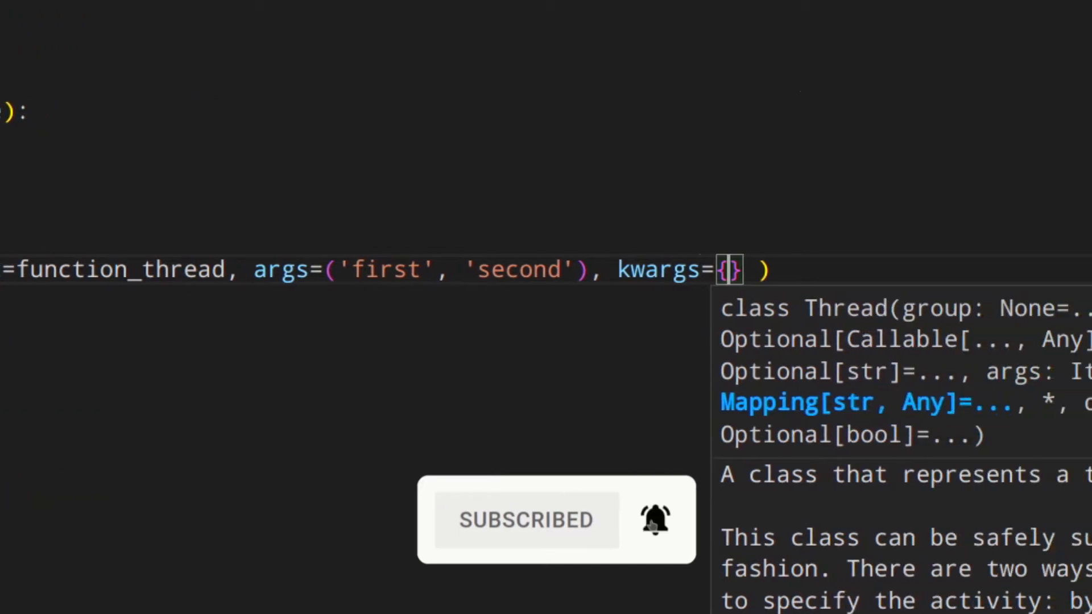
text('three')
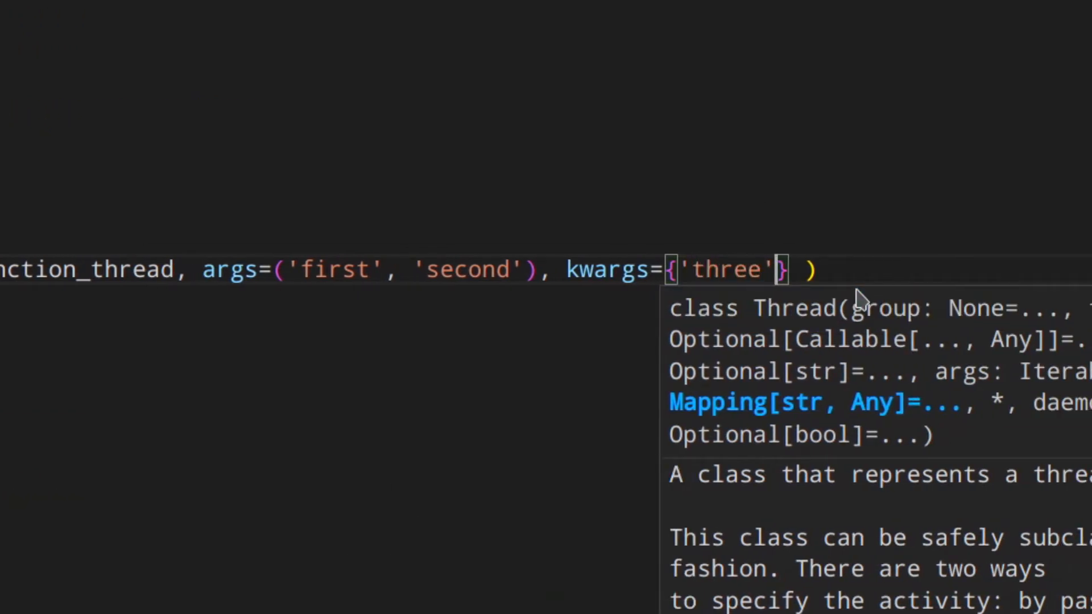
text(: 'third)
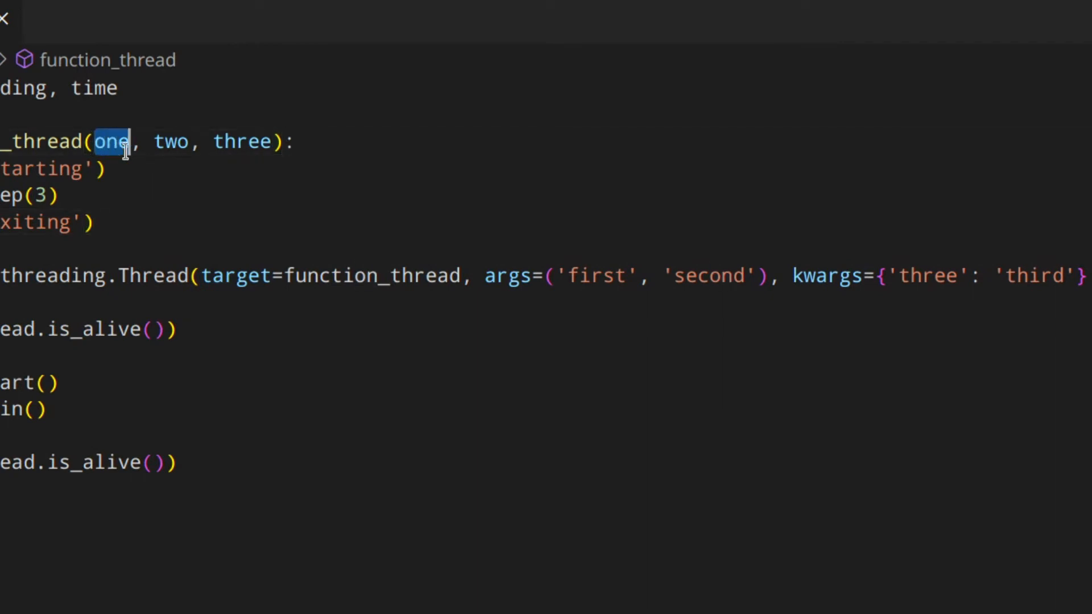
Highlight the parameters one, two, three, try renaming the kwarg to three1, then undo.
click(168, 142)
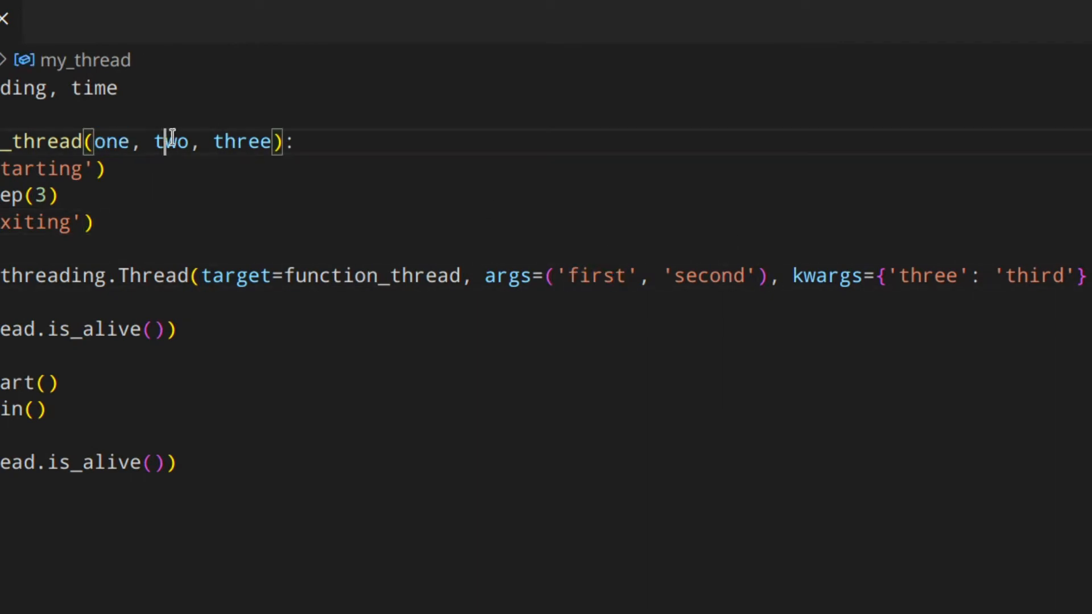
double_click(704, 276)
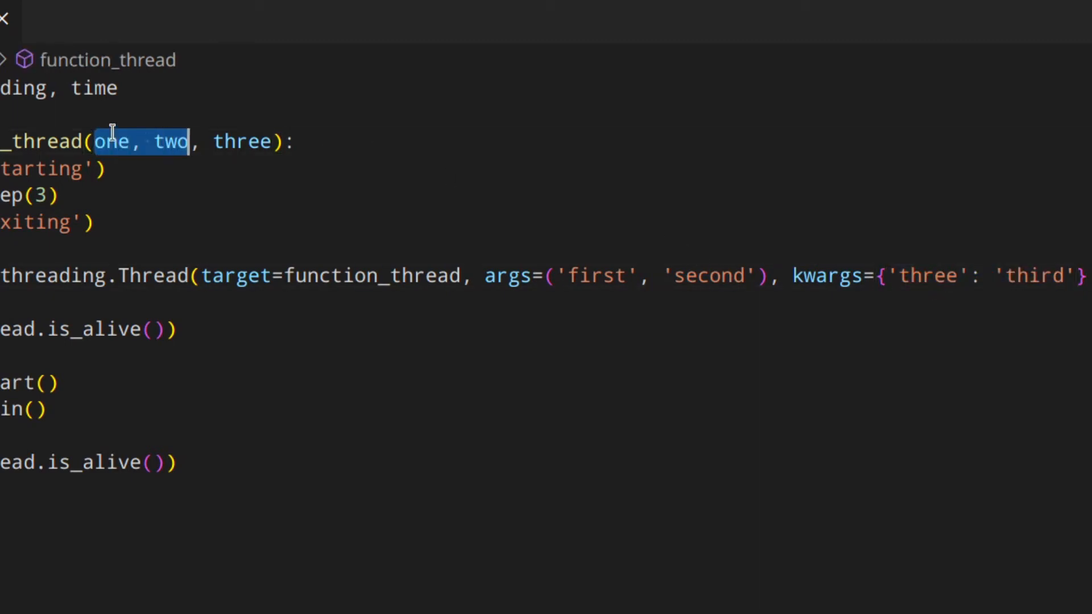
click(108, 140)
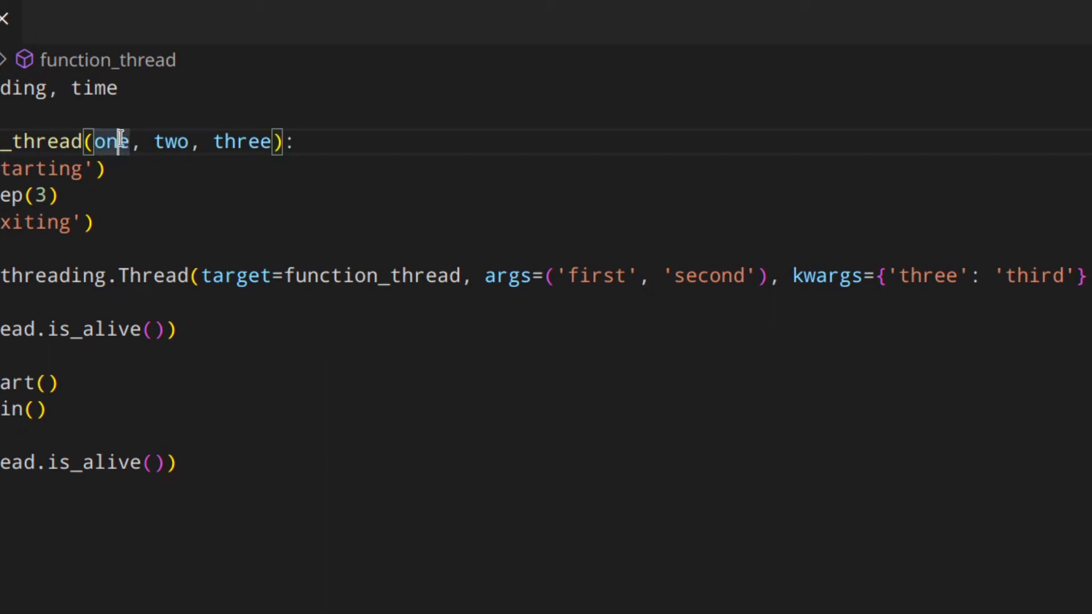
mouse_move(731, 267)
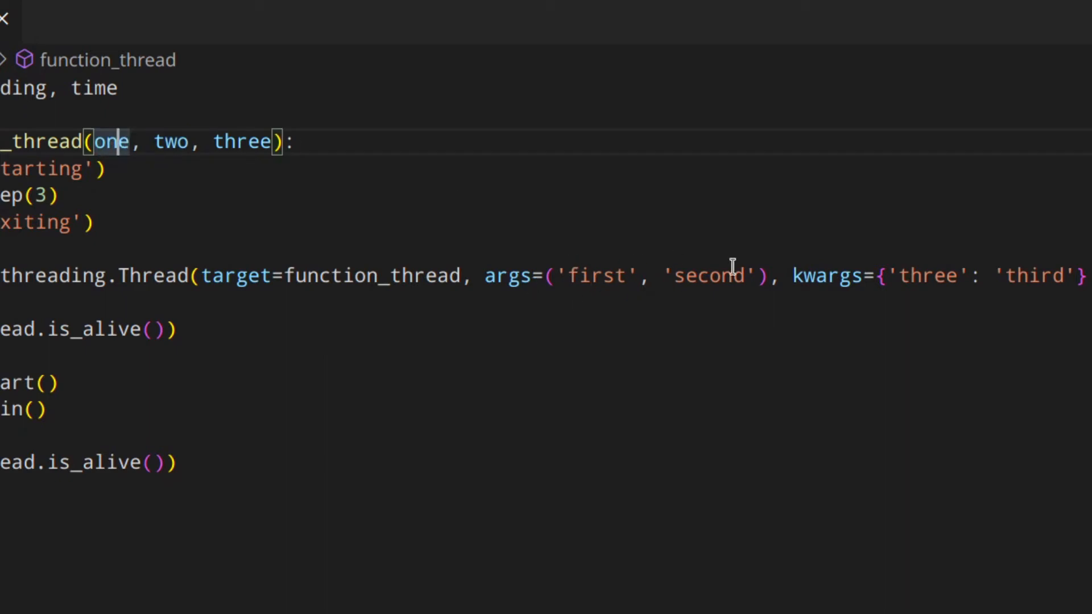
double_click(244, 141)
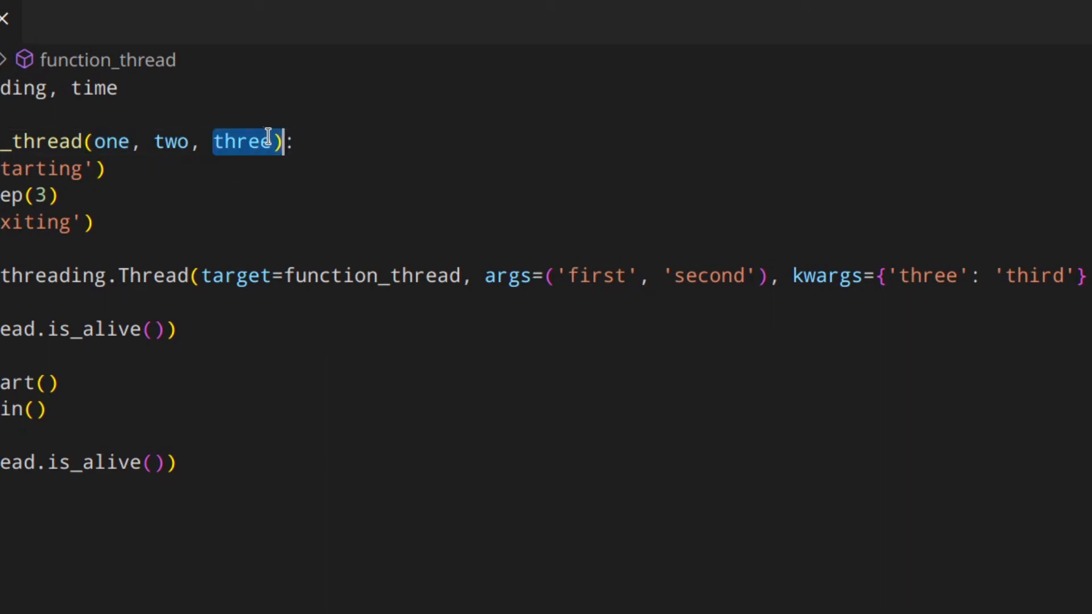
click(937, 276)
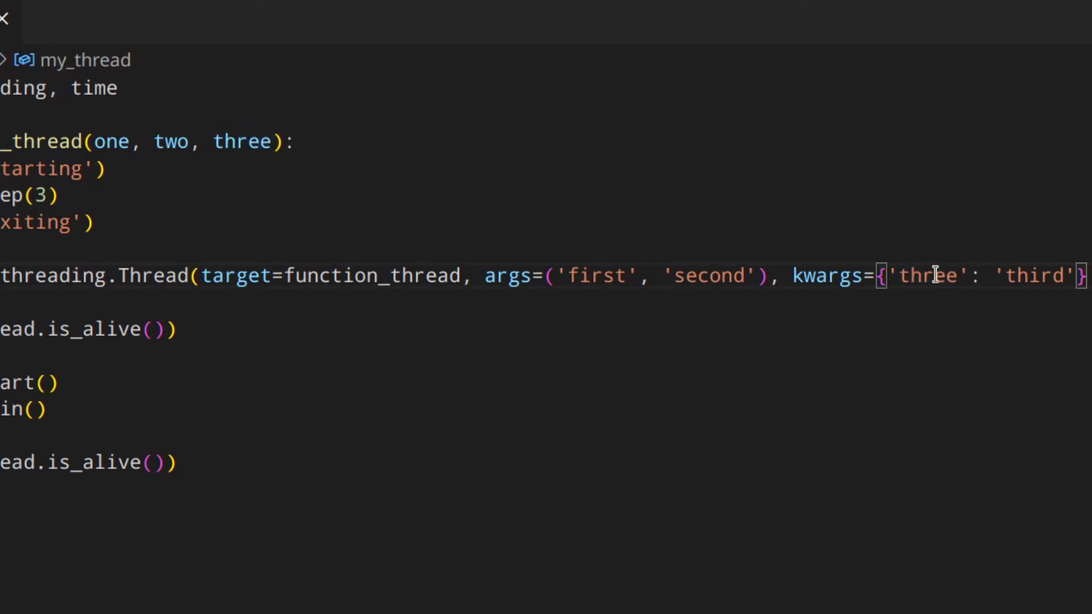
text(1)
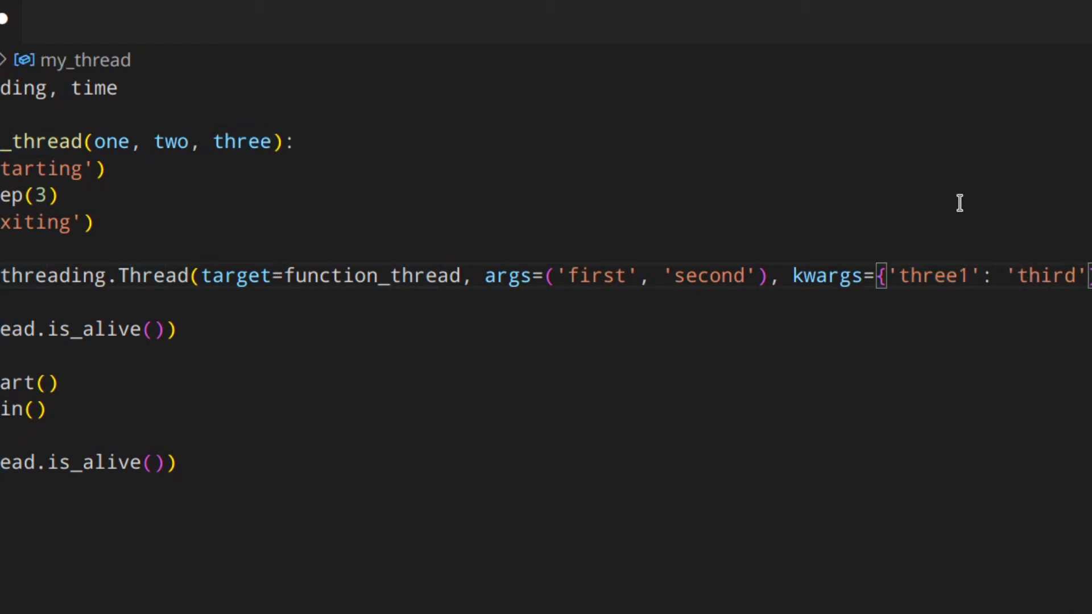
mouse_move(247, 141)
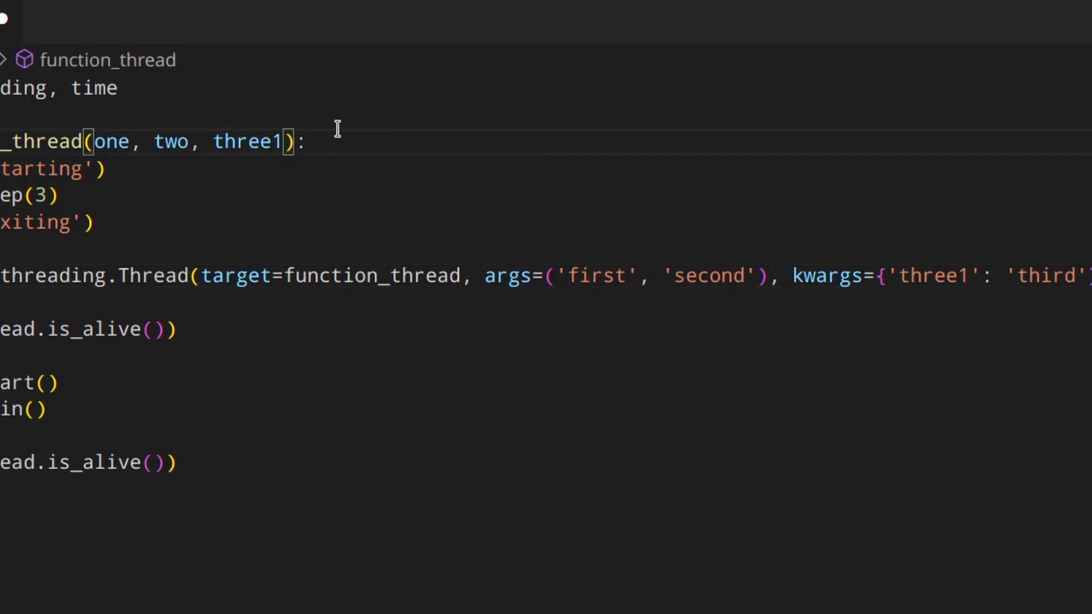
key(backspace)
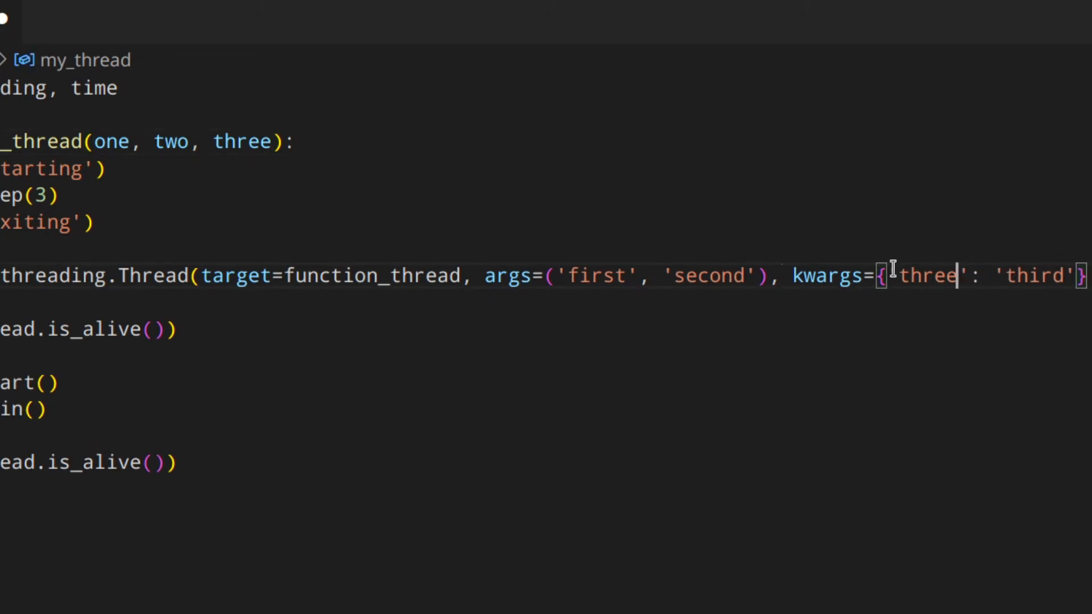
Delete 'second' so the args tuple becomes ('first',).
double_click(707, 276)
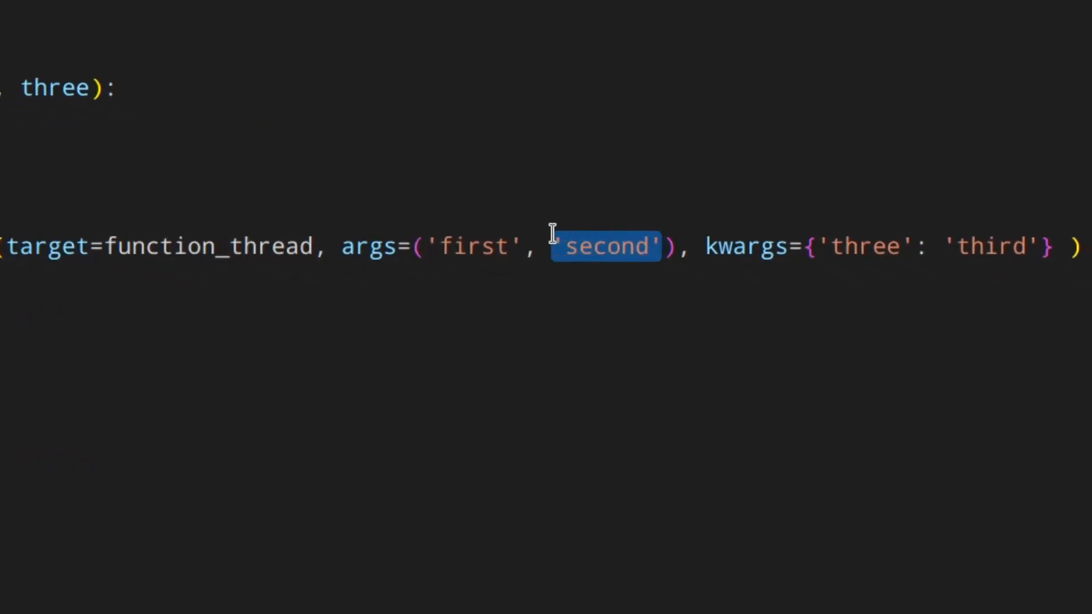
key(Delete)
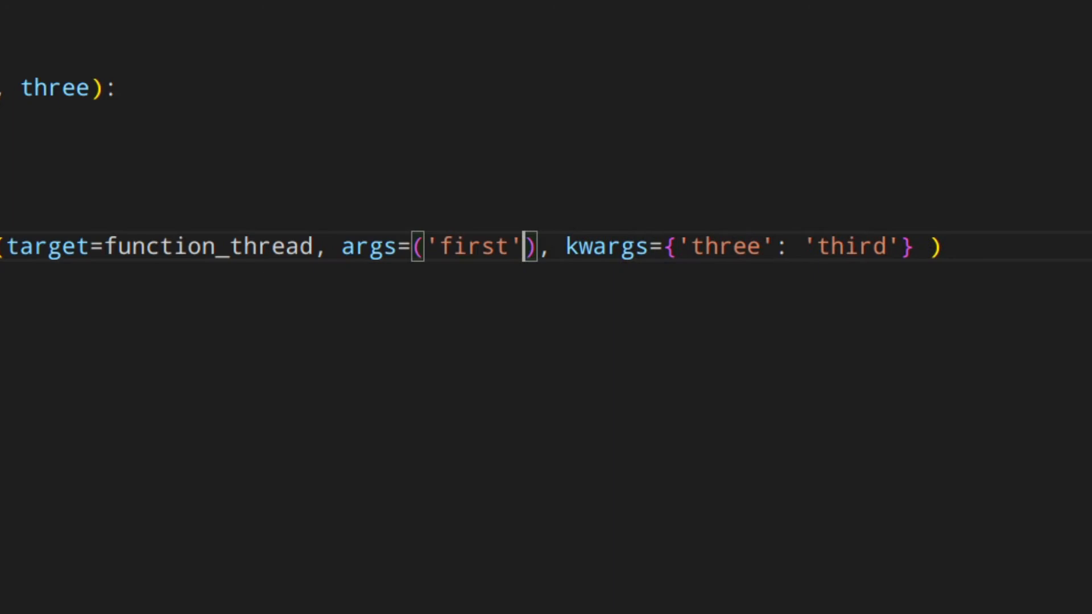
text(,)
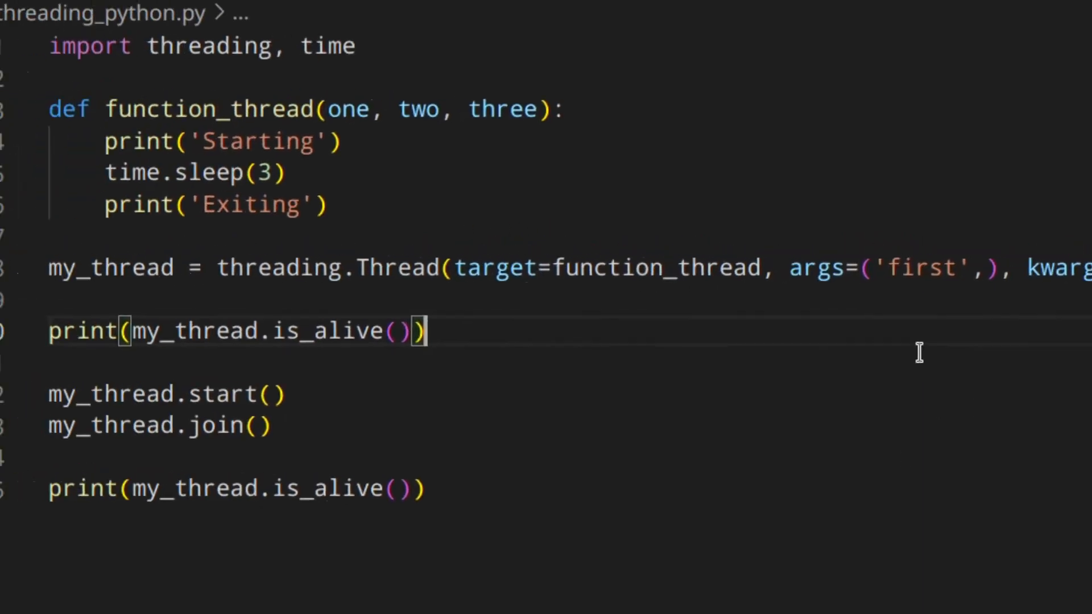
Comment out lines 3–15 of the thread code and scroll to the file's end.
key(ctrl+/)
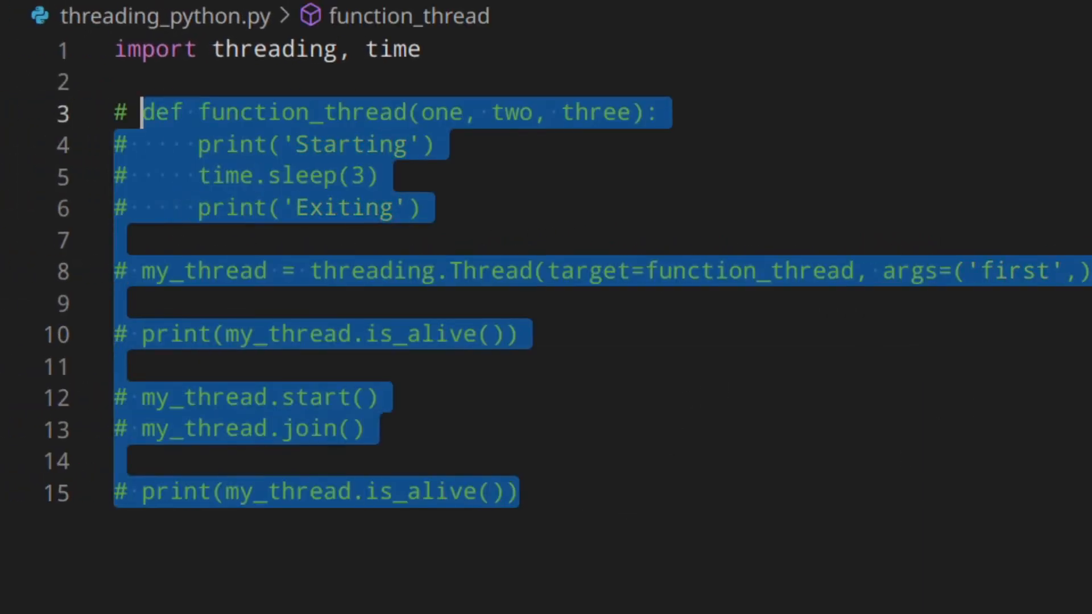
scroll(down, 3)
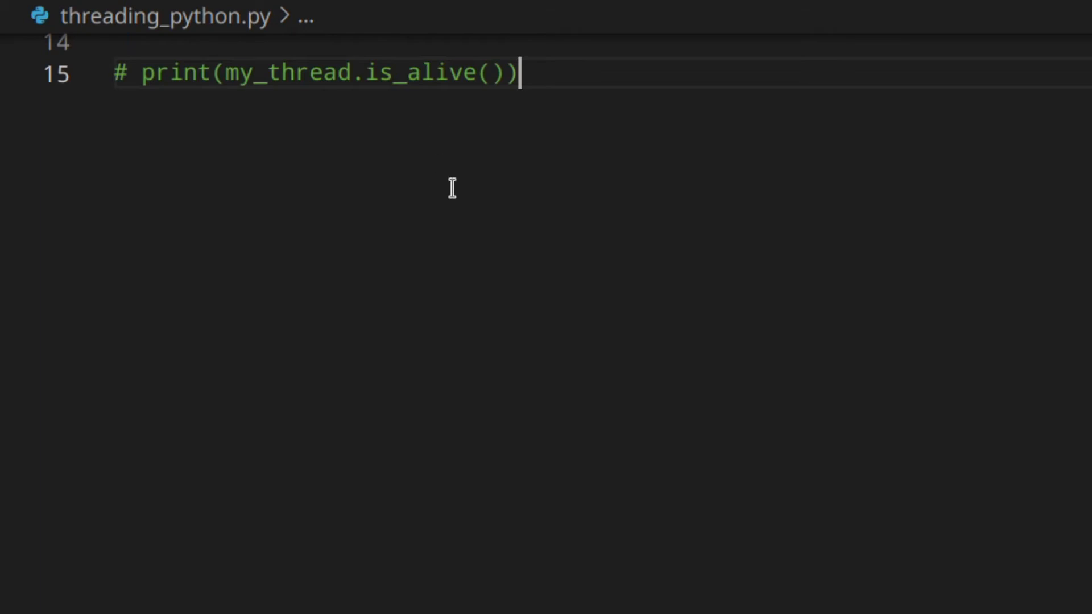
Create threading_event = threading.Event() below the commented code.
key(Enter)
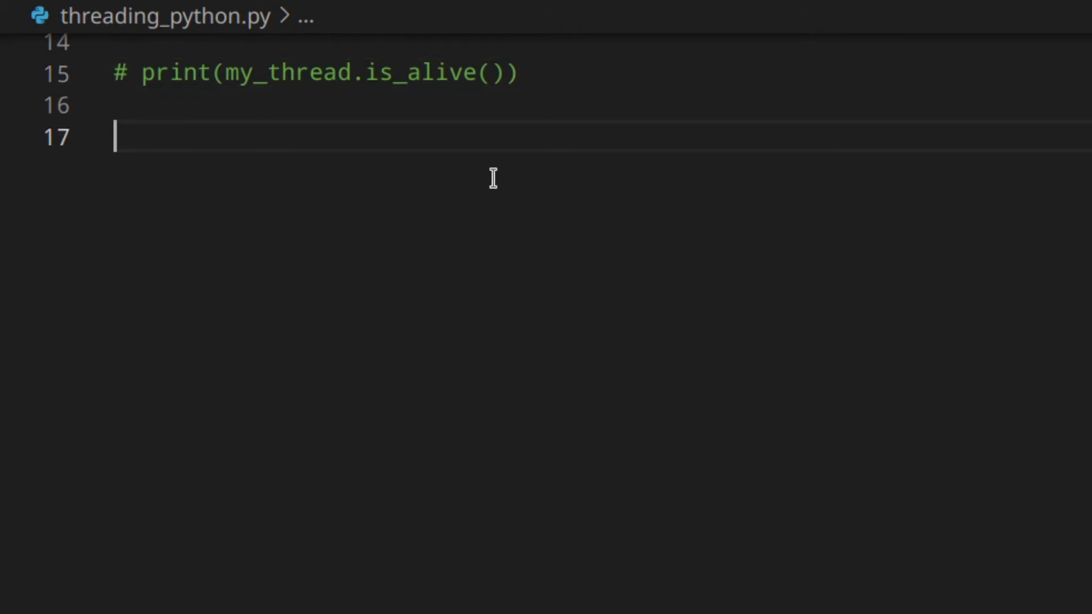
text(threading)
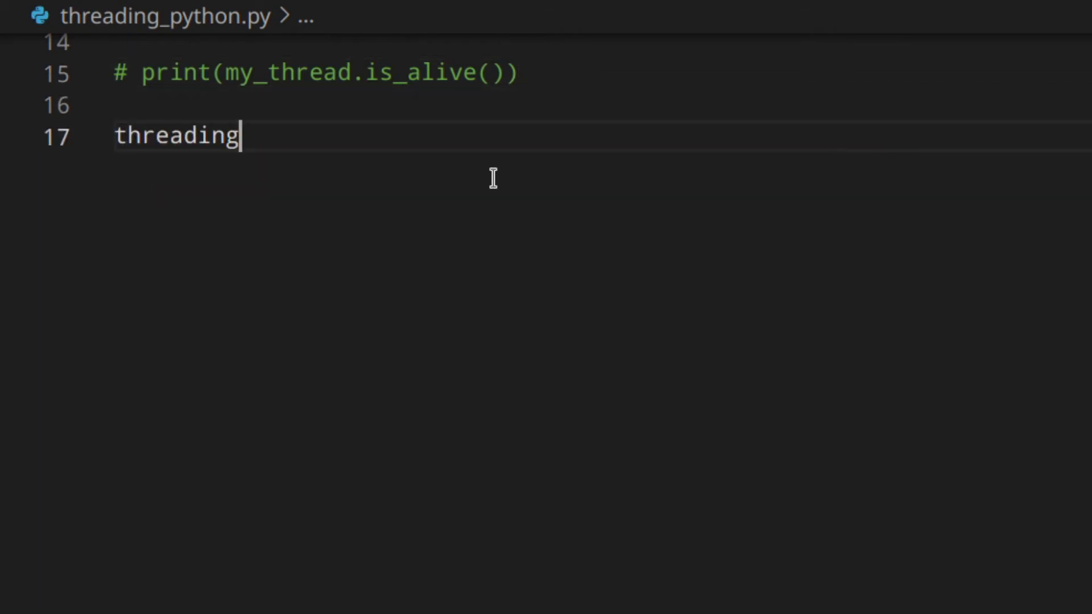
text(_event =)
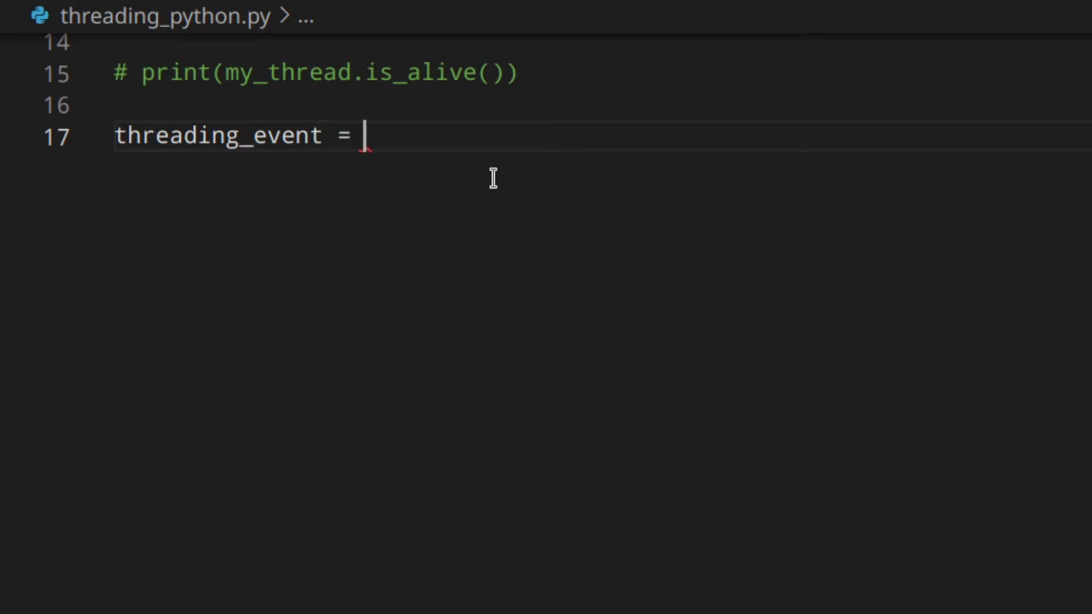
text(threading.Ev)
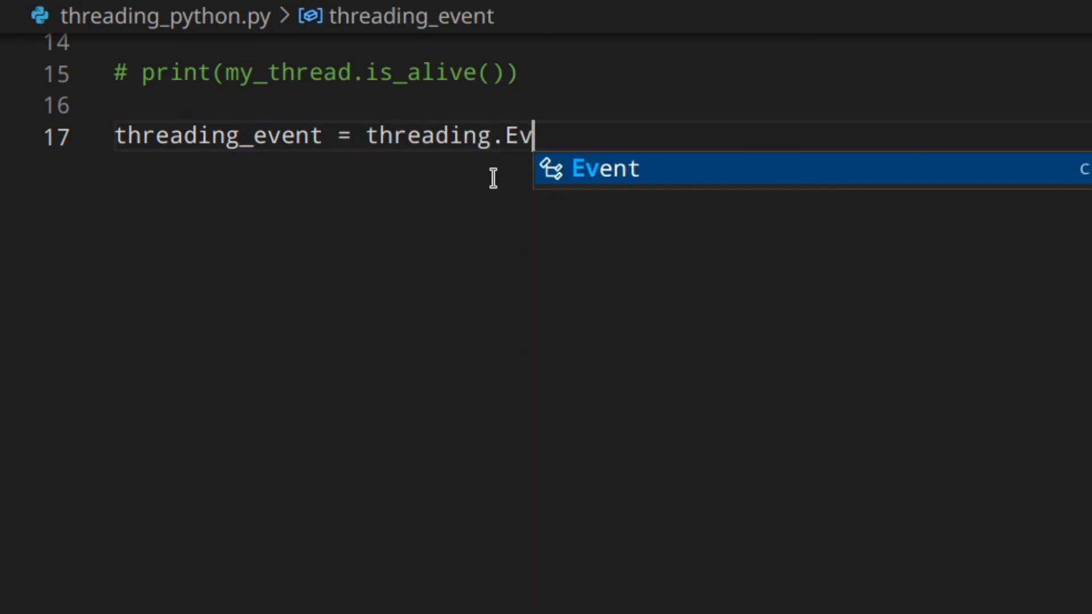
key(Enter)
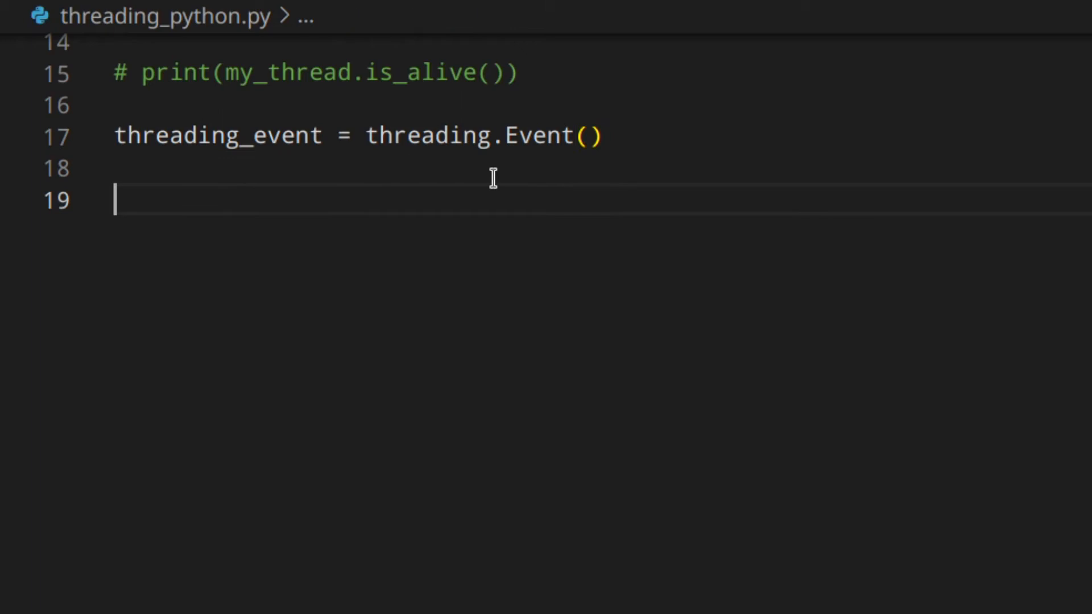
Add example threading_event.set(), clear(), is_set() and threading.wait() lines.
text(threading)
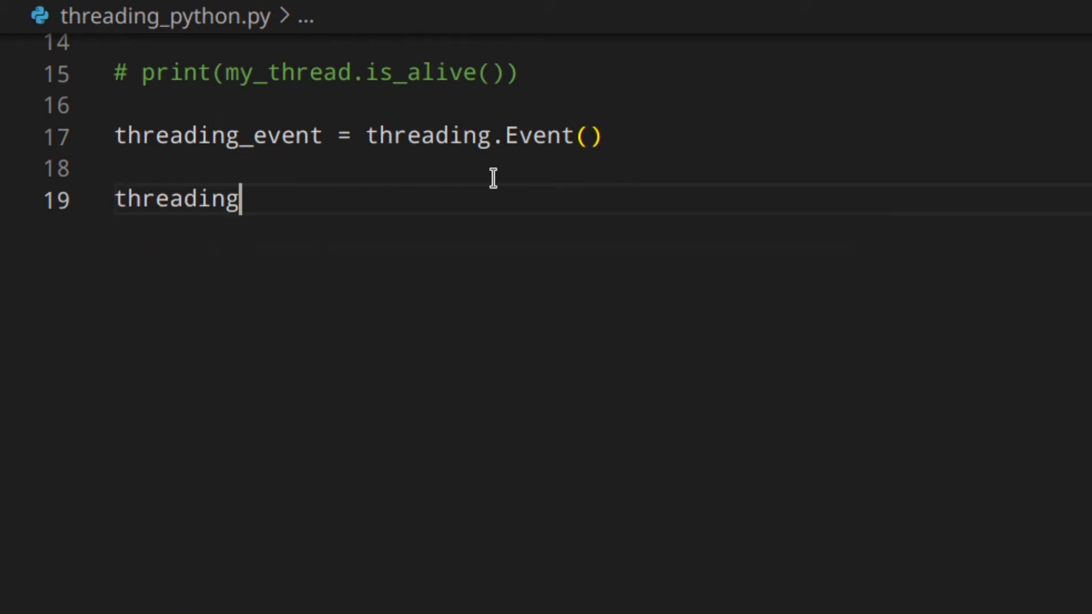
text(_event)
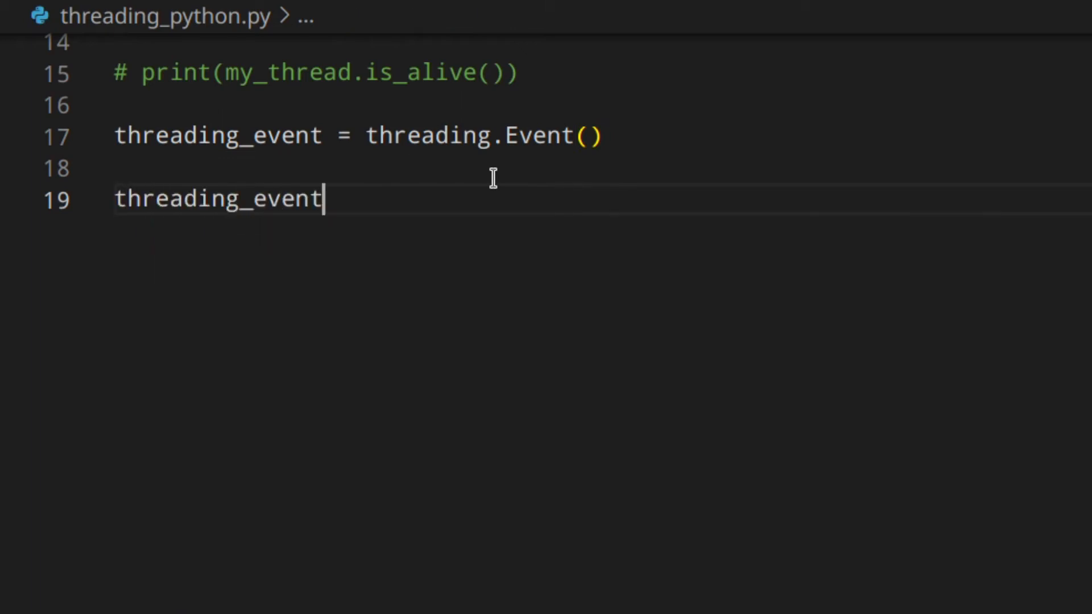
text(.set())
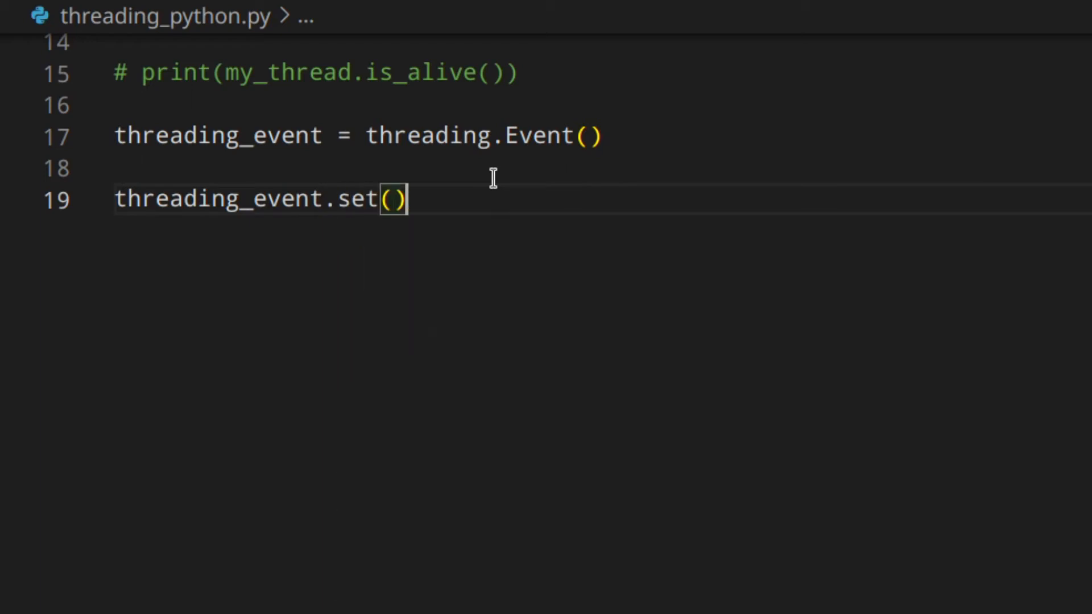
text(threading_event.clear()
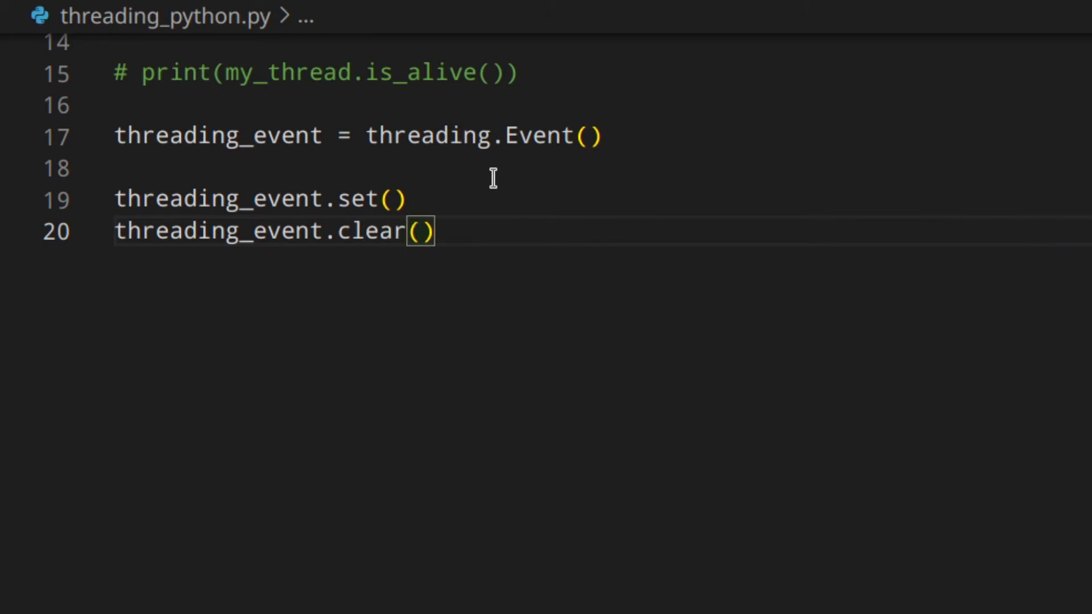
text(threading)
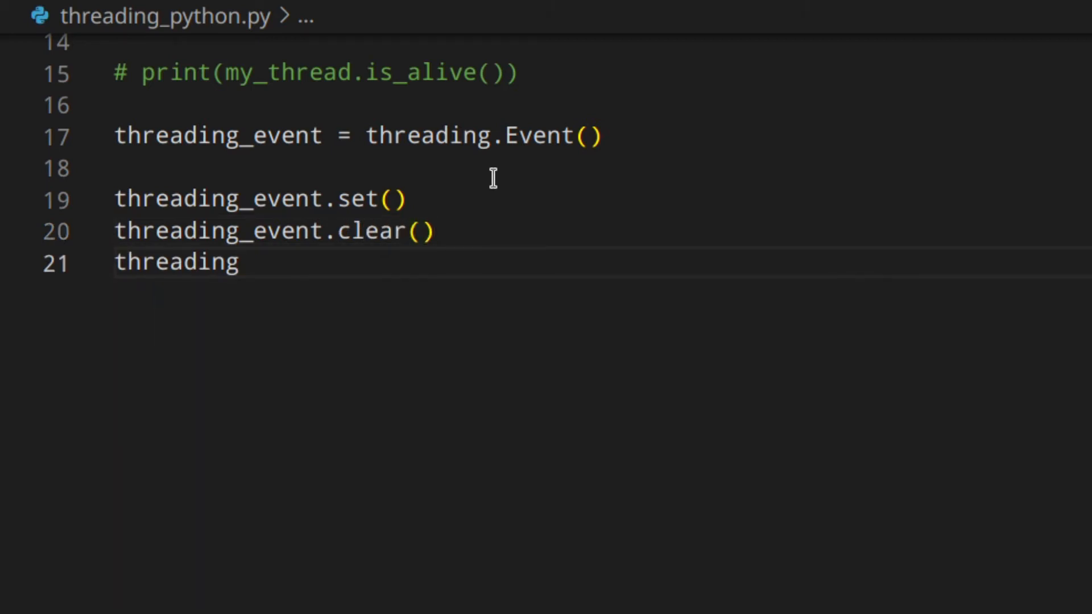
text(_event.is_set()
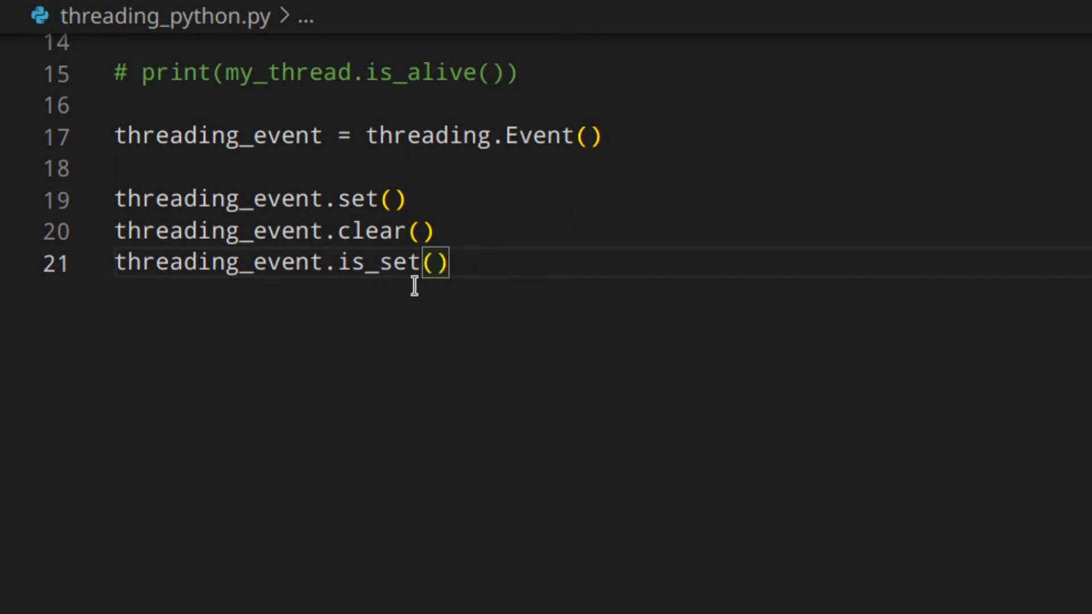
mouse_move(483, 263)
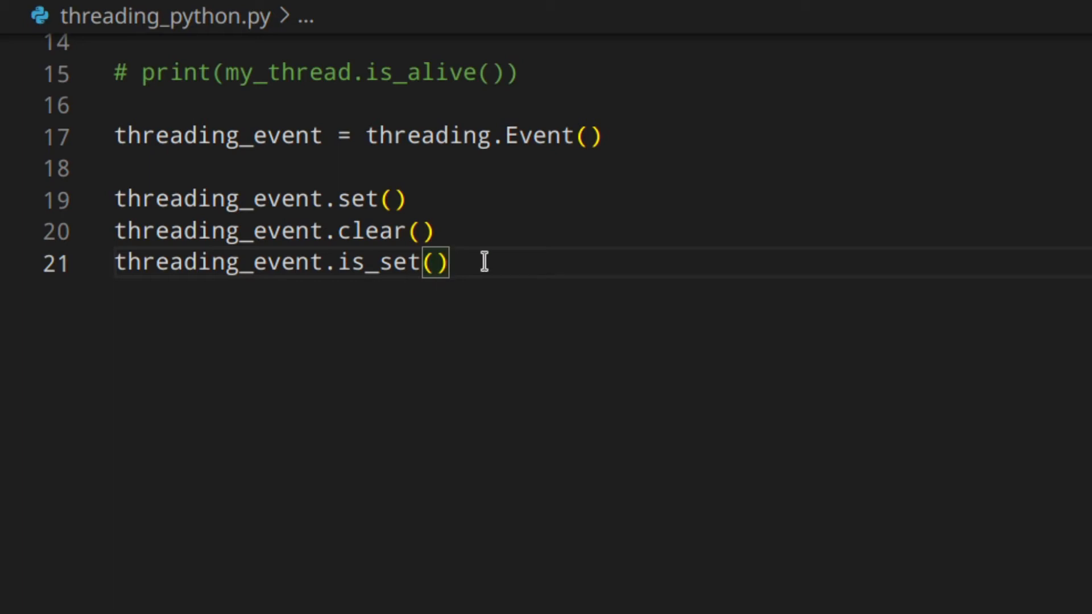
text(threading)
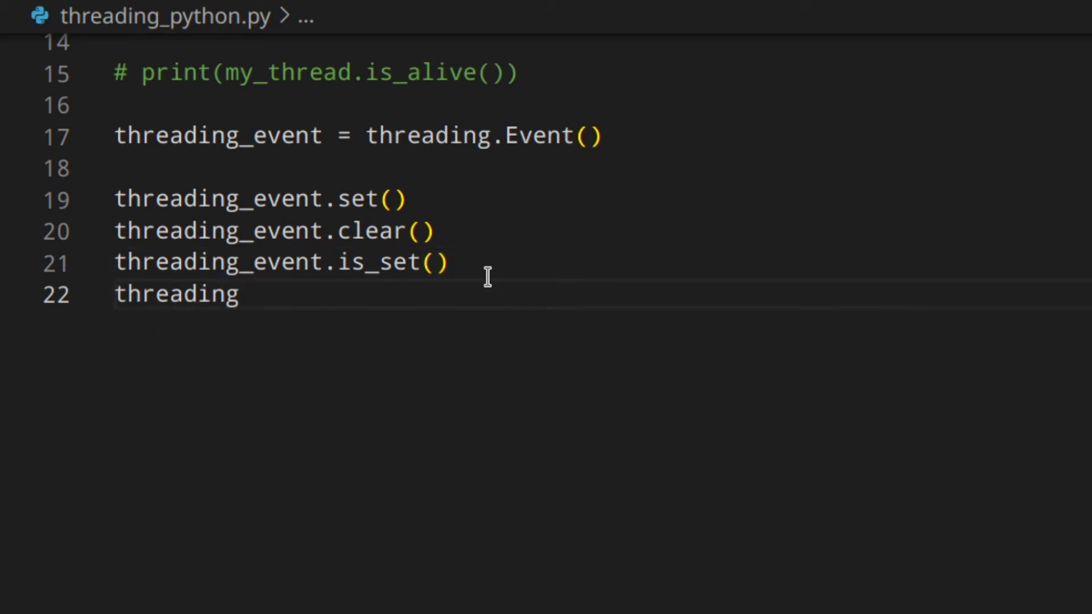
text(.wait)
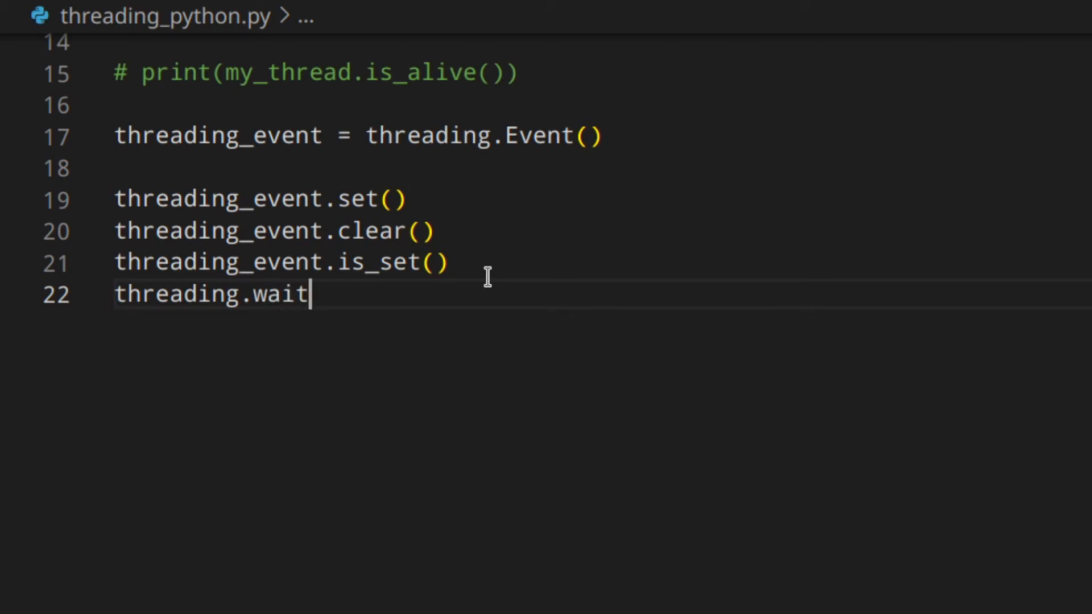
text(())
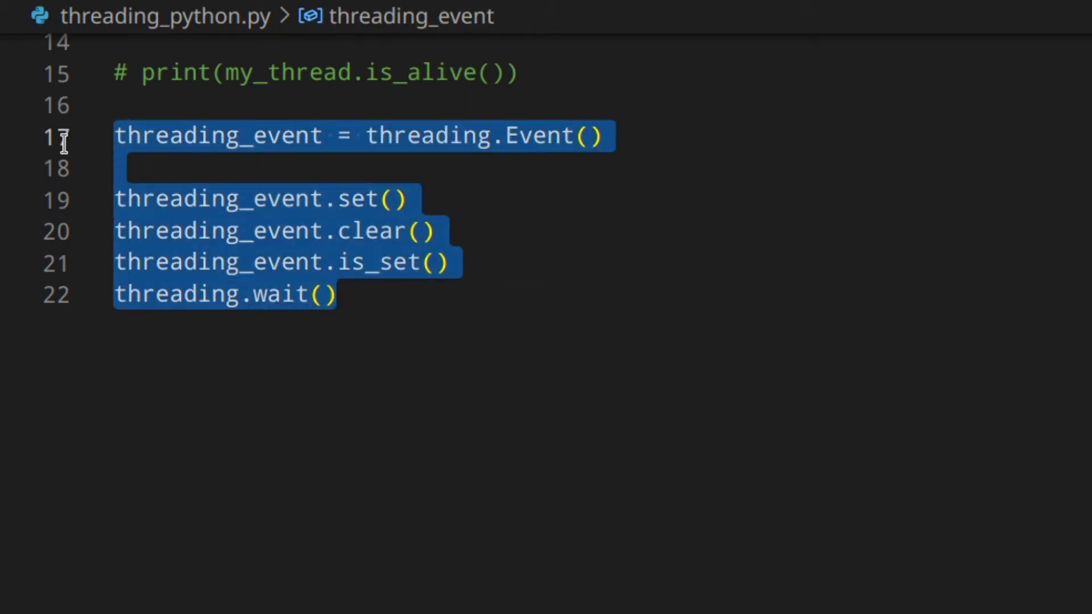
Comment out Event example lines 17–22 and add blank lines below.
key(ctrl+/)
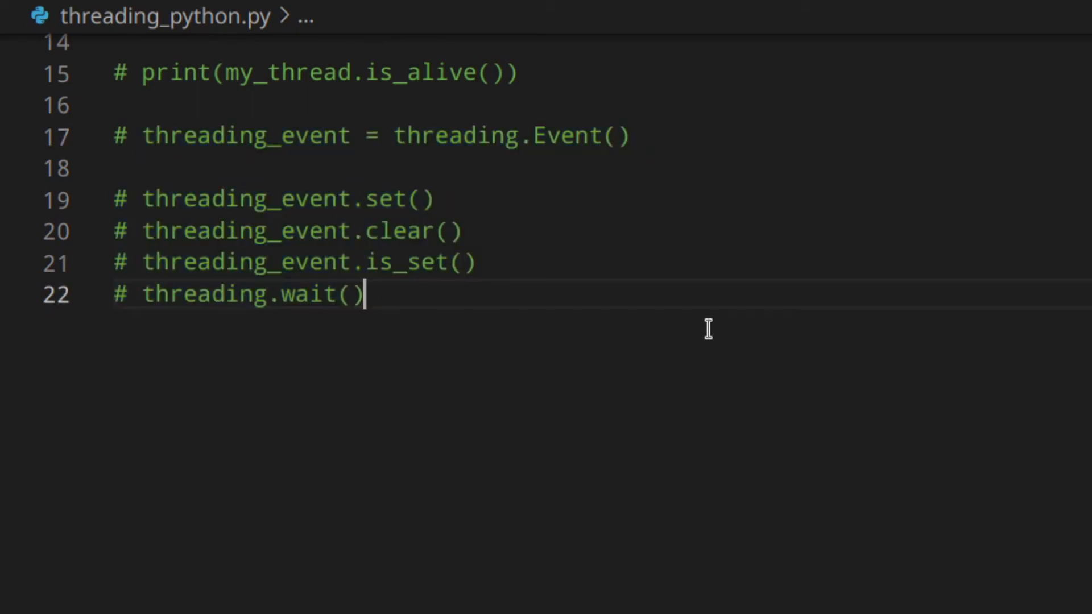
key(Enter)
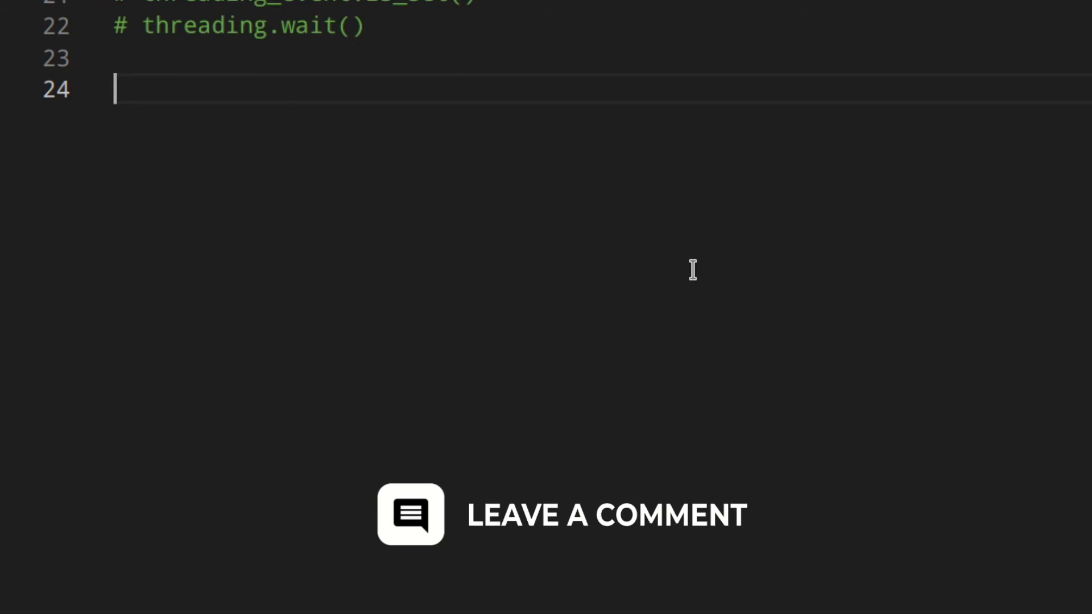
Define pause_resume_event = threading.Event() and stop_event = threading.Event() on new lines.
text(p)
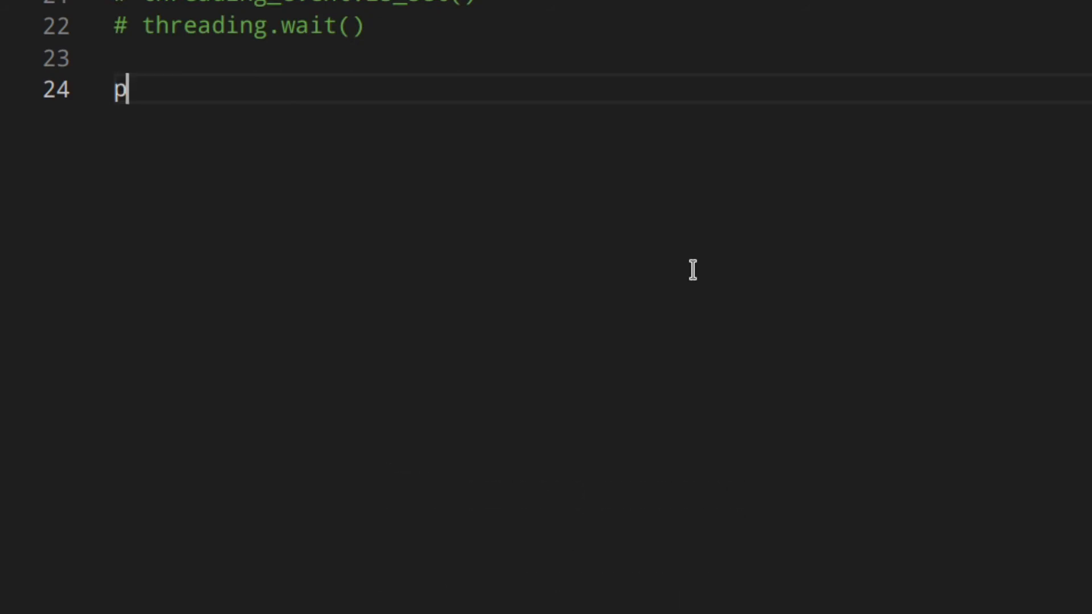
text(ause_re)
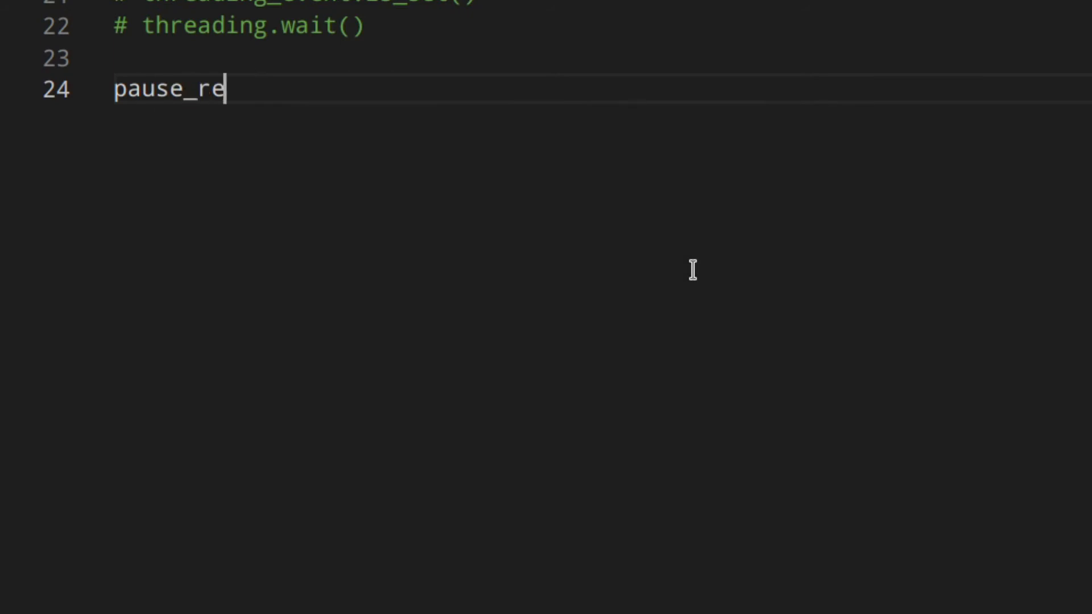
text(sume_event =)
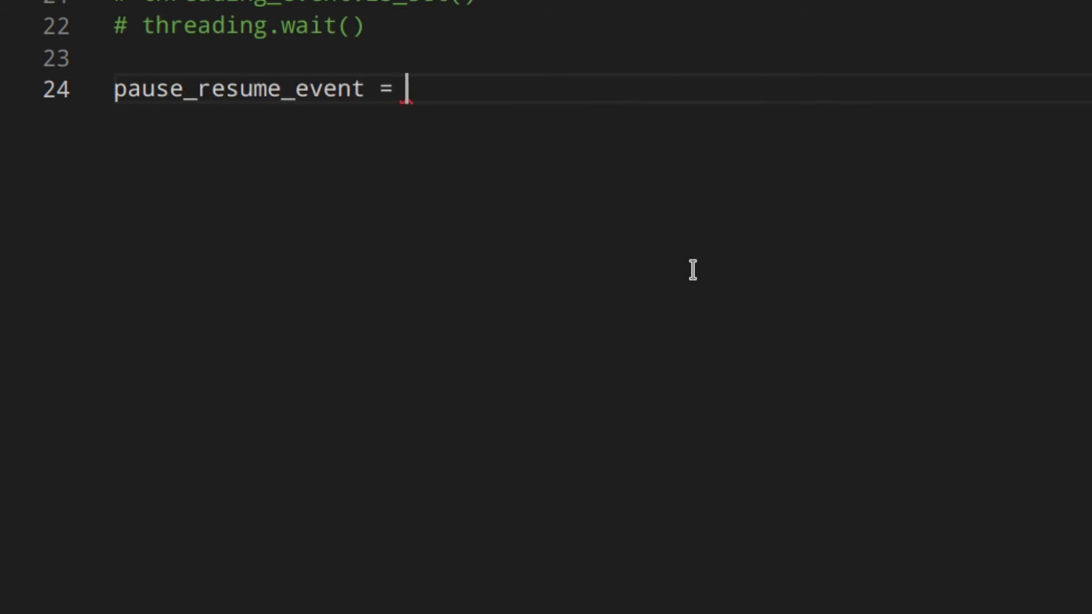
text(threading.Event()
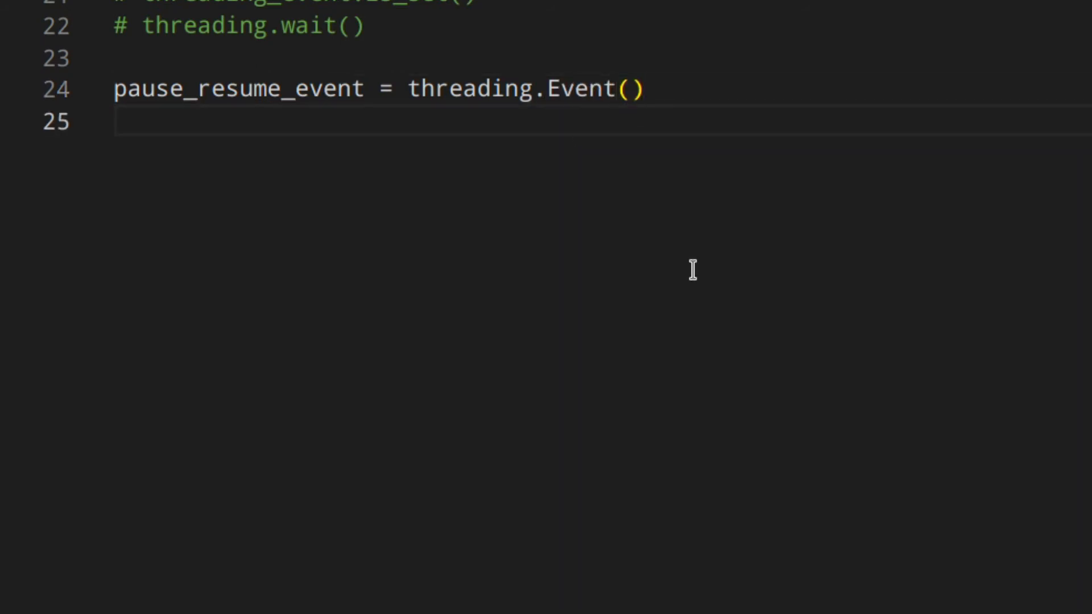
text(stop_event =)
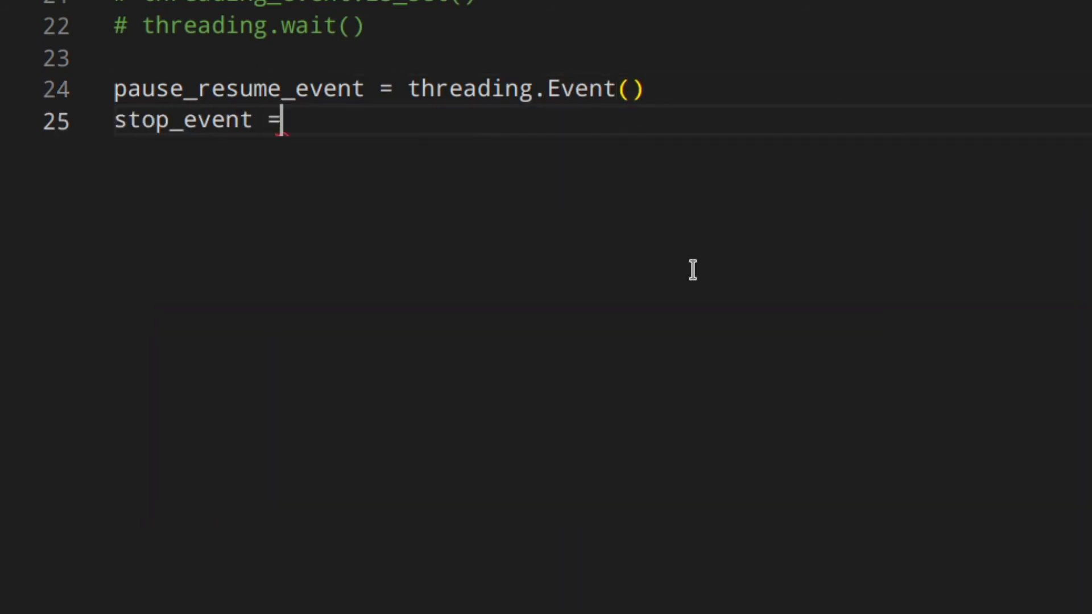
text(threading.Event()
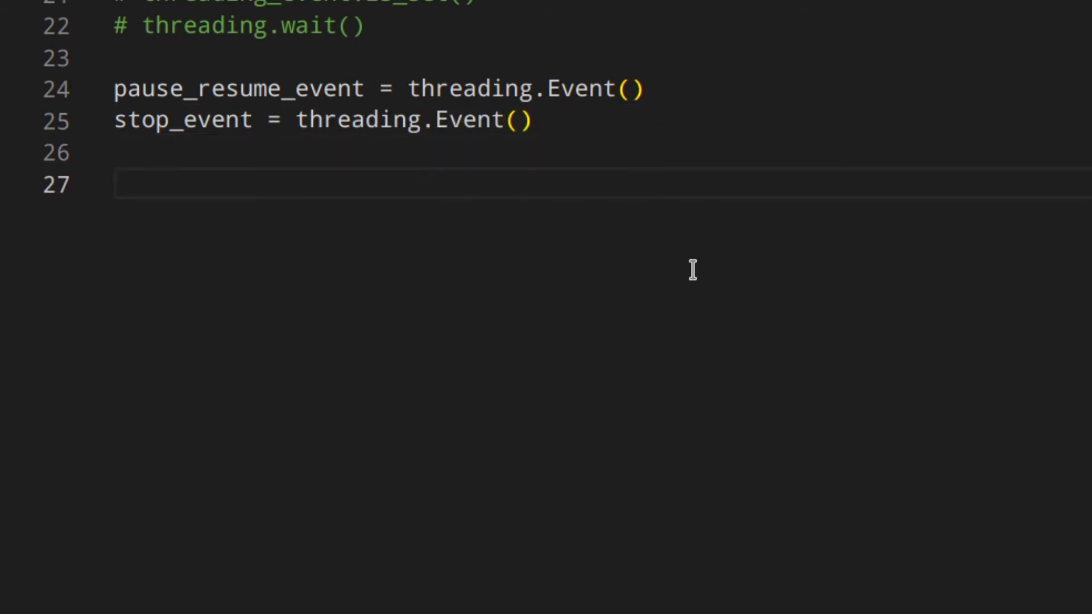
Define analyse_things() with a for x in range(1000) loop.
text(def)
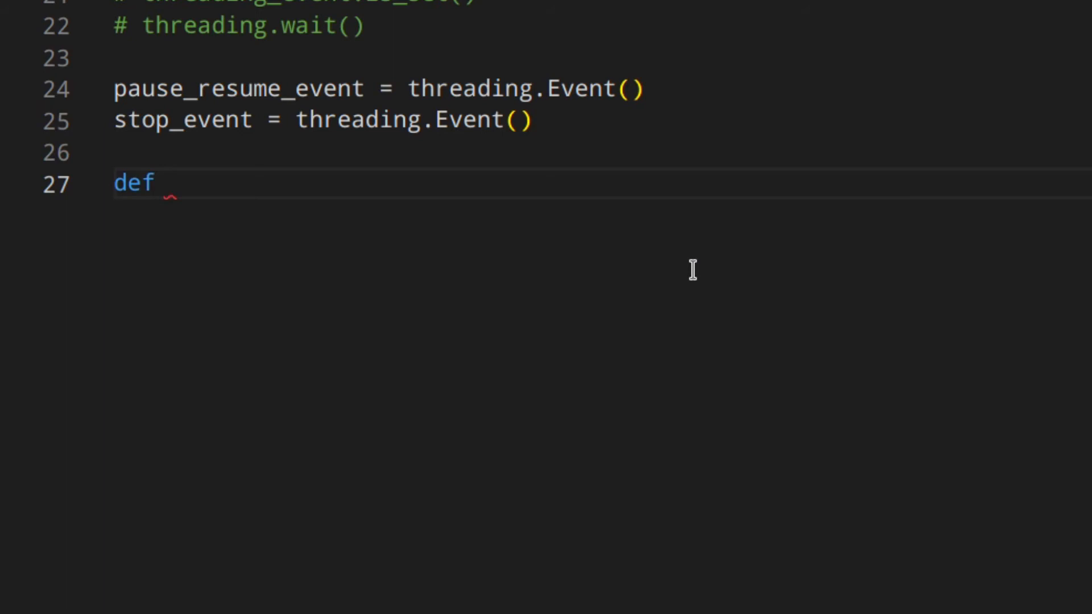
text(analys)
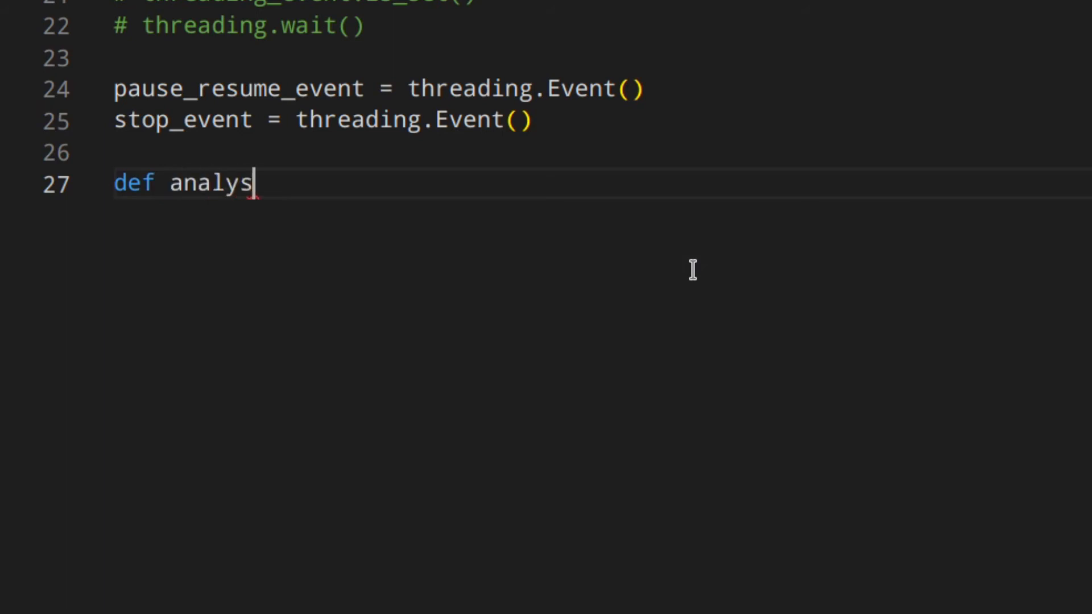
text(e_things)
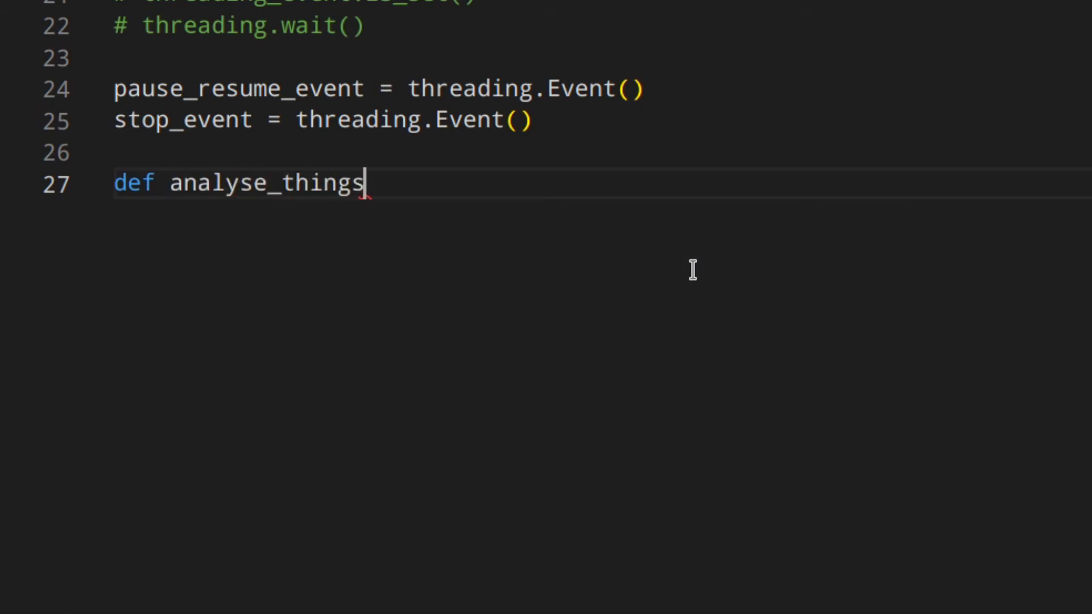
text(():)
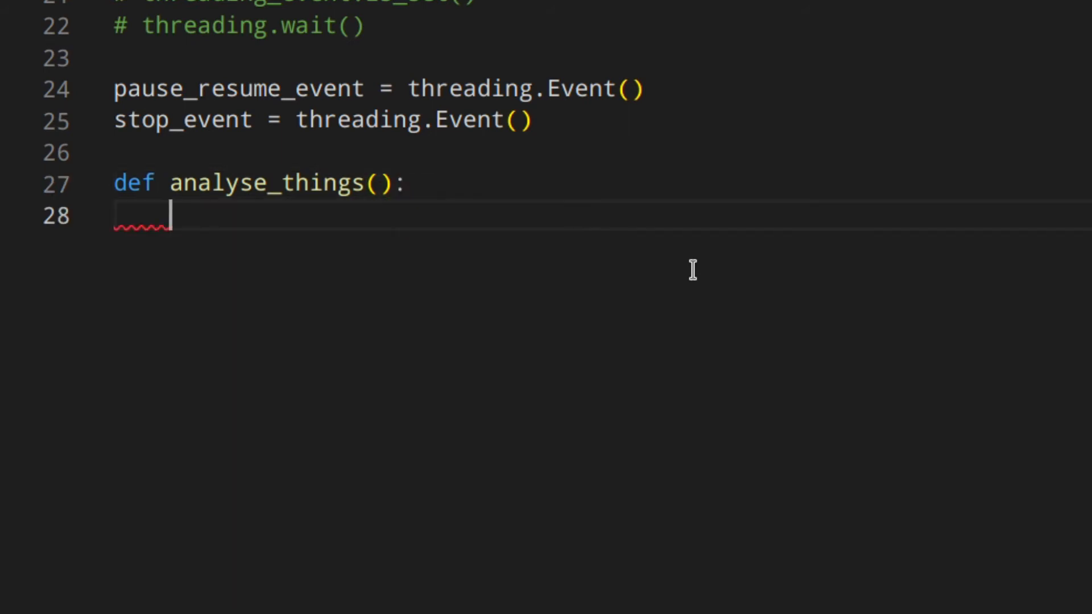
text(for x in range)
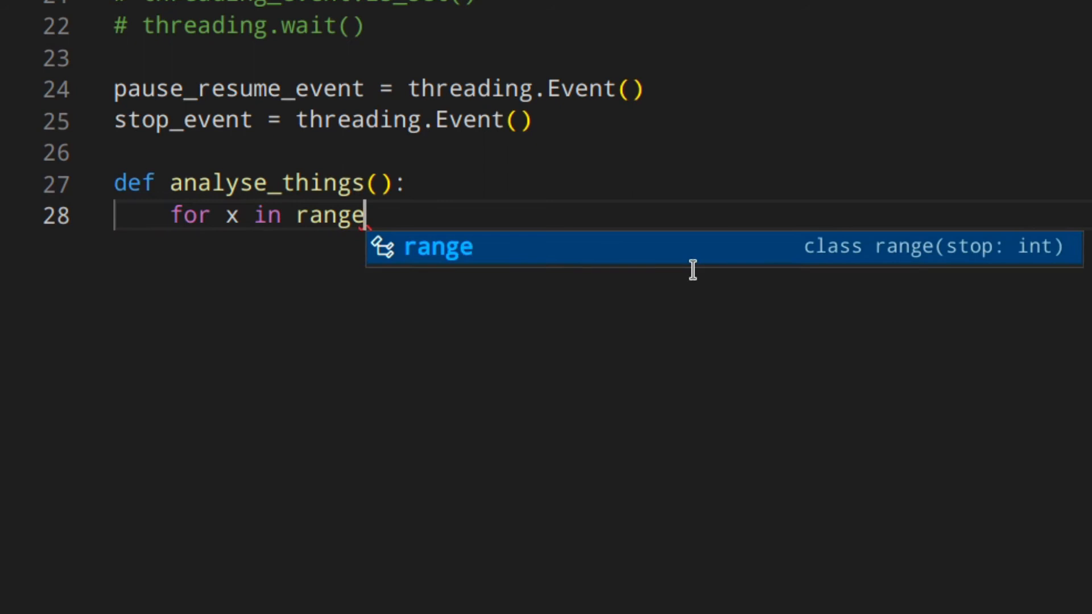
text((1000)_)
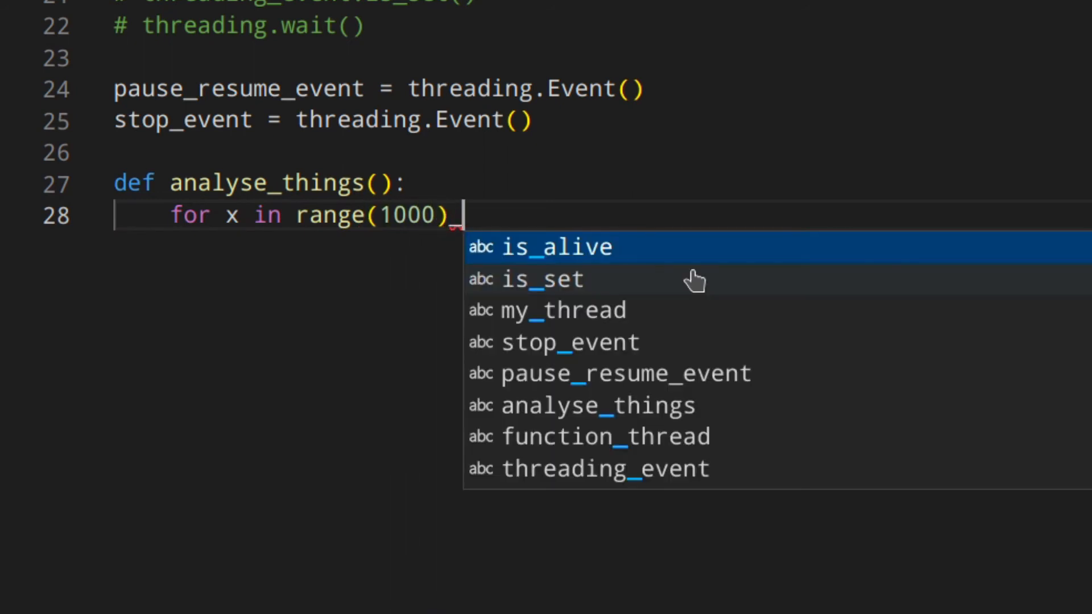
key(Escape)
text(:)
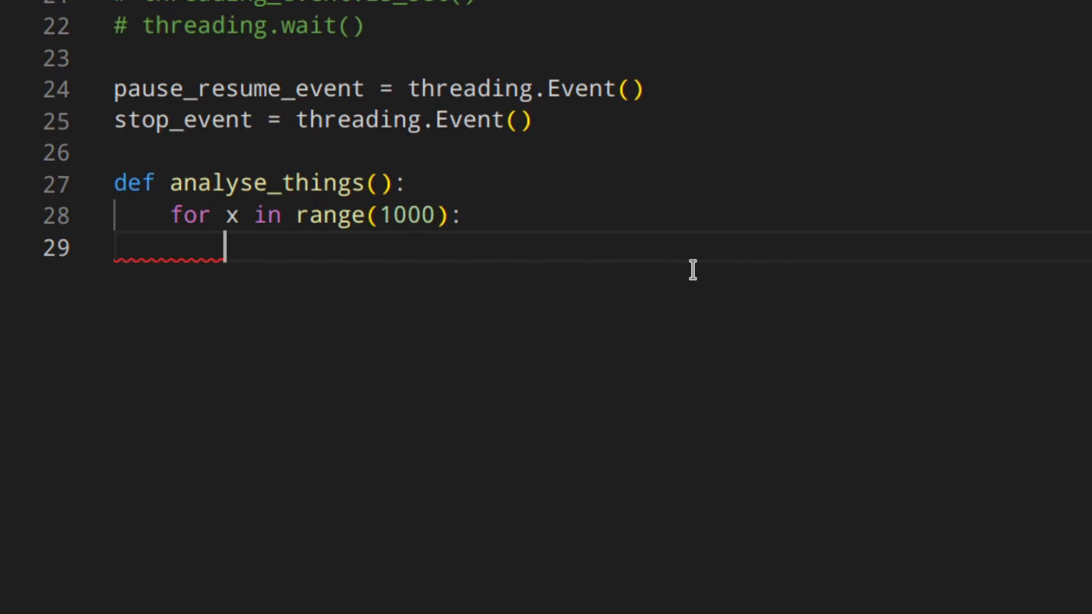
Inside the loop, print 'Exiting' and return when stop_event.is_set().
text(if stop_event.is_set()
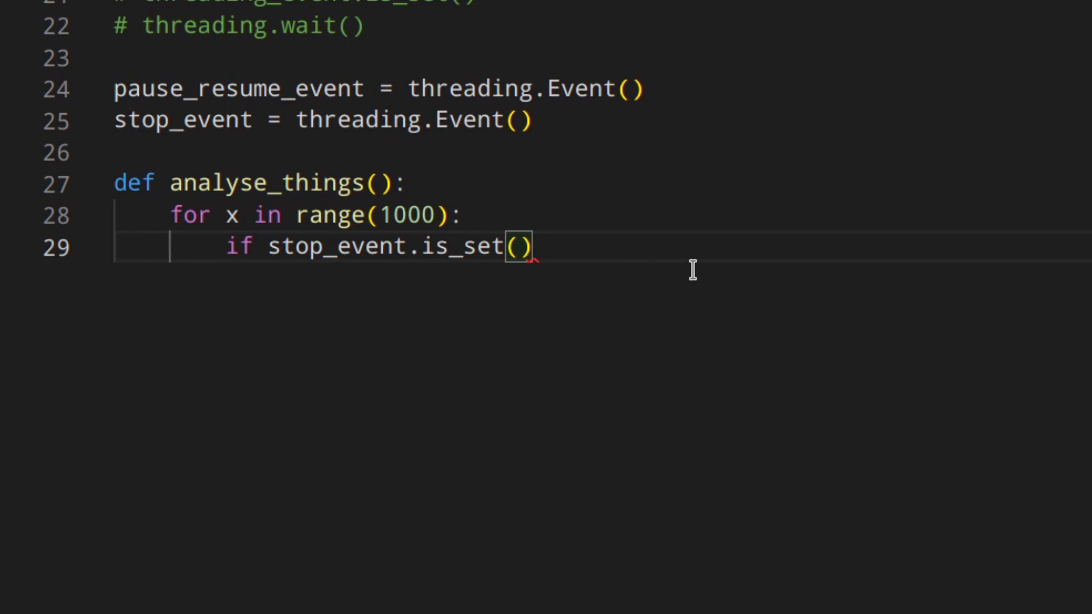
text(:)
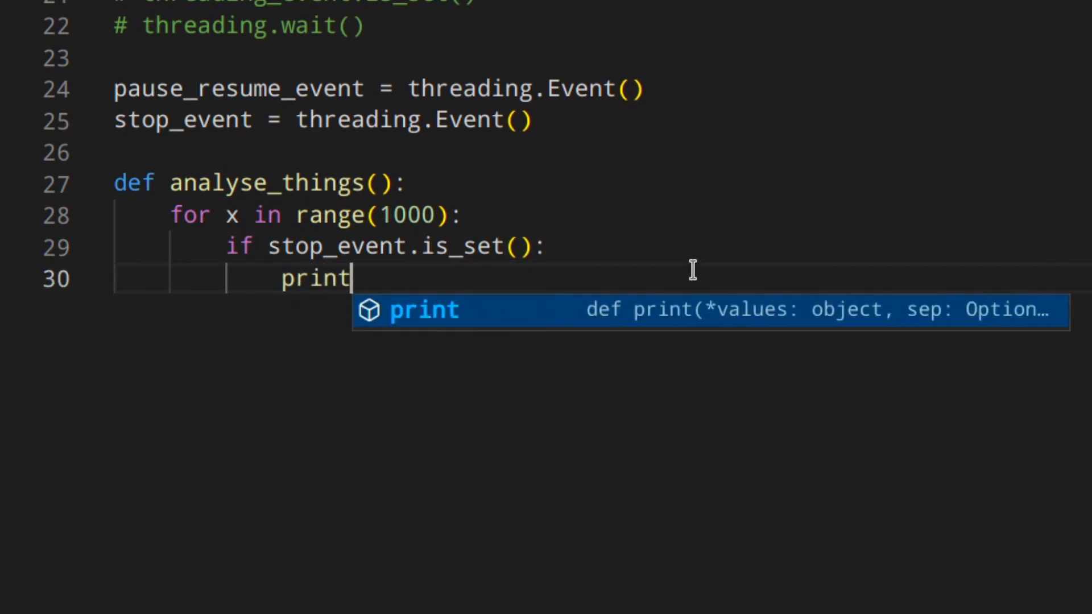
text(('Ex')
text(print()
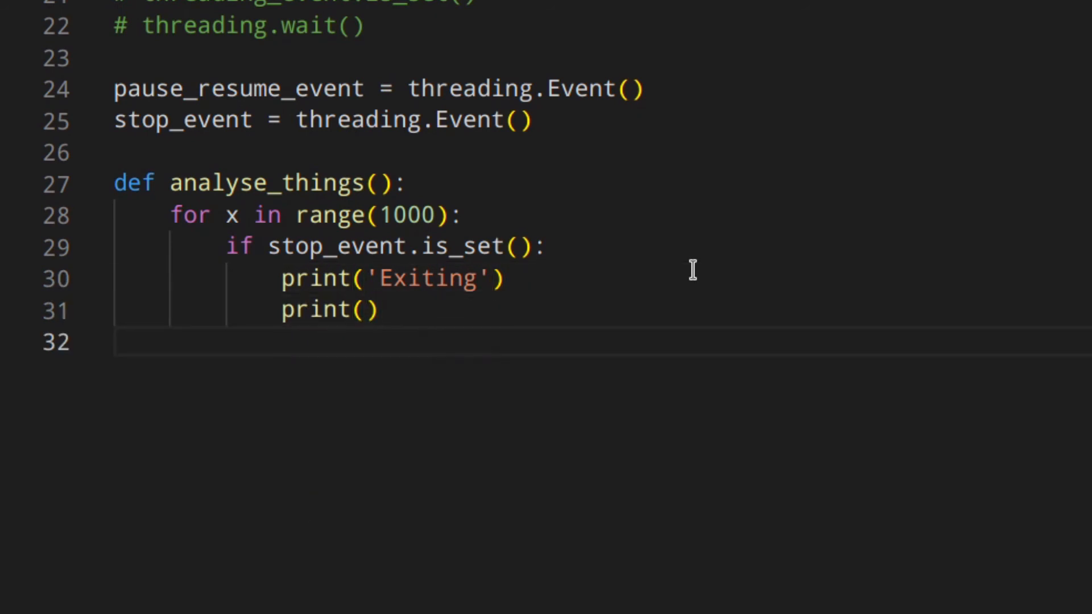
text(return)
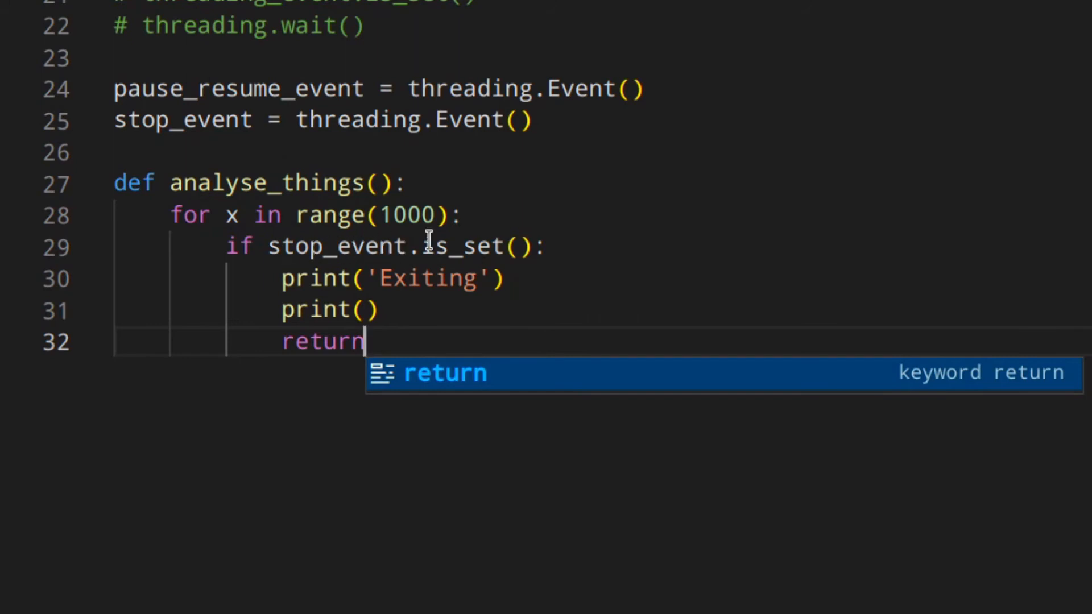
mouse_move(507, 237)
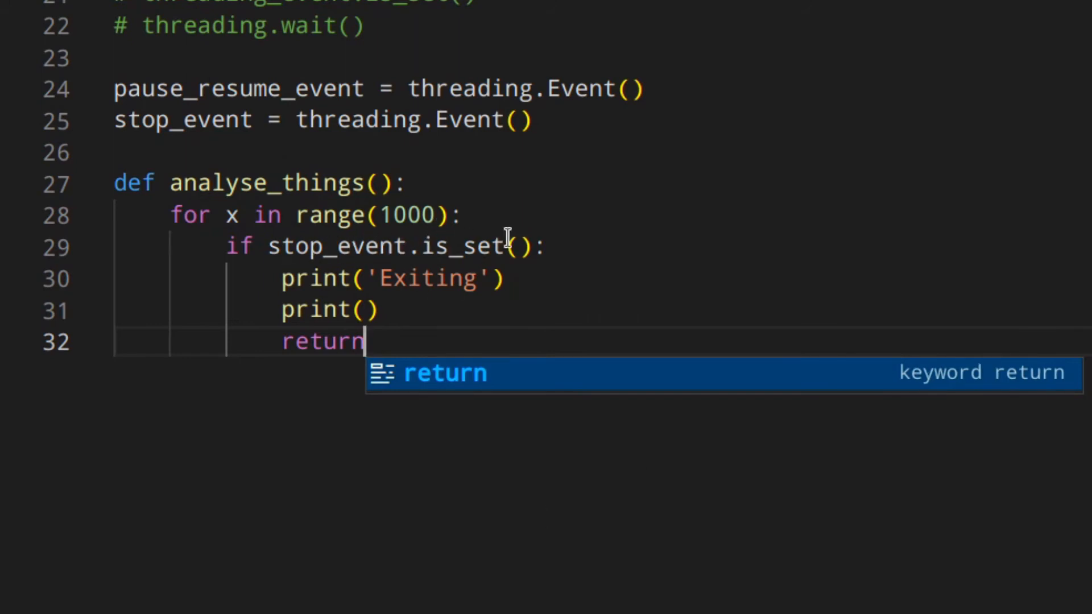
mouse_move(312, 341)
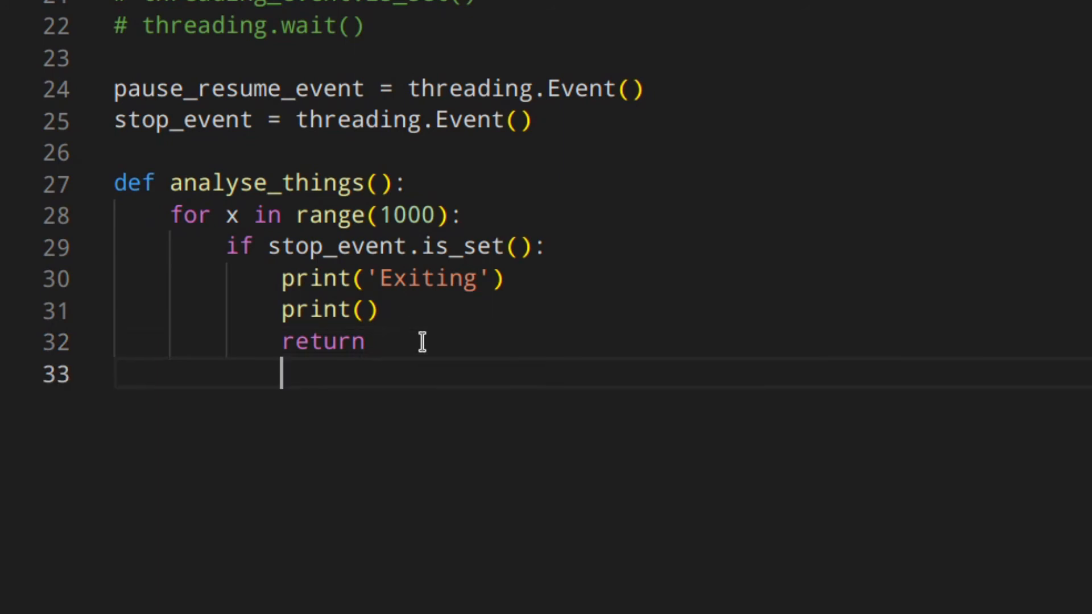
Add else: pause_resume_event.wait(), print(x), time.sleep(0.2), then highlight both event names.
text(else:)
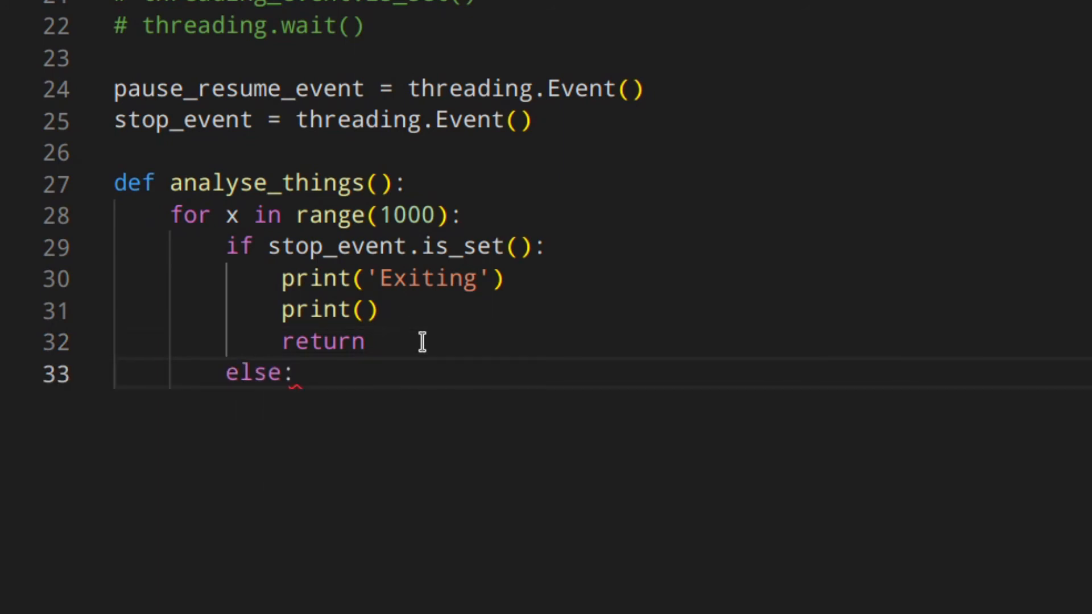
text(pause_resume_event)
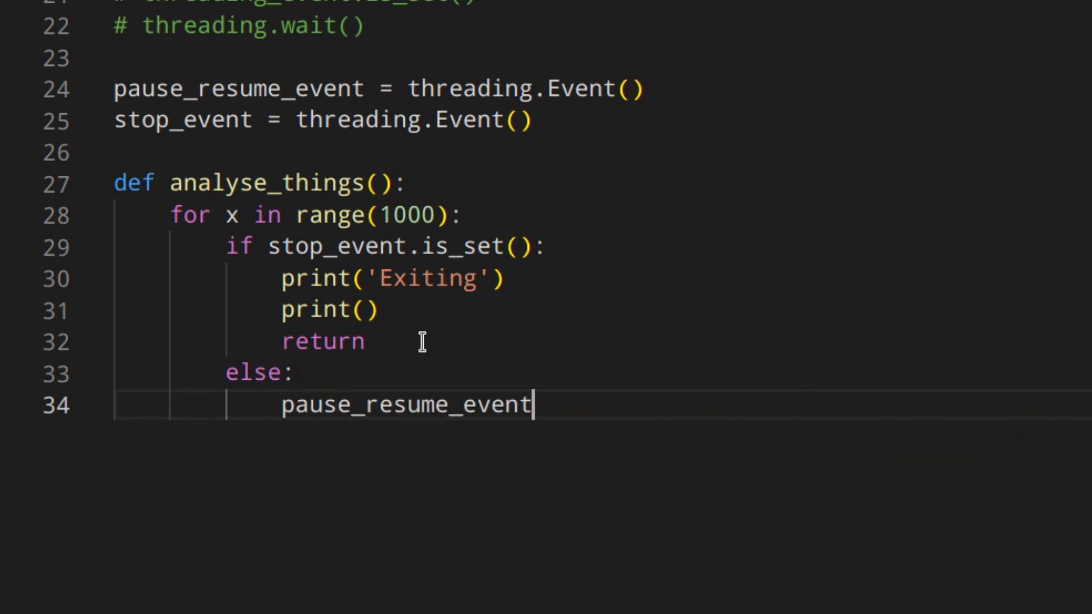
text(.wait)
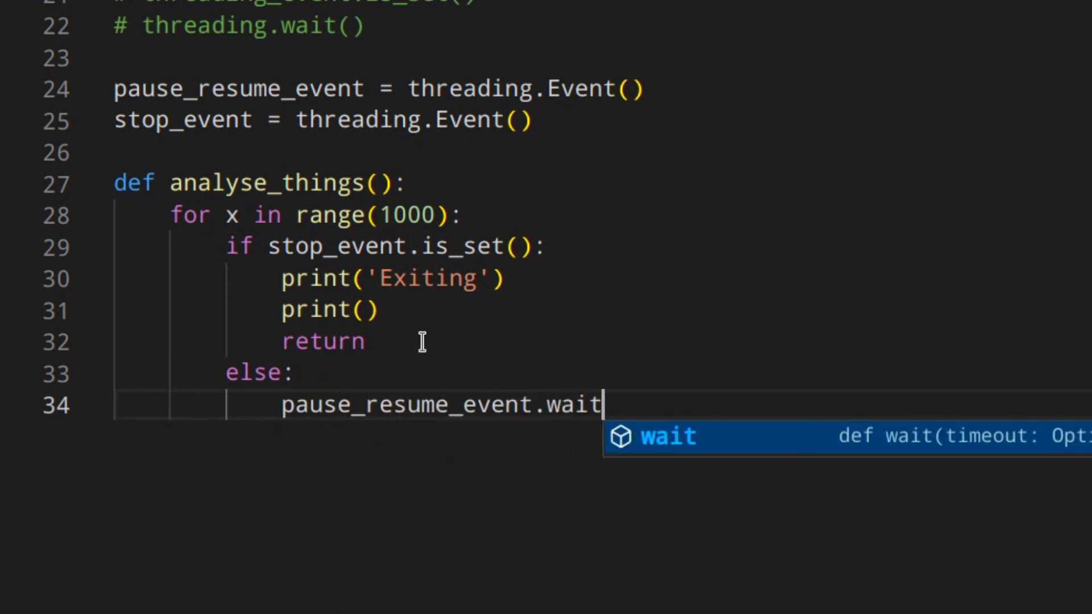
text(())
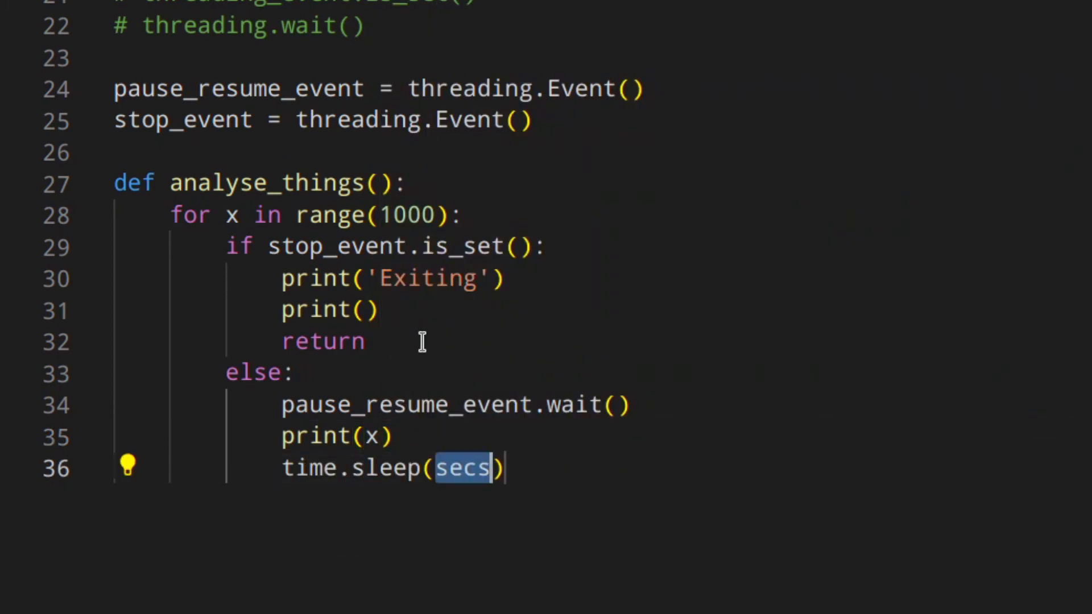
text(0.2)
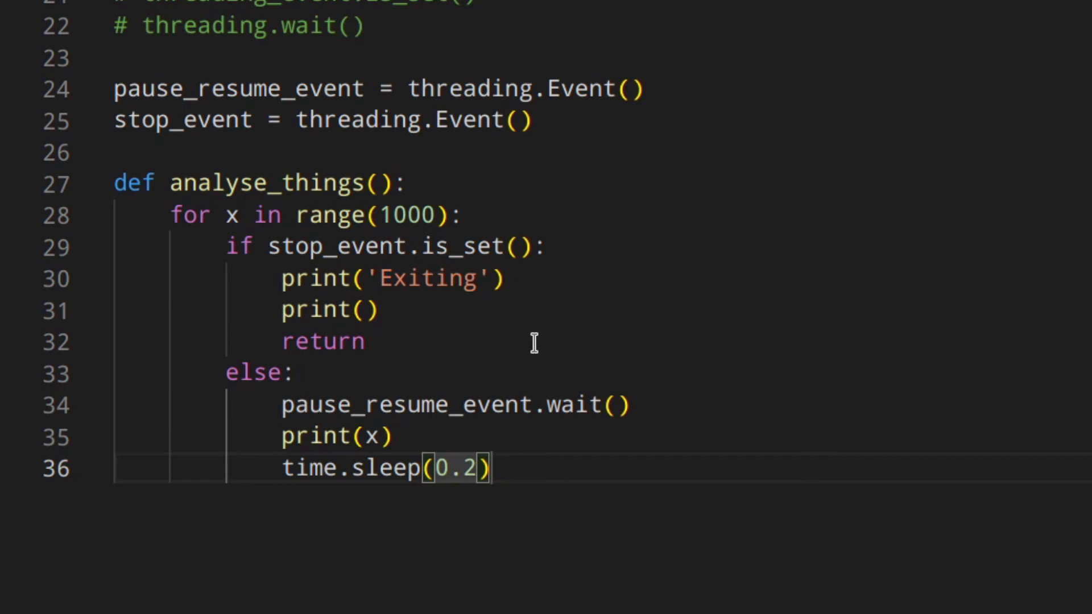
mouse_move(578, 406)
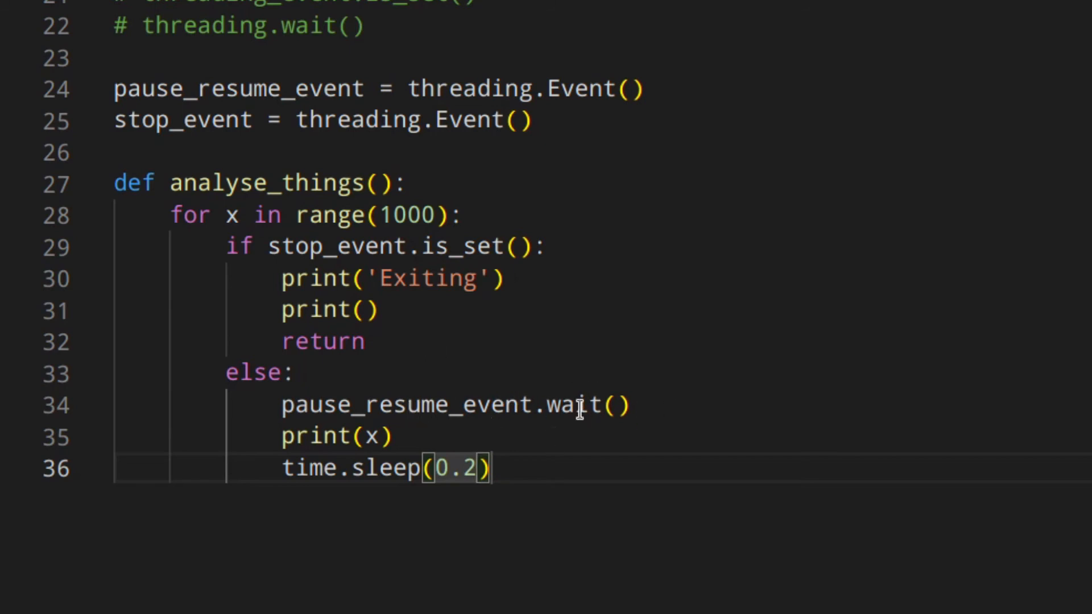
mouse_move(460, 404)
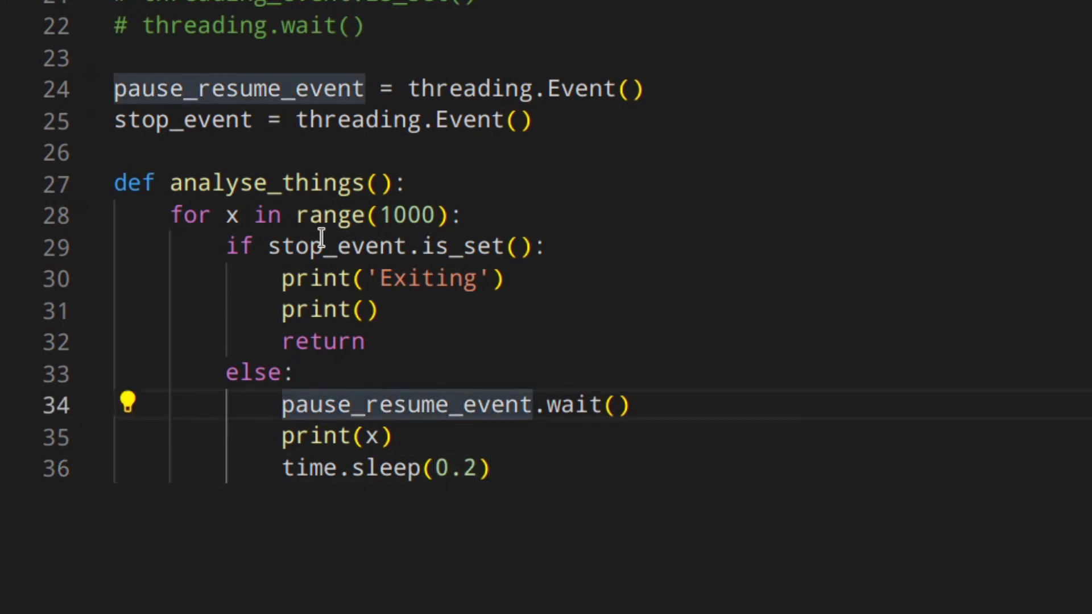
double_click(403, 245)
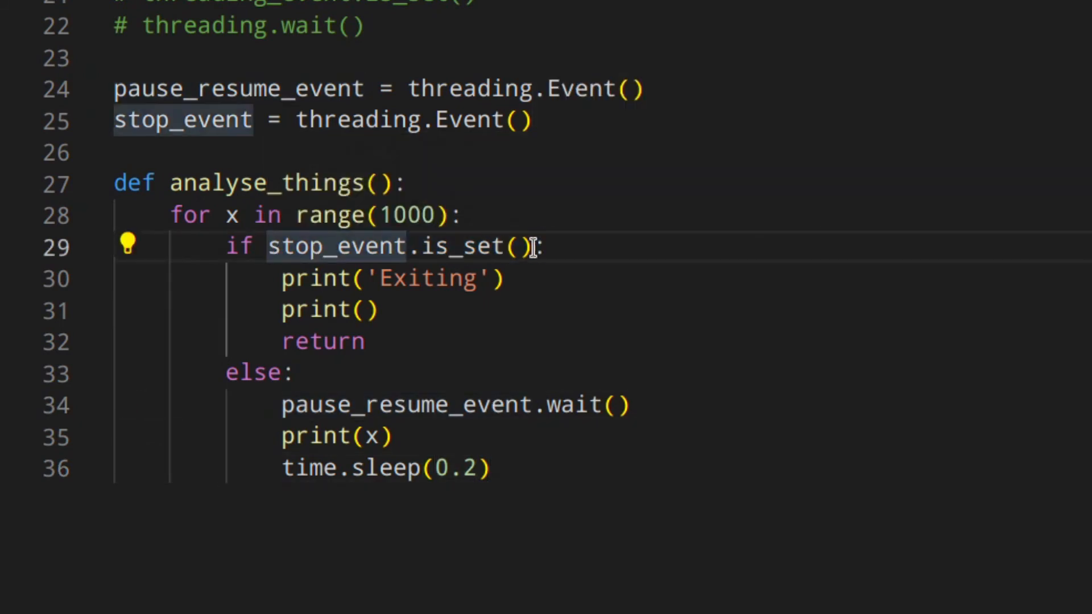
double_click(253, 372)
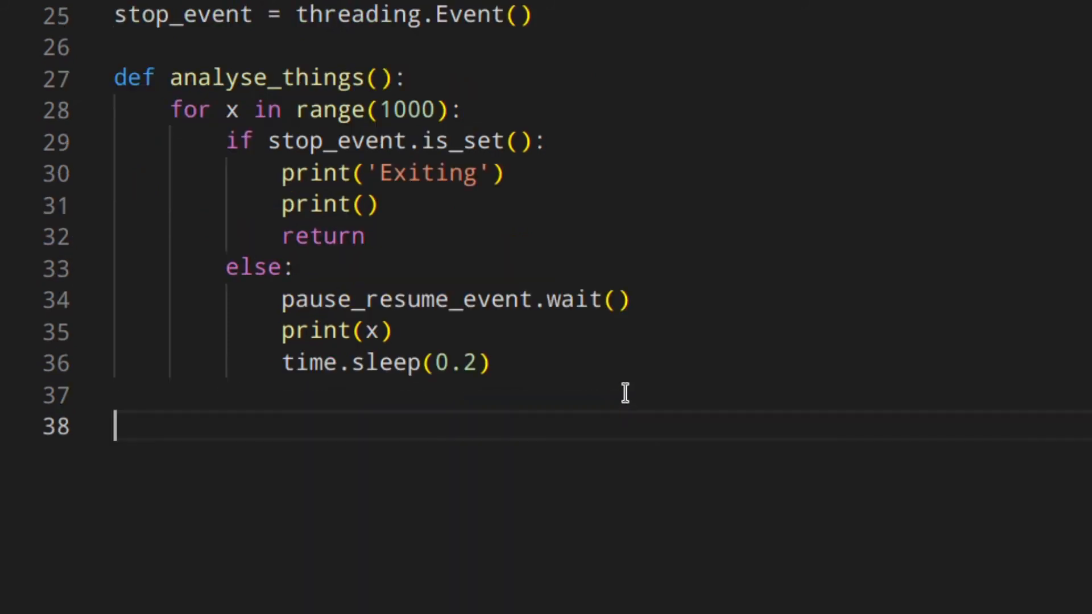
Create my_thread = threading.Thread(target=analyse_things) and call my_thread.start().
text(my_threa)
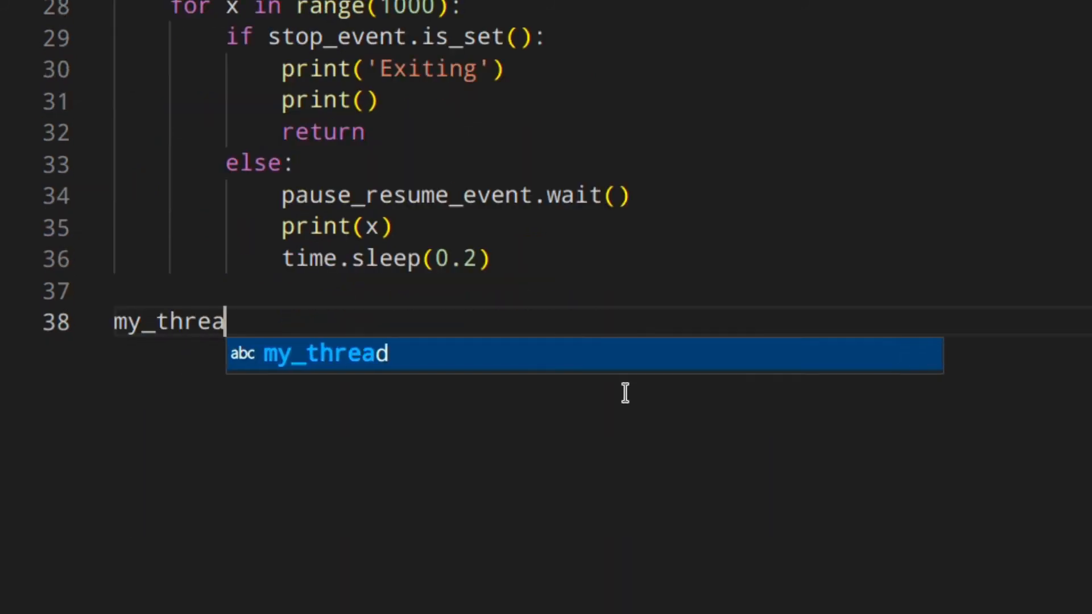
text(d = threading.Thread()
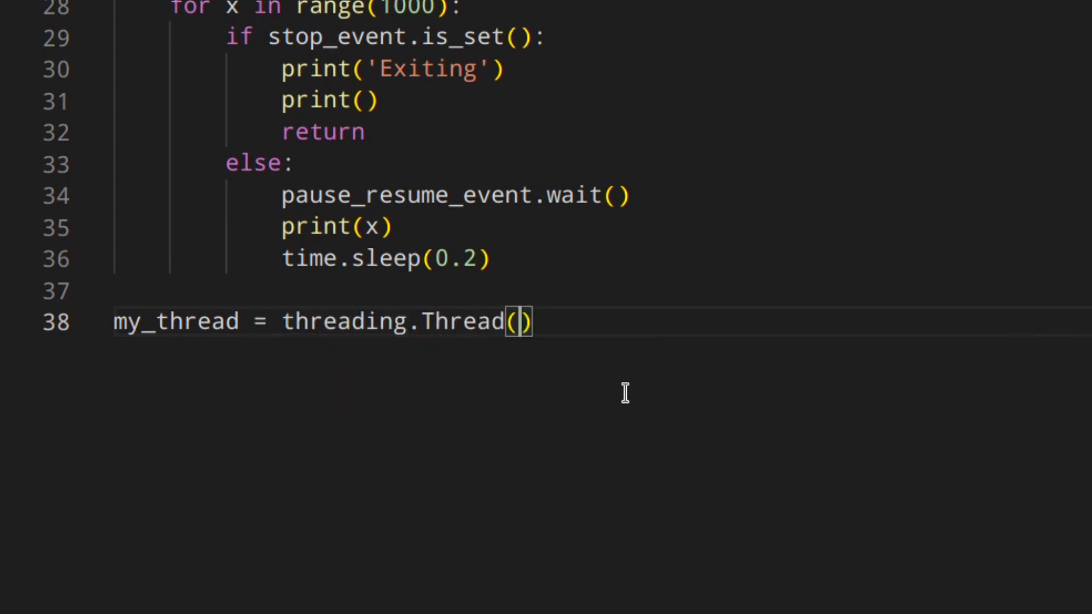
text(target=analyse_things)
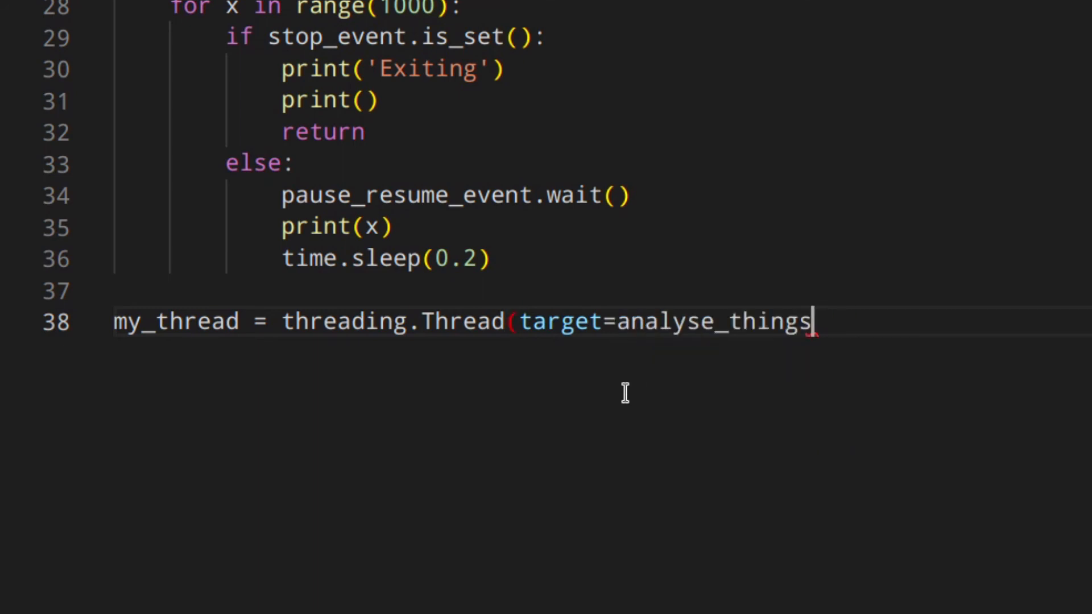
text())
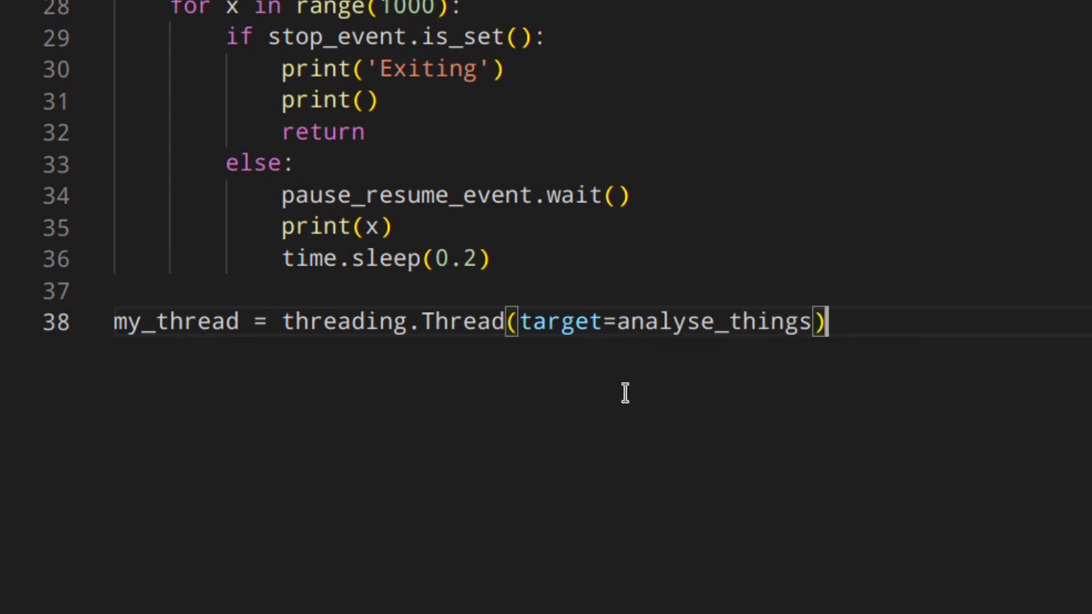
text(my)
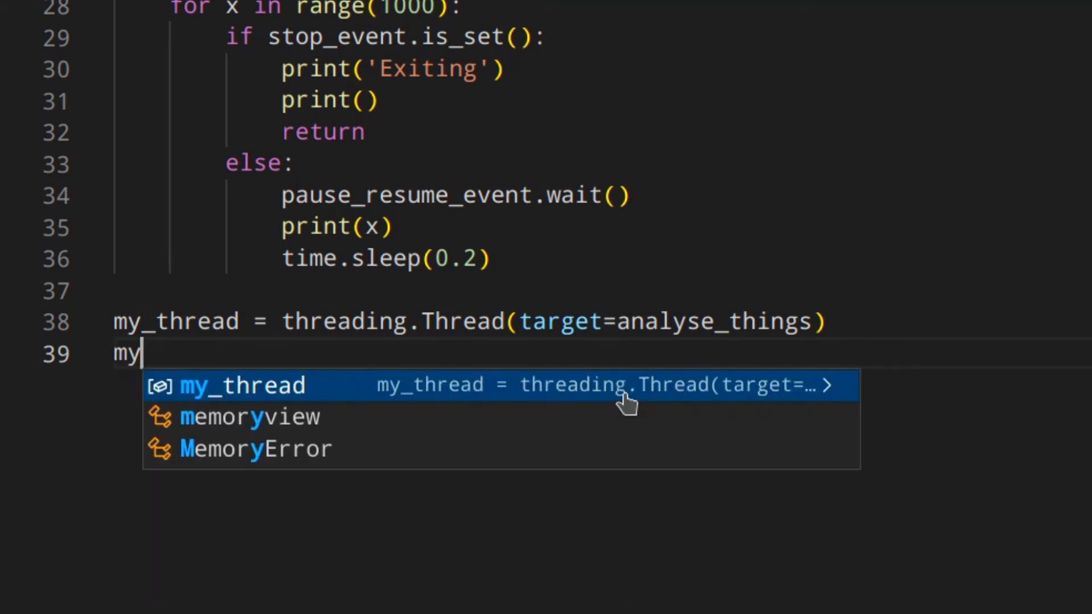
text(_thread.stat)
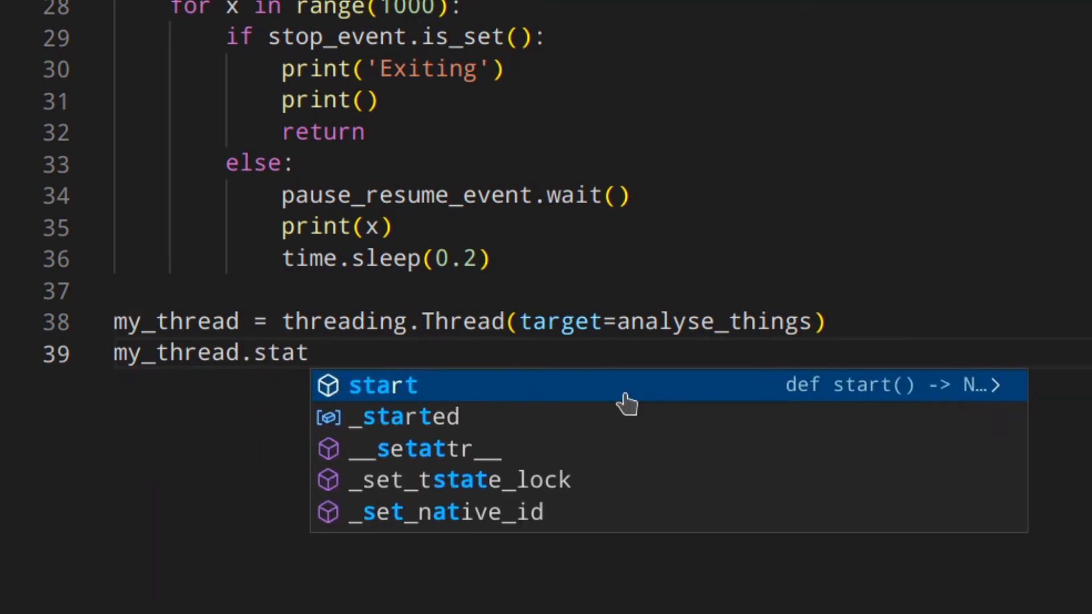
click(381, 385)
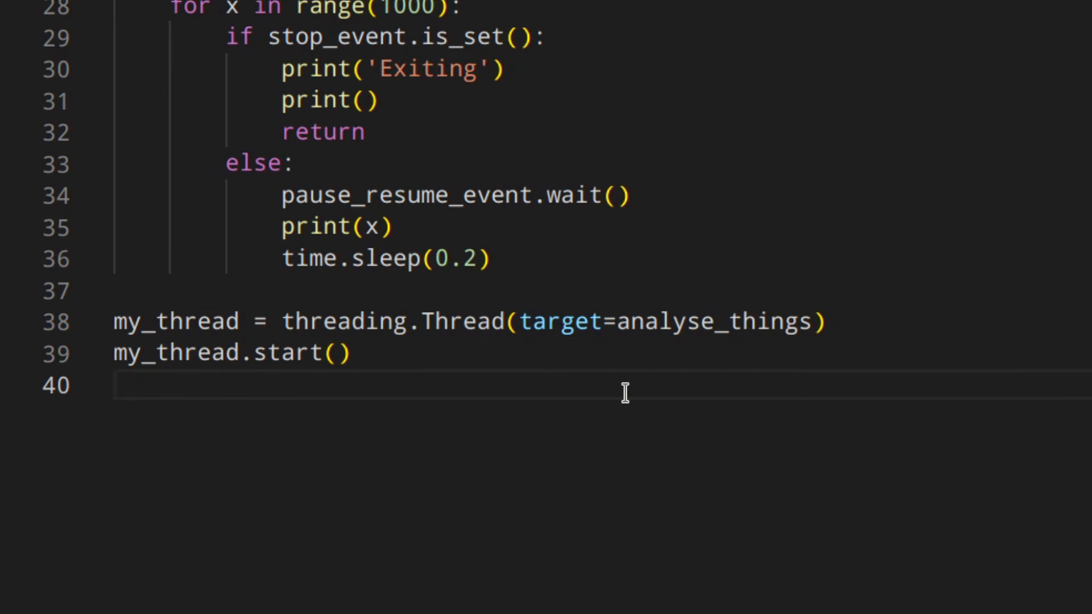
Print 'Enter p to pause/resume' and 'Enter x to stop', then input('Press enter to start...').
text(print()
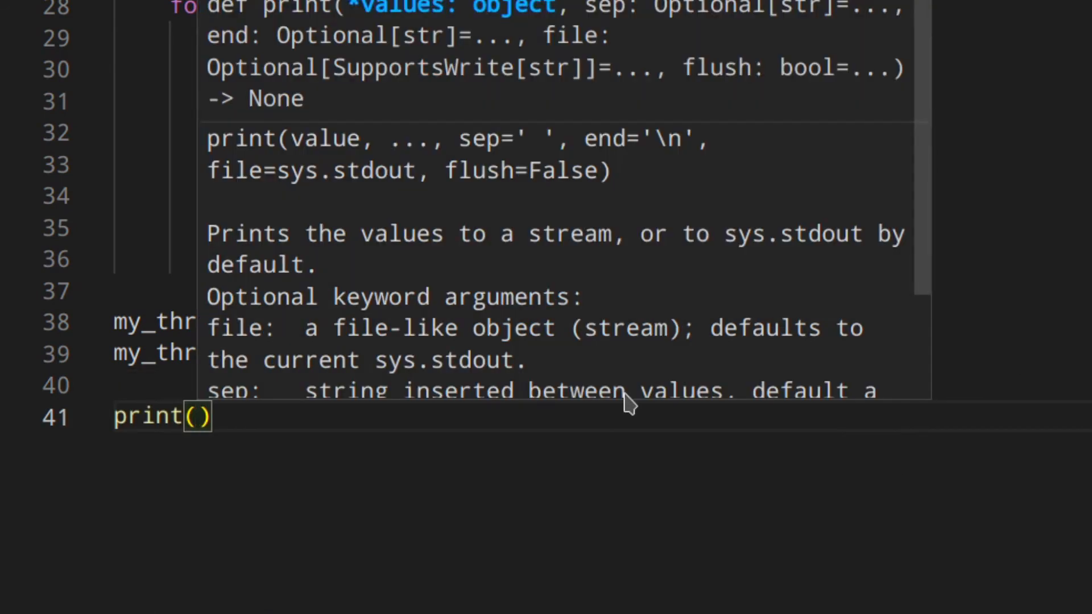
text('Enter p to pause/resume)
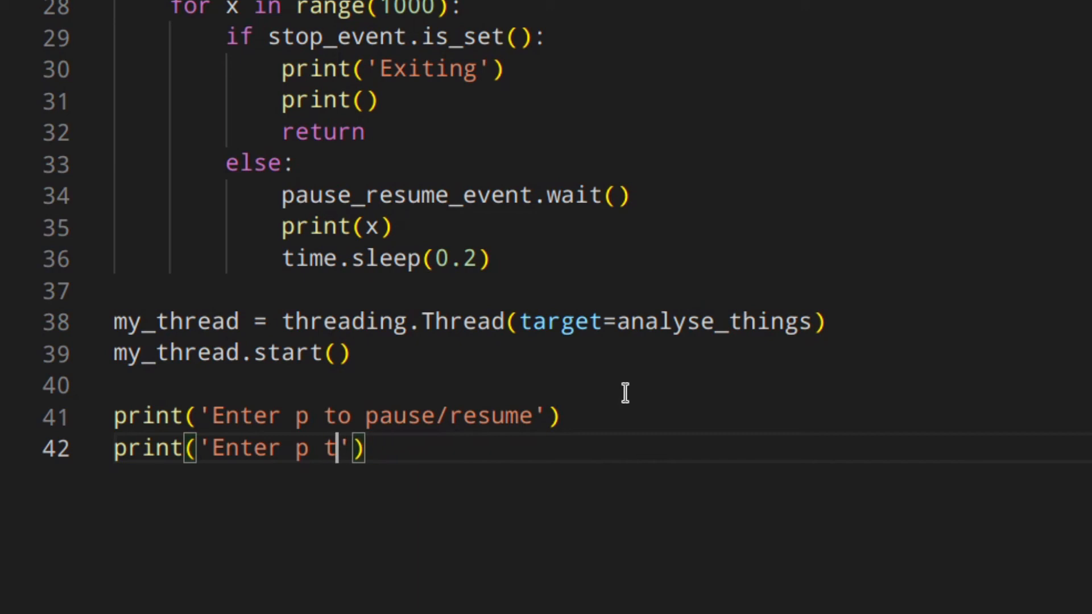
text(x to stop)
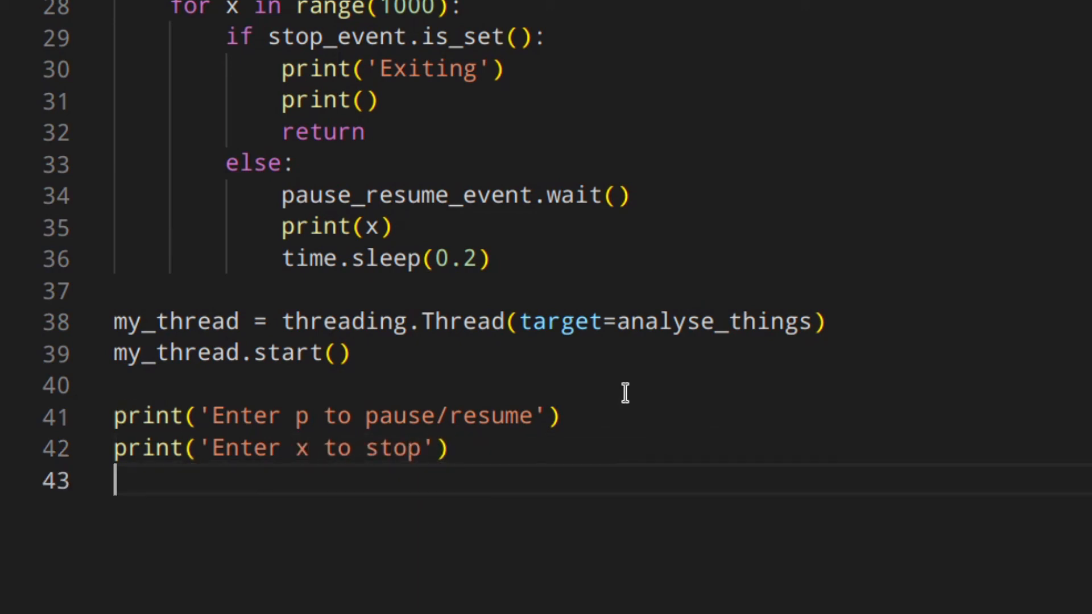
text(input())
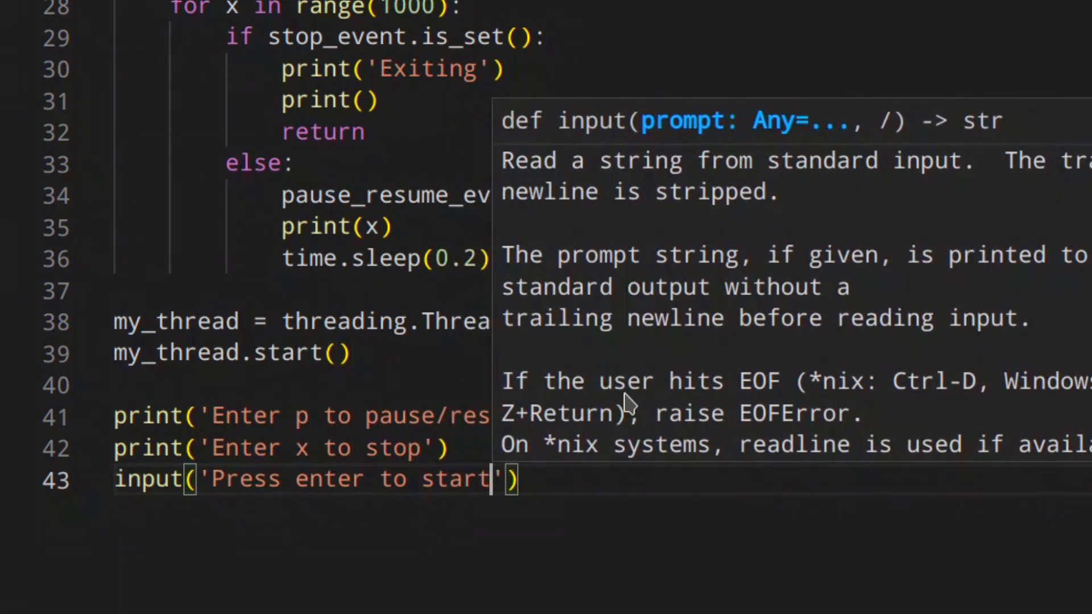
text(...)
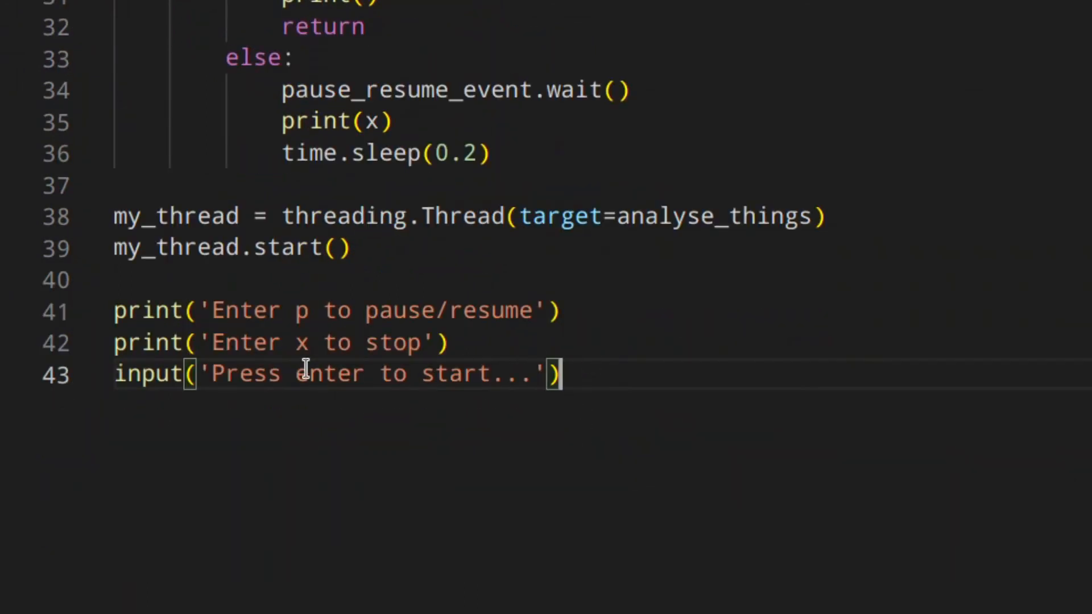
key(Enter)
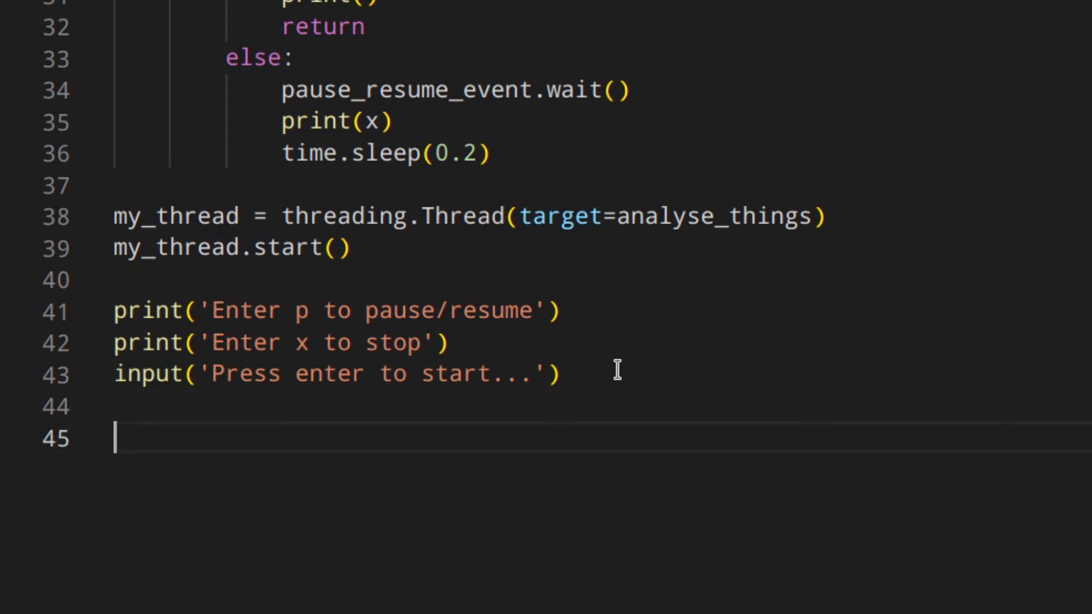
Call pause_resume_event.set(), then loop on user_command = input(), calling stop_event.set() for 'x'.
text(pause_resume_event)
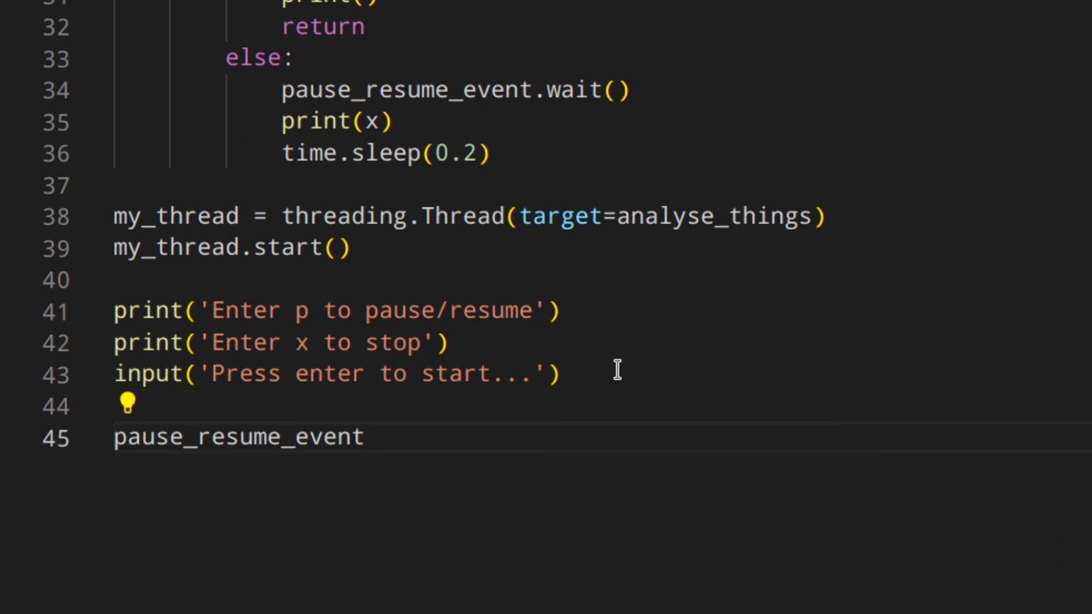
text(.set()
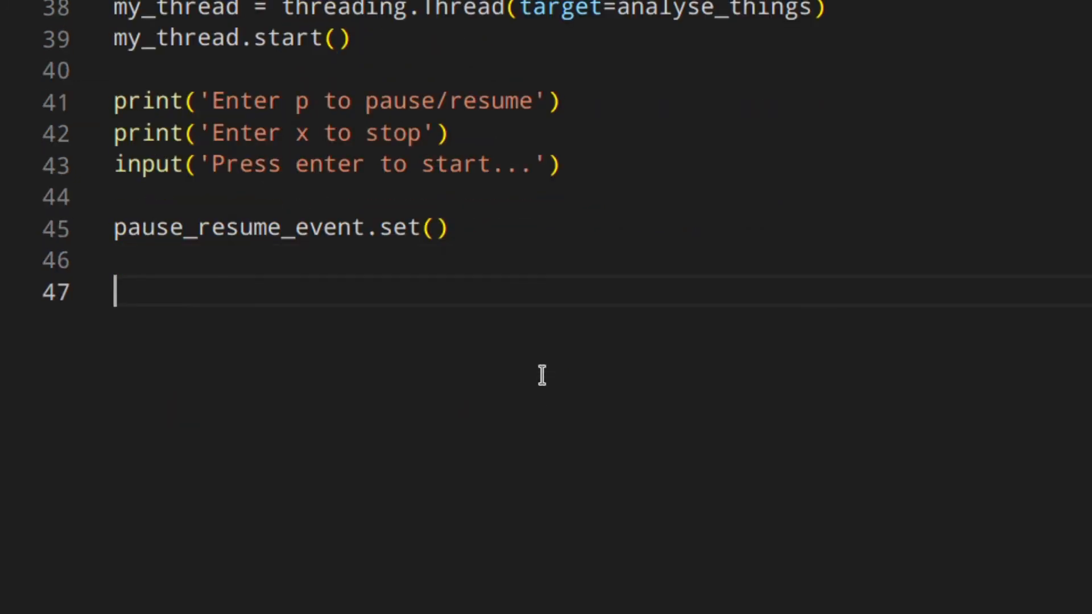
text(while True:)
text(us)
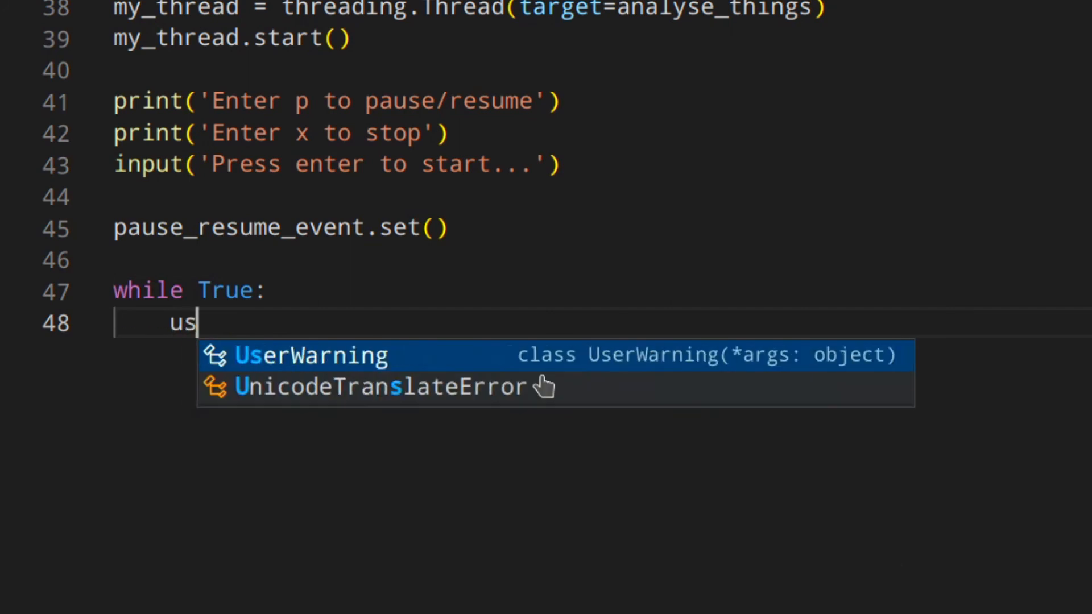
text(er_comma)
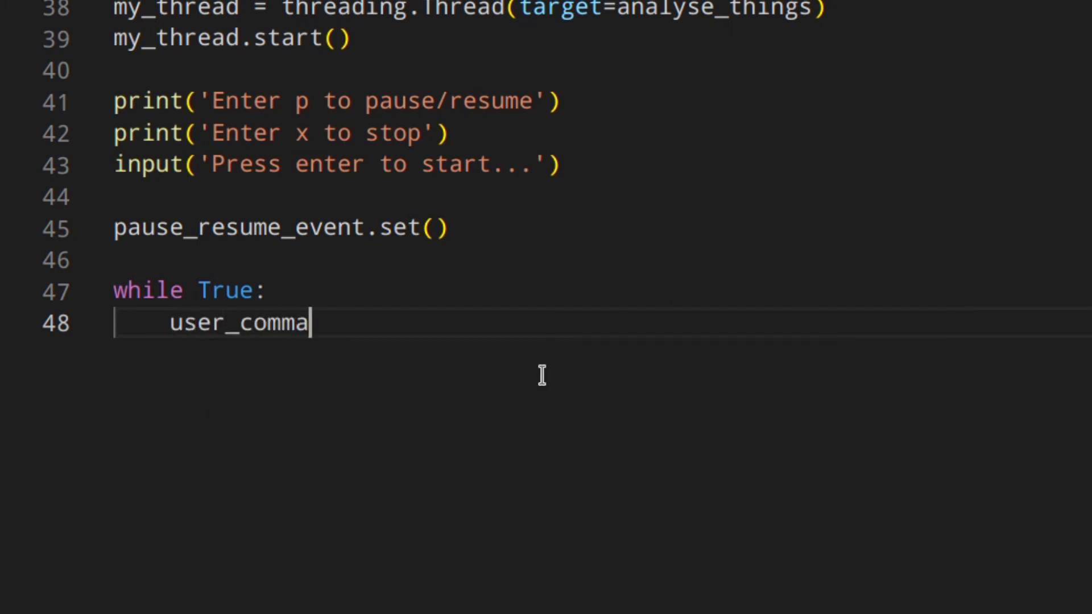
text(nd = input()
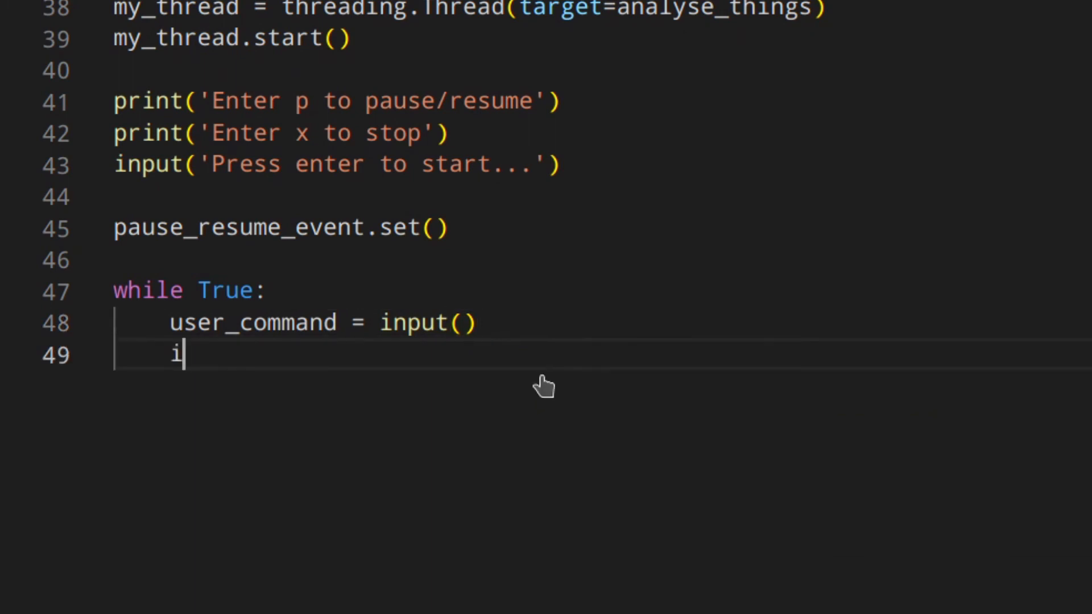
text(f user_command ==)
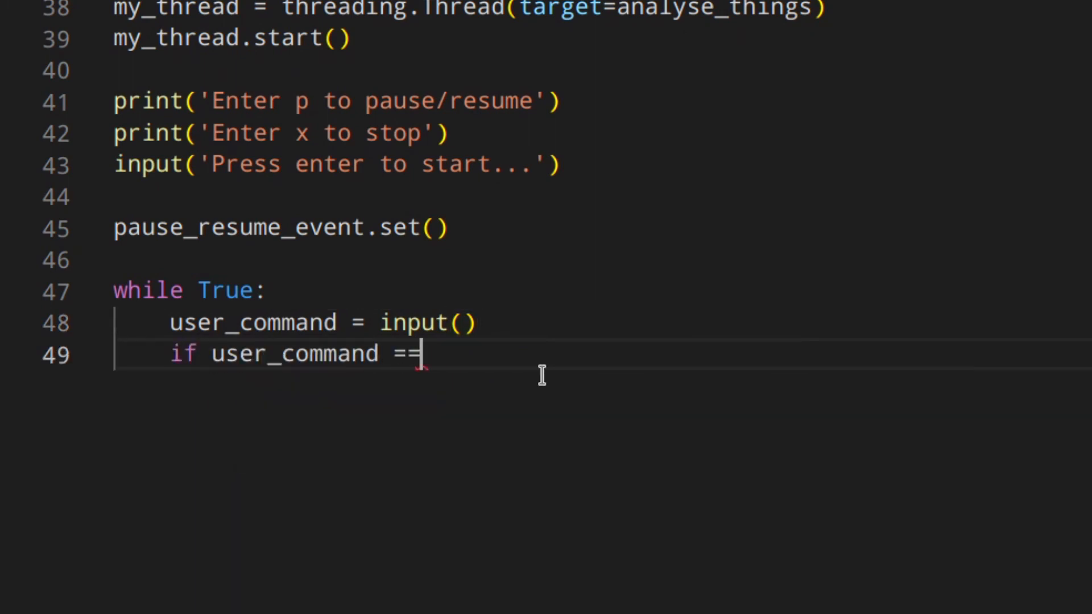
text('x':)
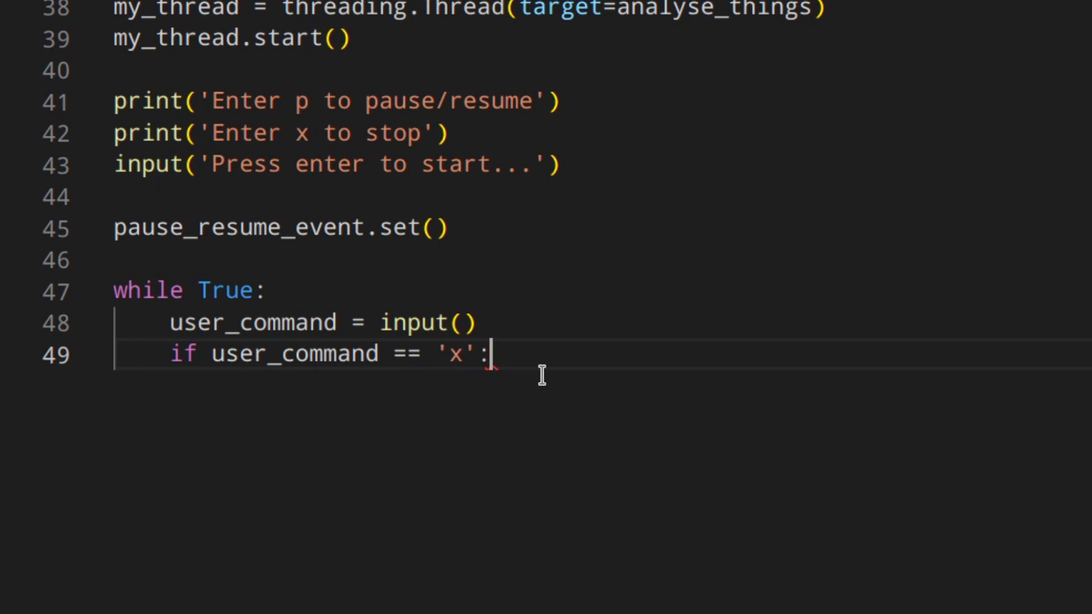
text(stop_event.set)
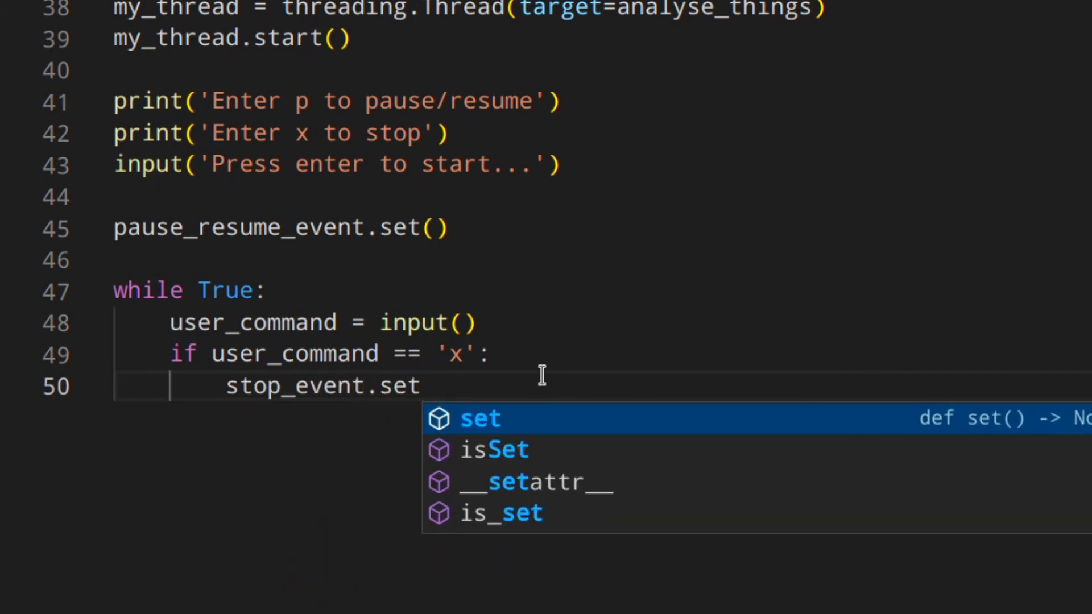
scroll(up, 3)
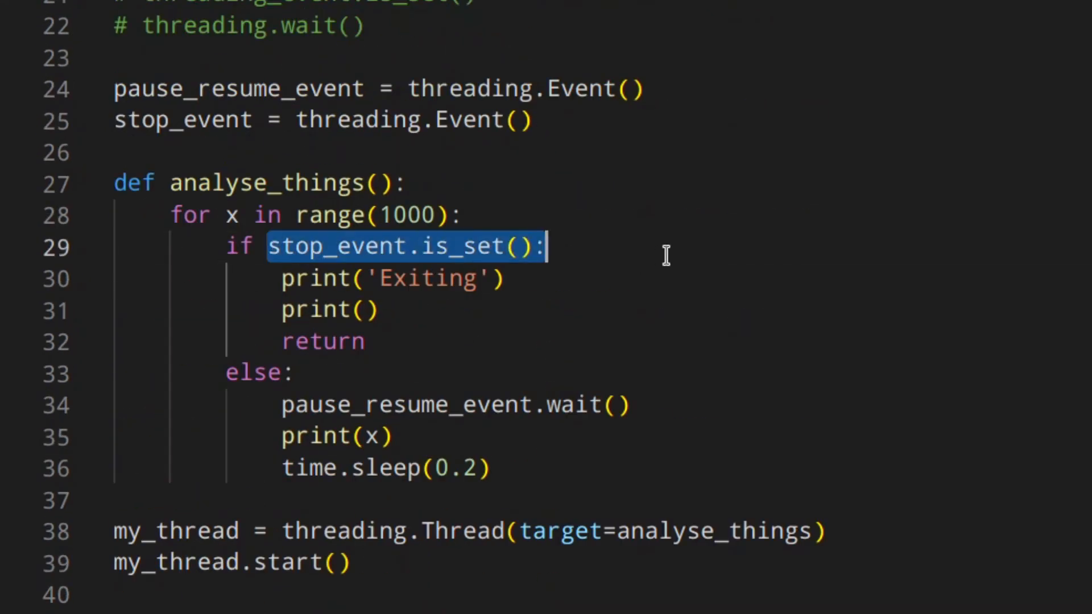
scroll(down, 3)
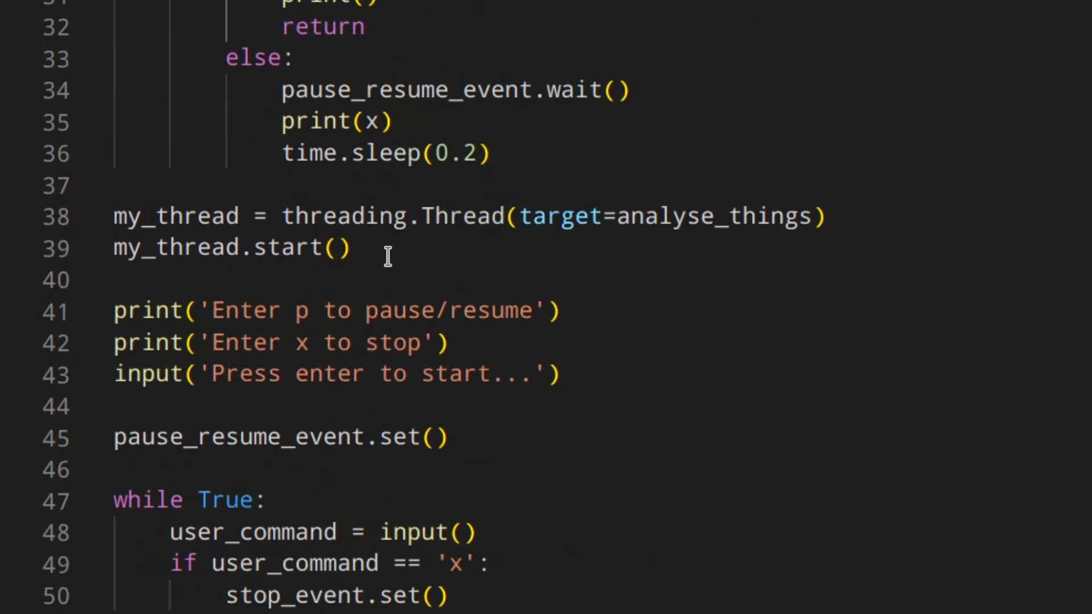
Add exit() after stop_event.set() and an elif 'p' branch clearing pause_resume_event when set.
text(exit()
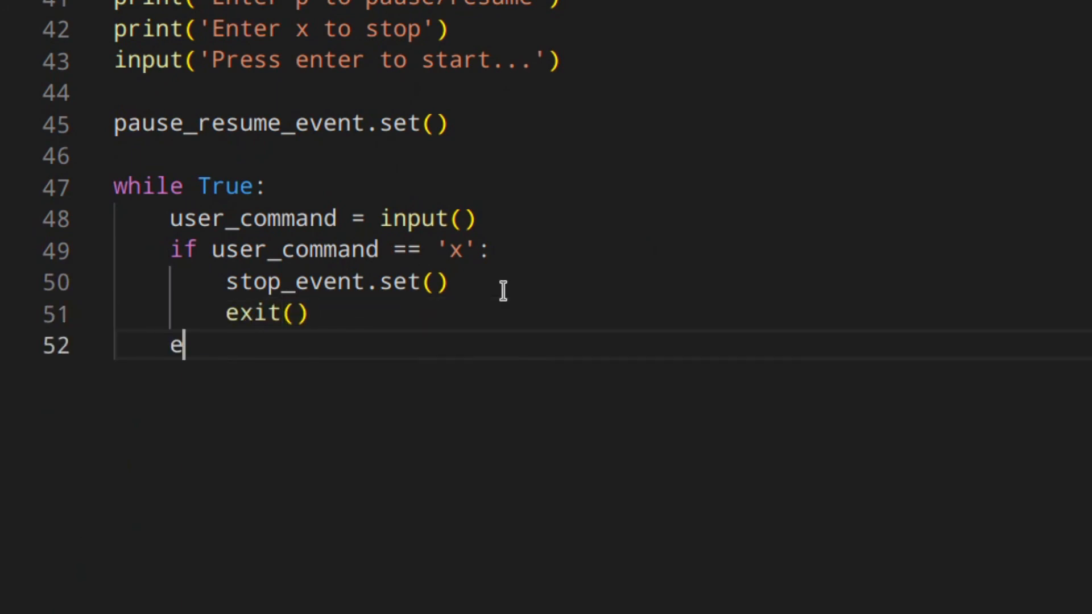
text(lif user_command)
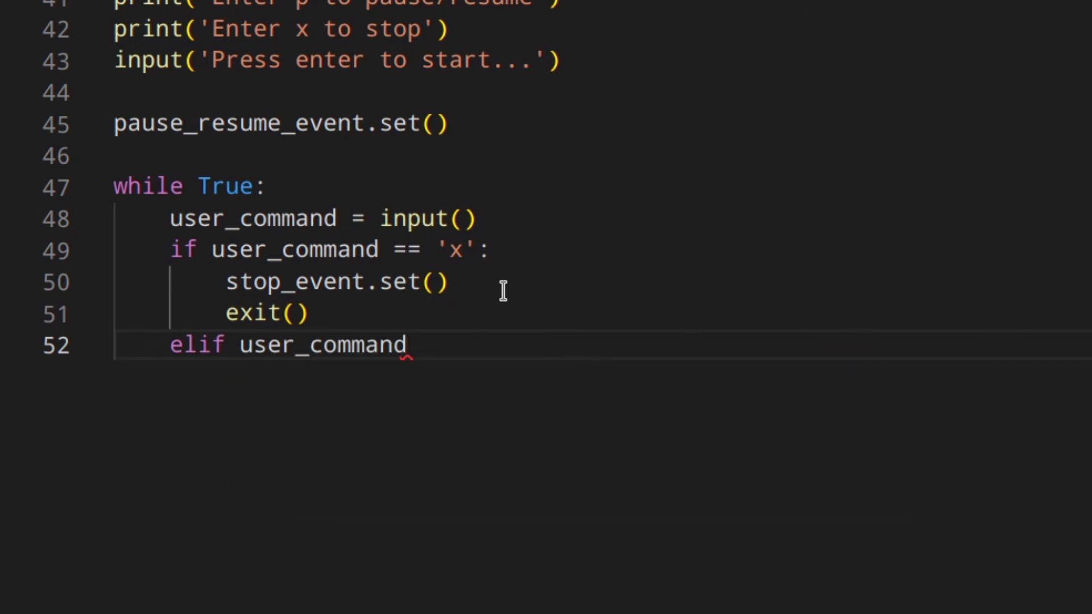
text(== 'p':)
text(if)
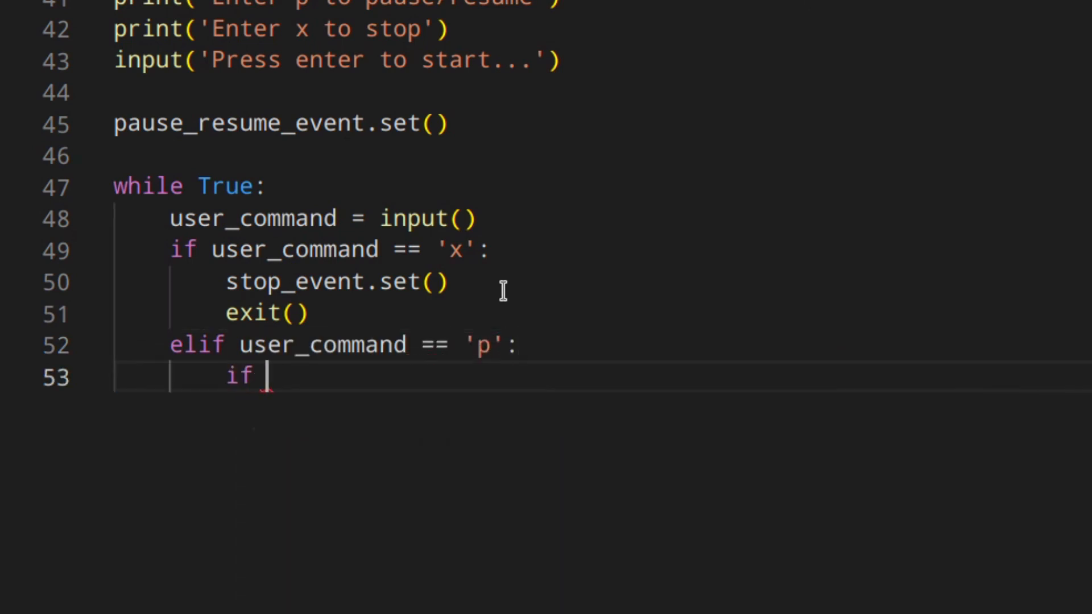
text(pause_resume_event.is_set()
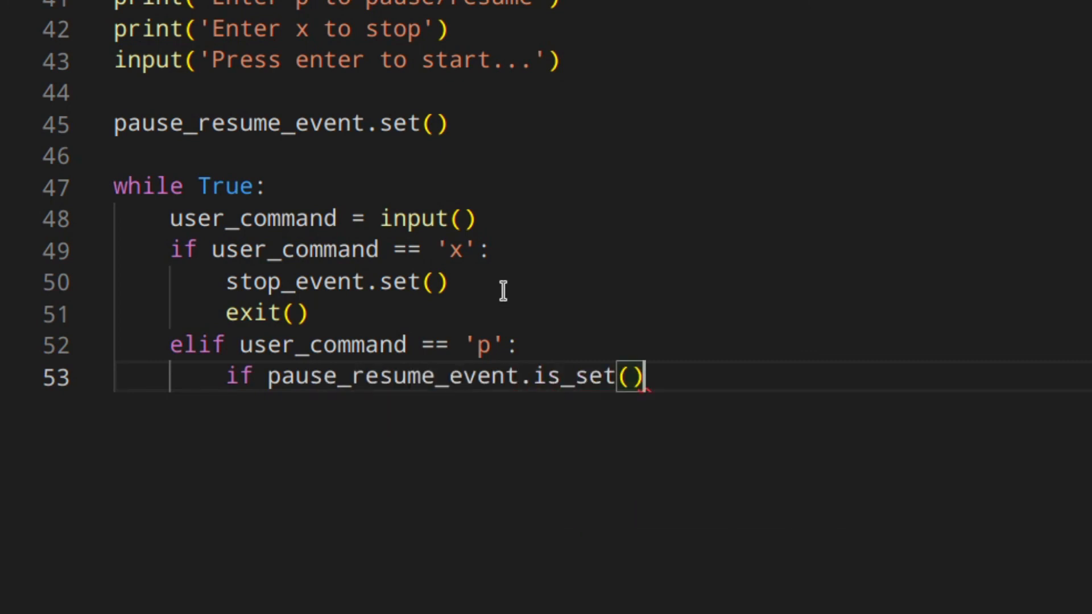
mouse_move(739, 386)
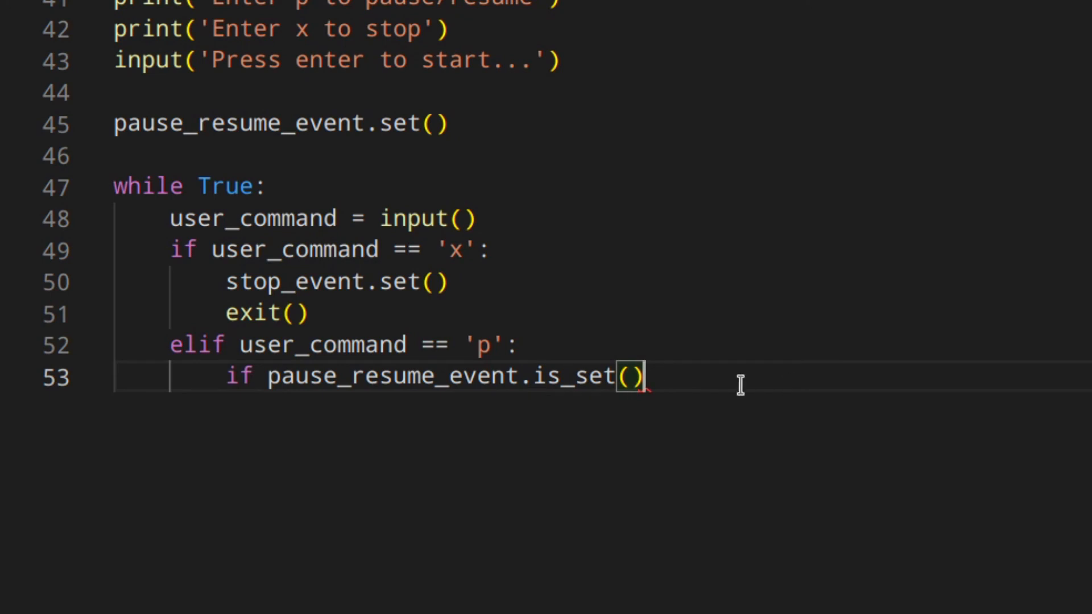
text(:)
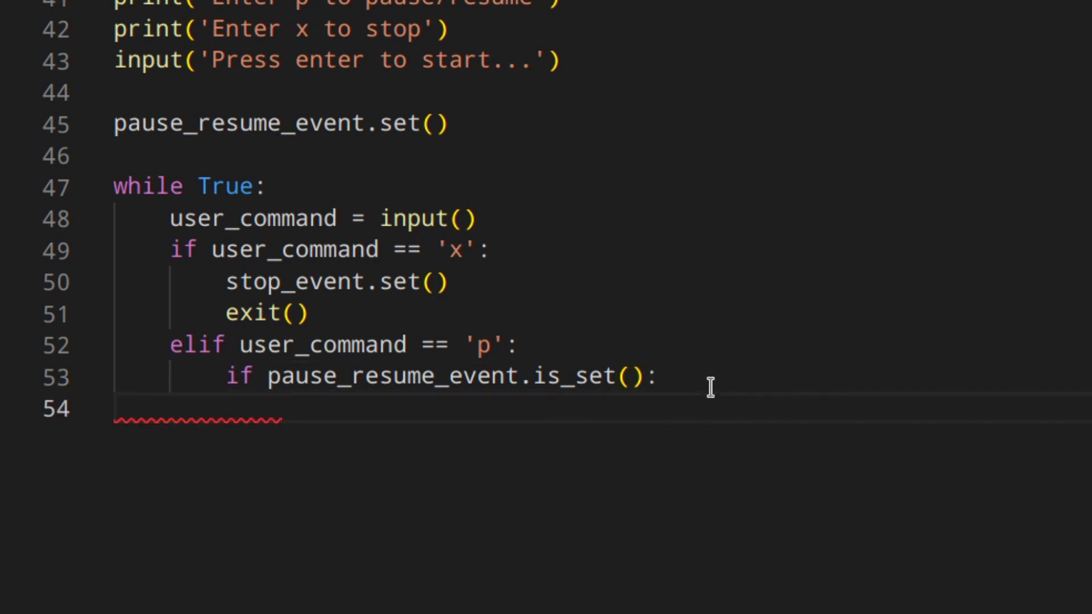
text(pause_resume_event)
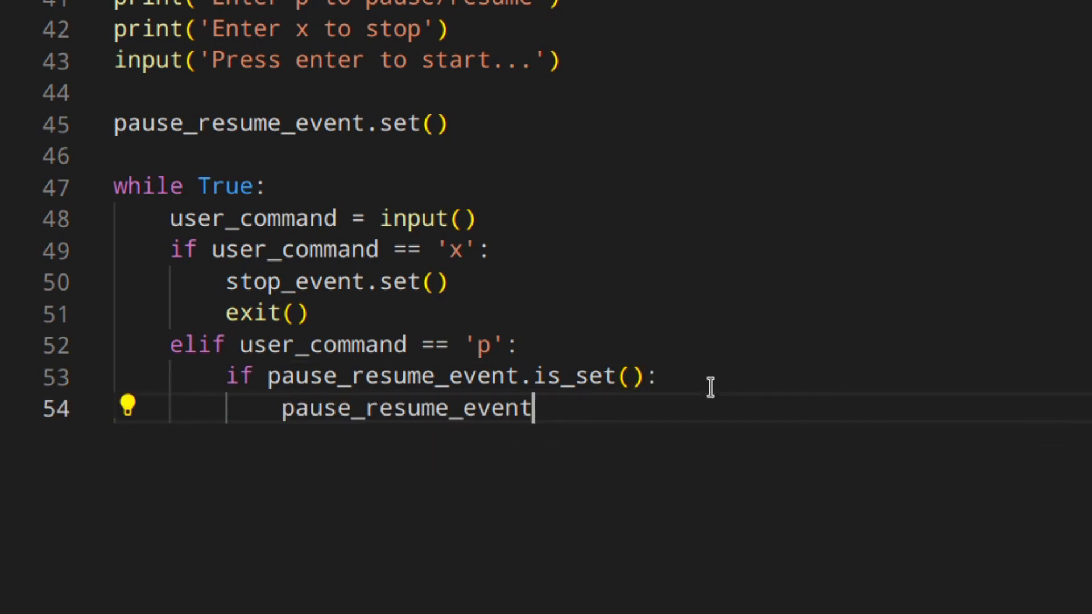
text(.clear())
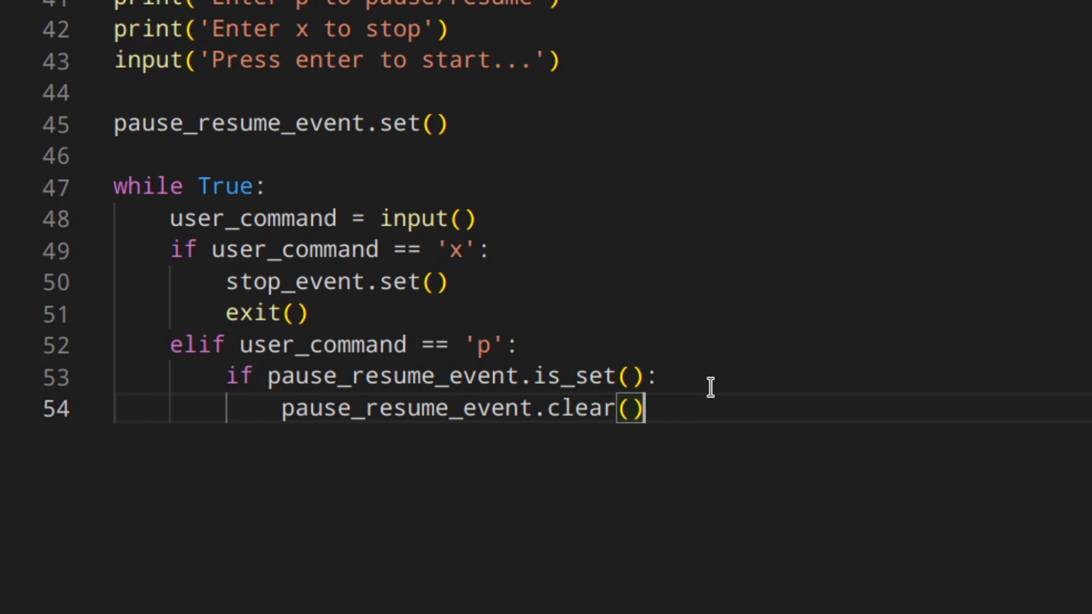
scroll(up, 3)
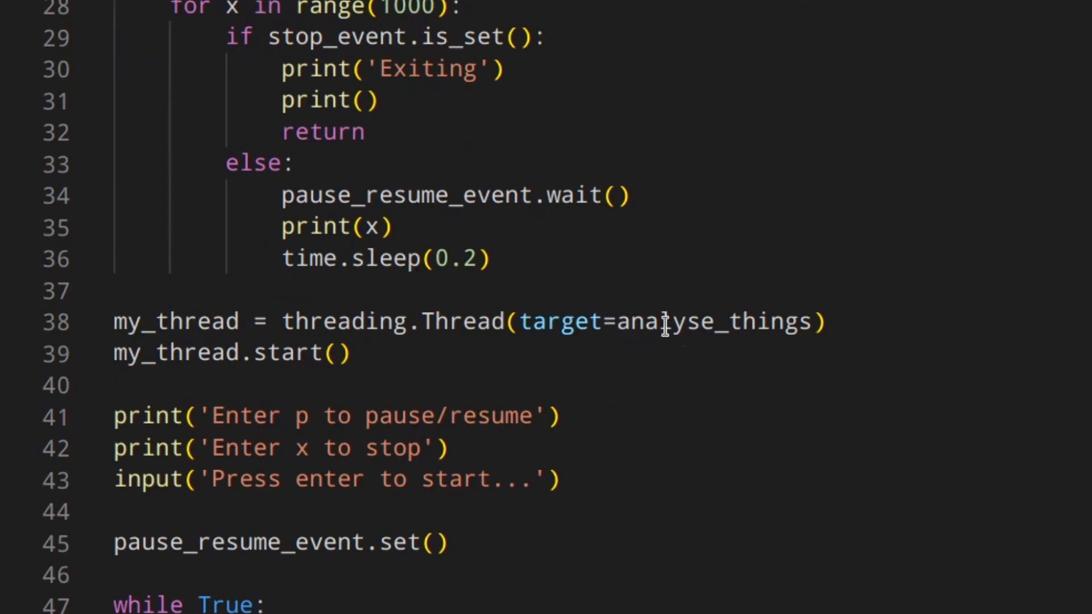
scroll(down, 3)
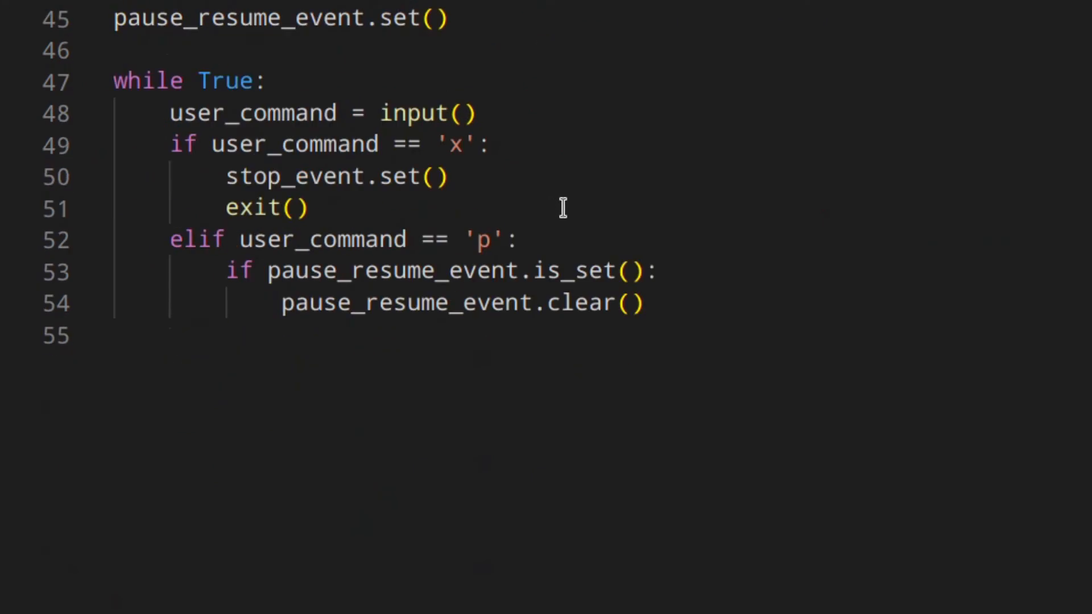
Below clear(), add time.sleep(0.3) and print a '******' / 'PAUSED' / '******' banner.
click(630, 303)
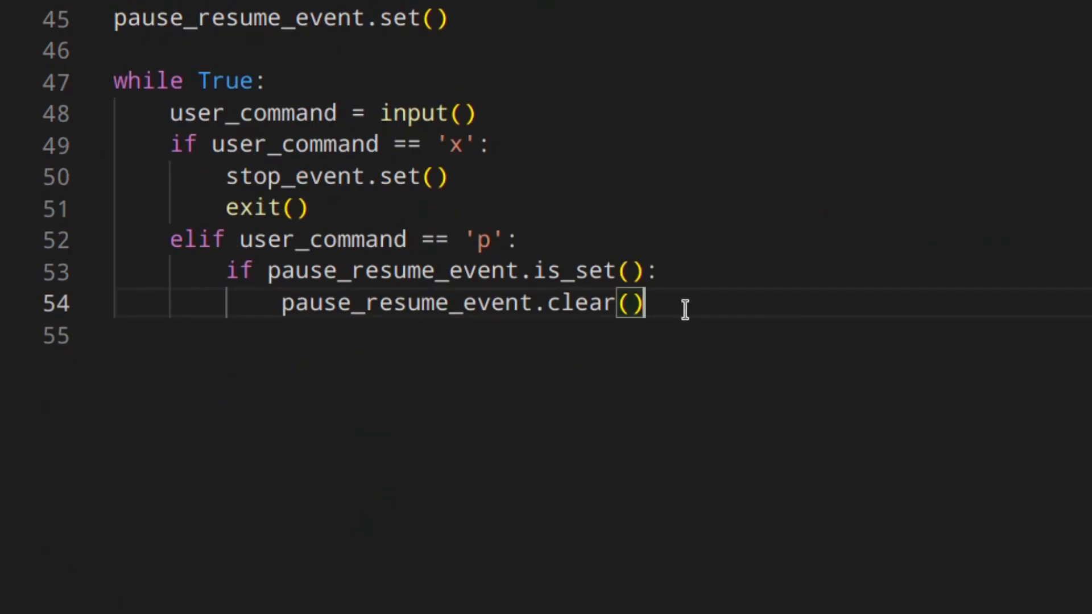
text(timesleep(0)
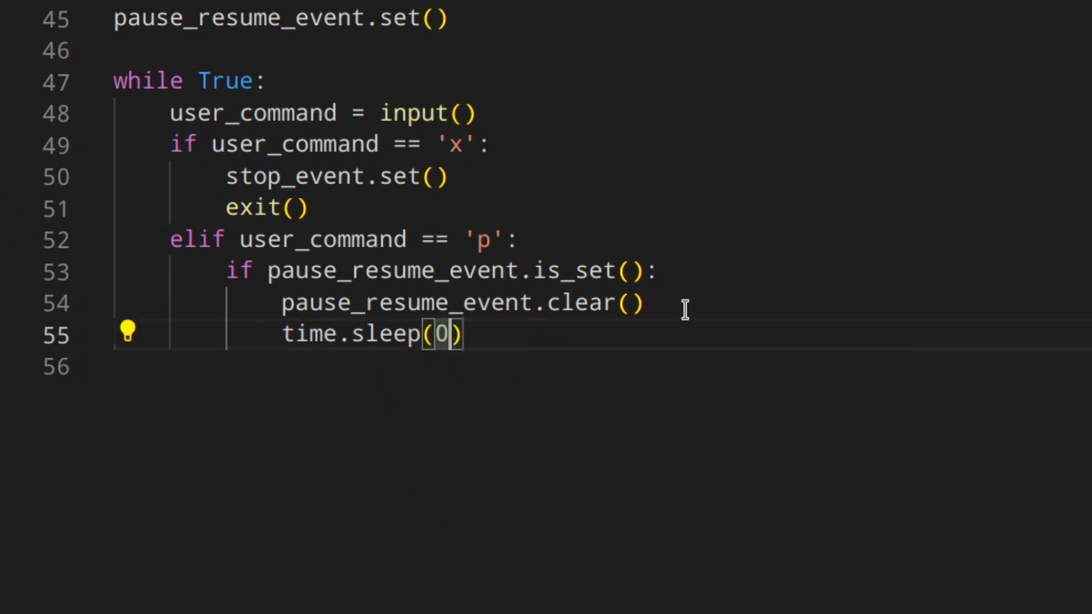
text(.3)
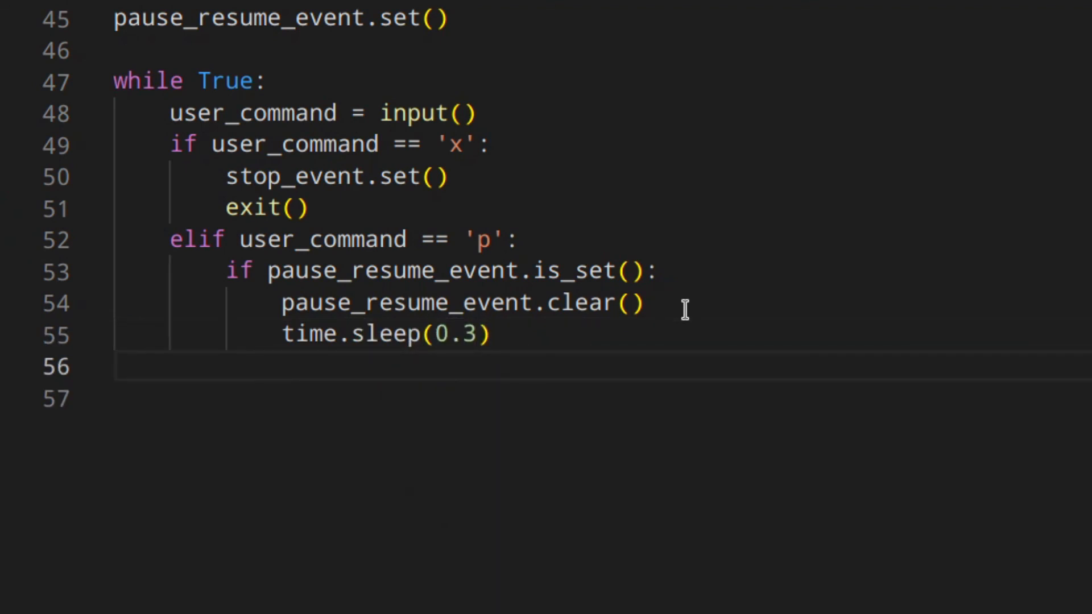
text(print())
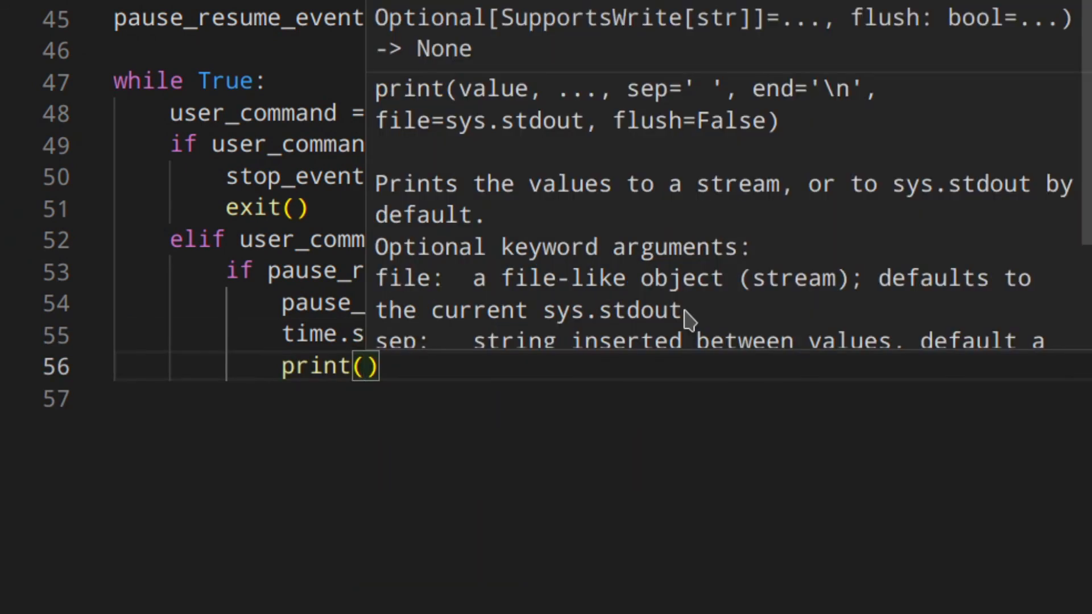
text('******')
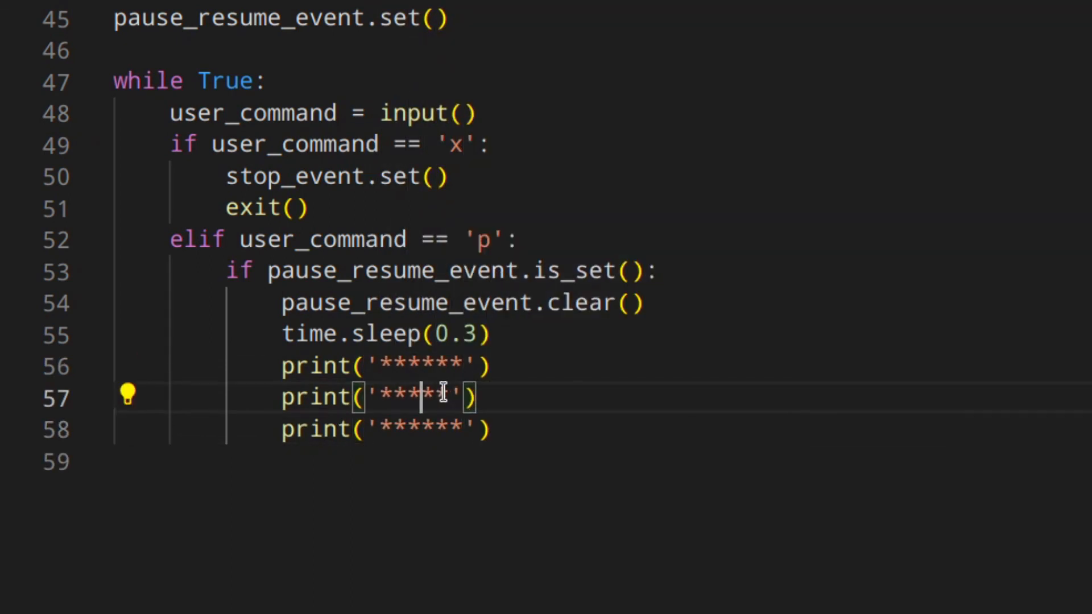
text(PAU)
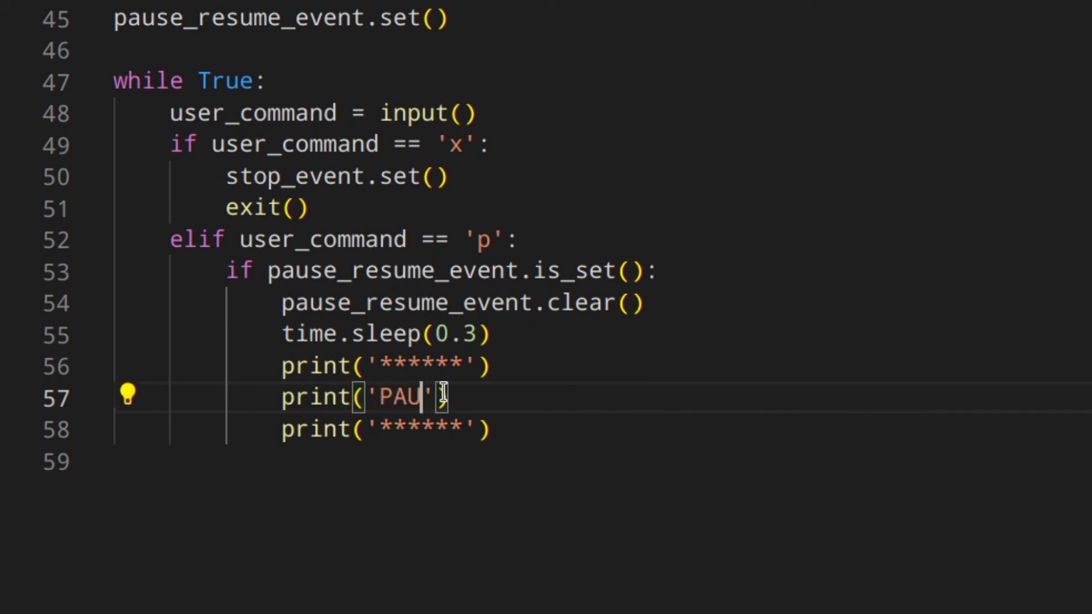
text(SED)
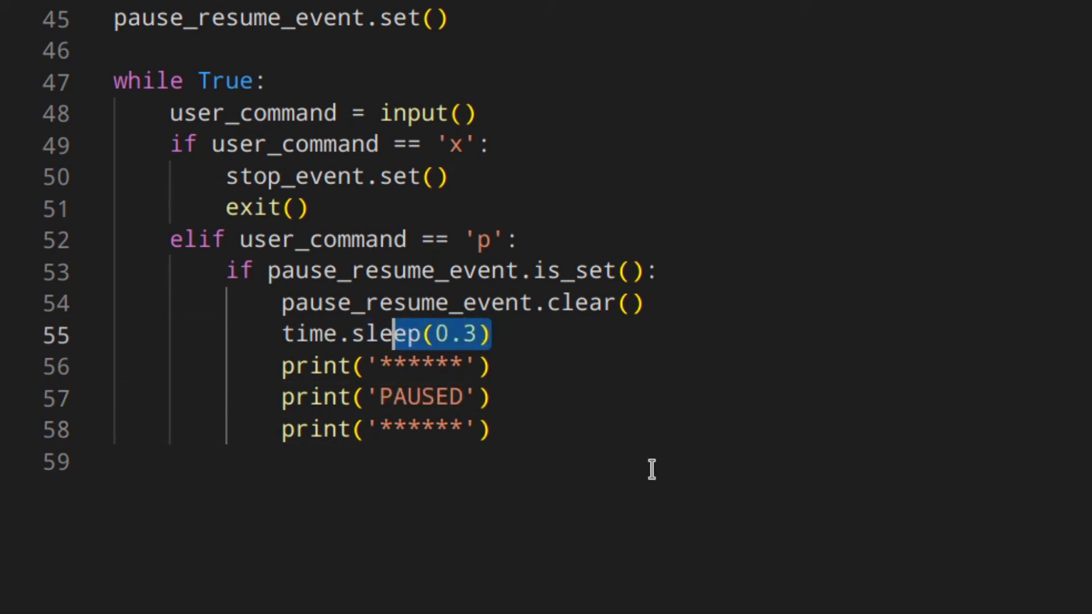
mouse_move(590, 477)
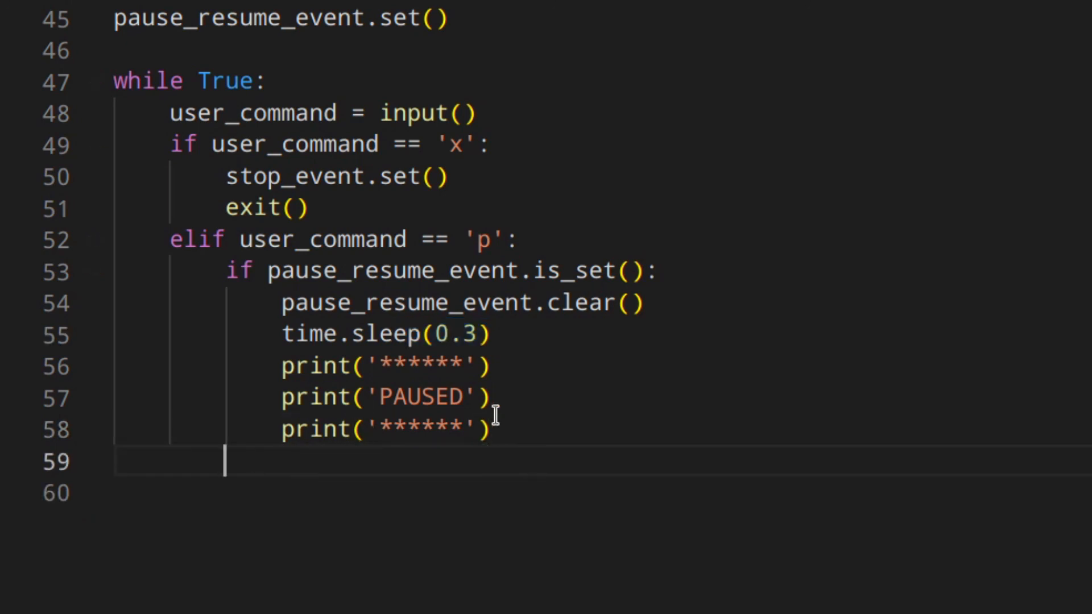
Add else: printing a starred RESUMED banner, time.sleep(0.3), and pause_resume_event.set().
text(else:)
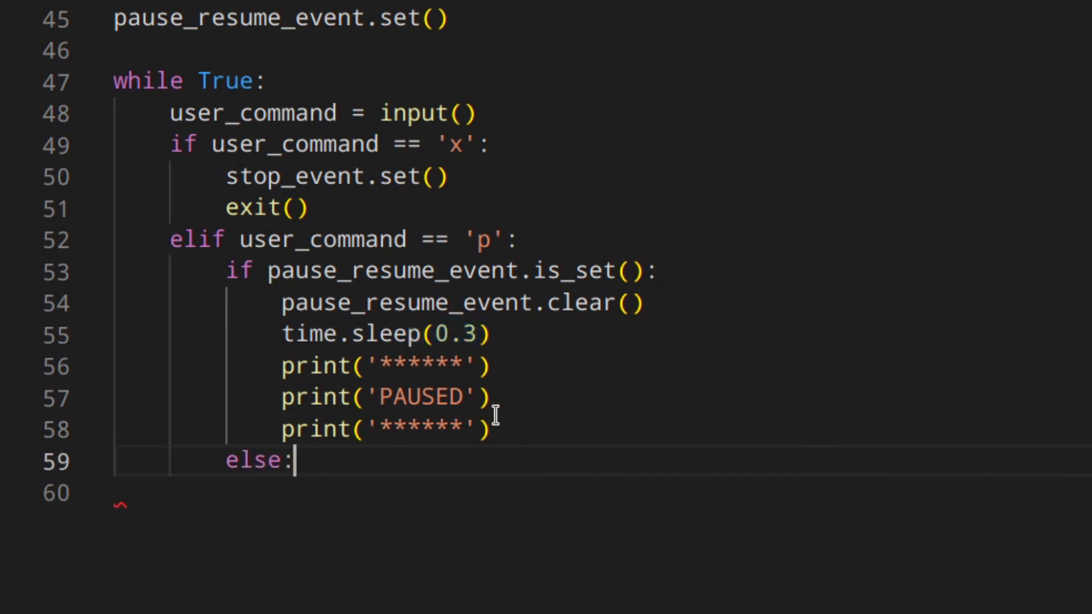
mouse_move(553, 282)
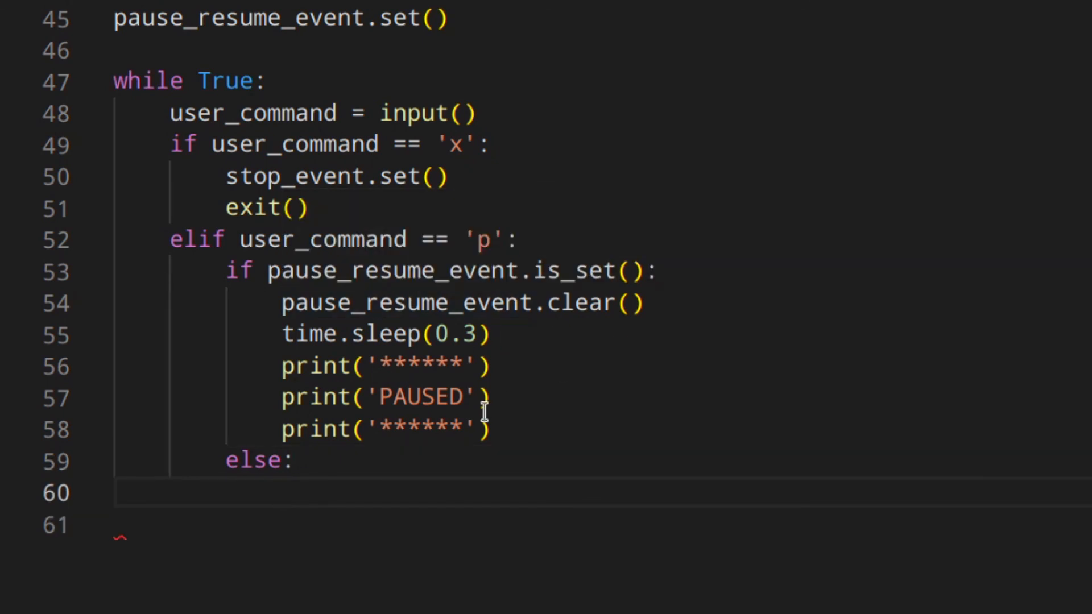
text(print('******)
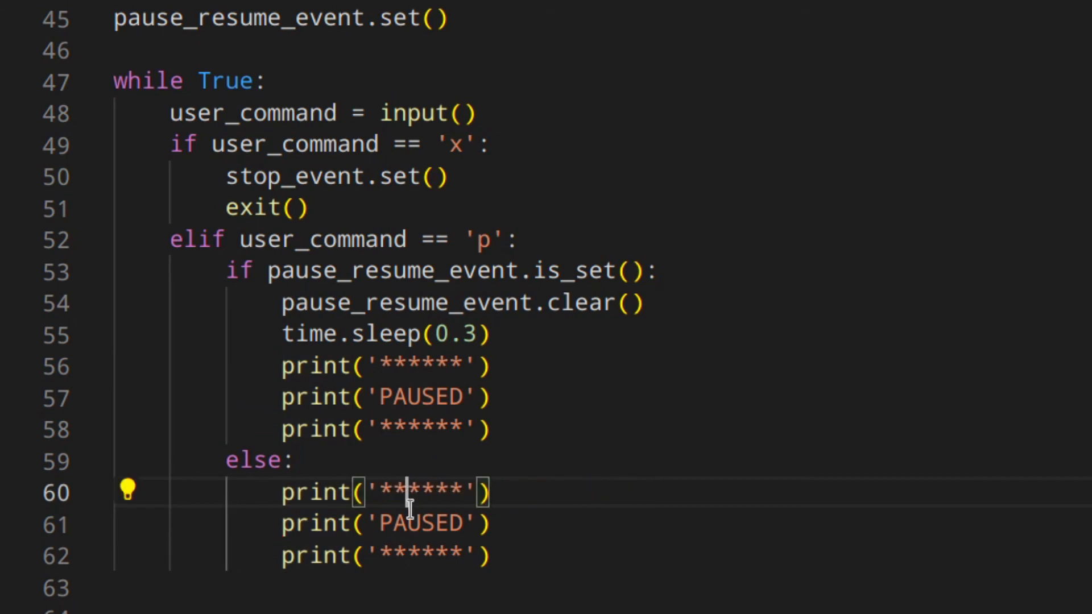
text(RESUMED)
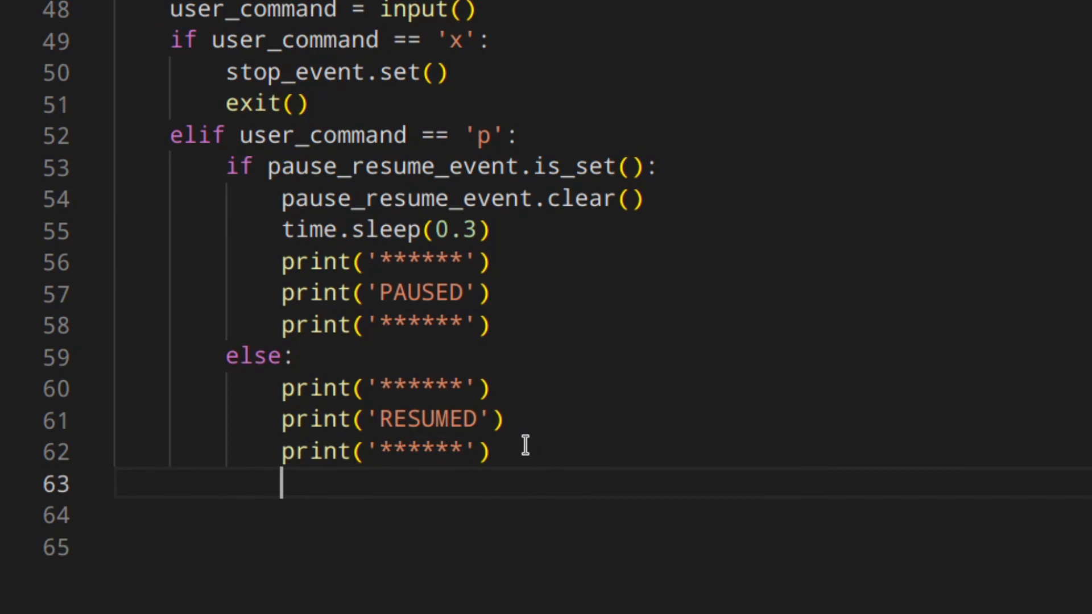
text(time.sleep)
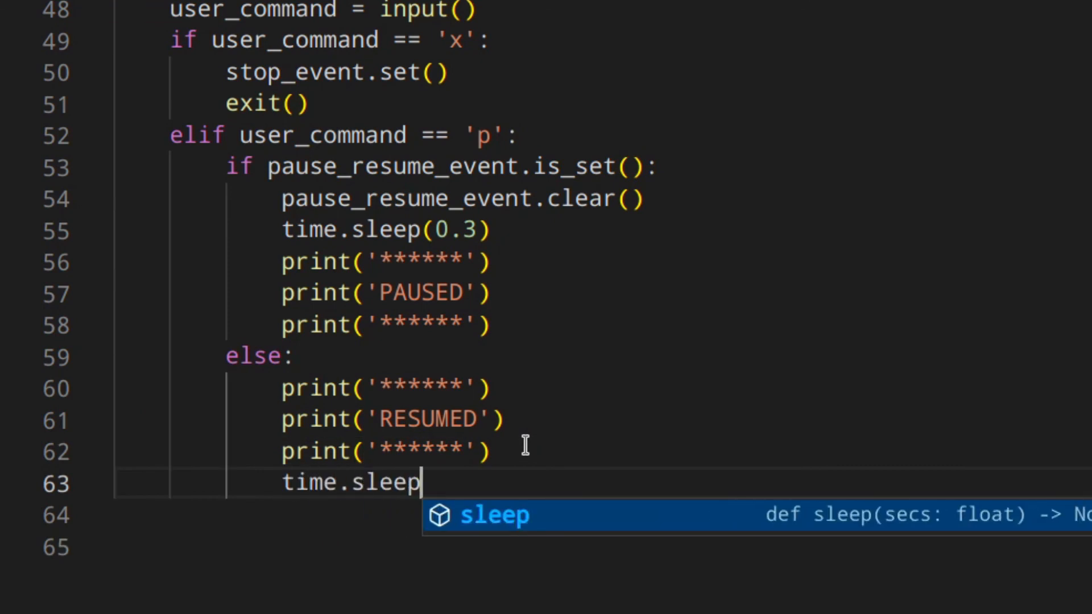
text((0.3))
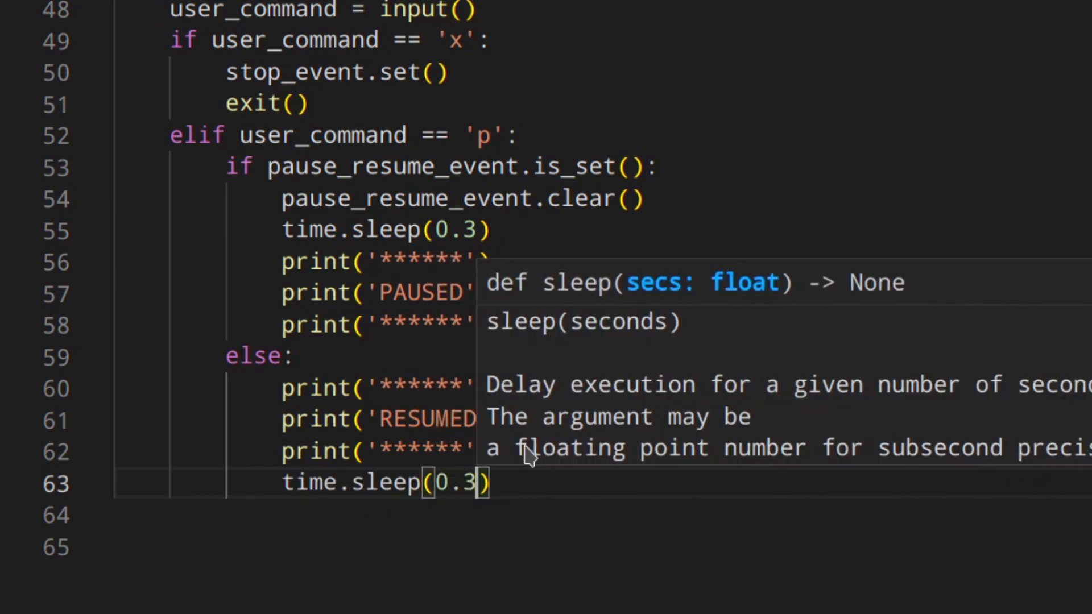
text(p)
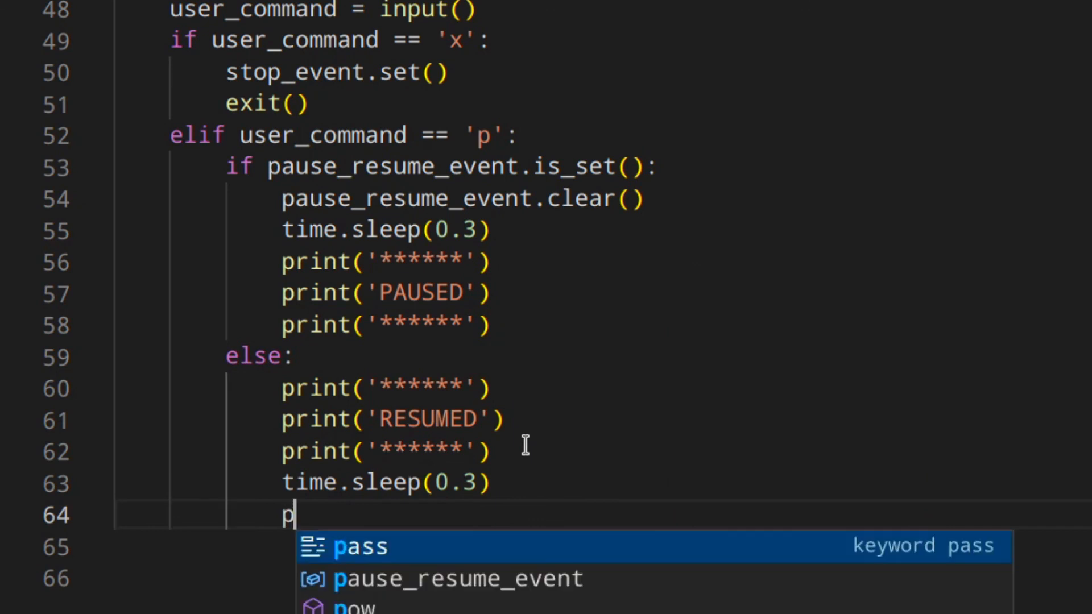
click(457, 579)
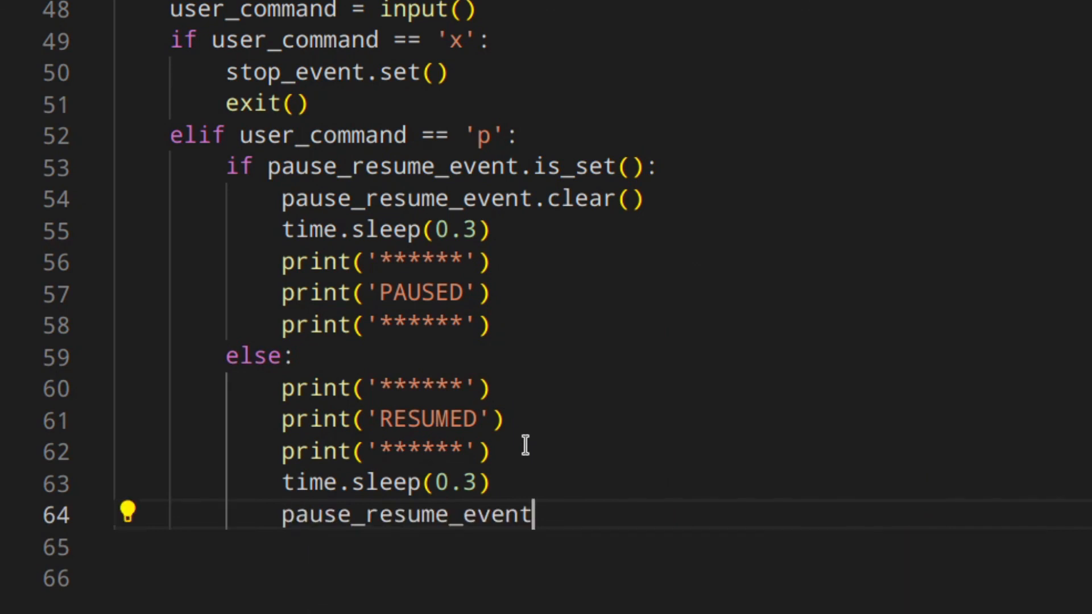
text(.set())
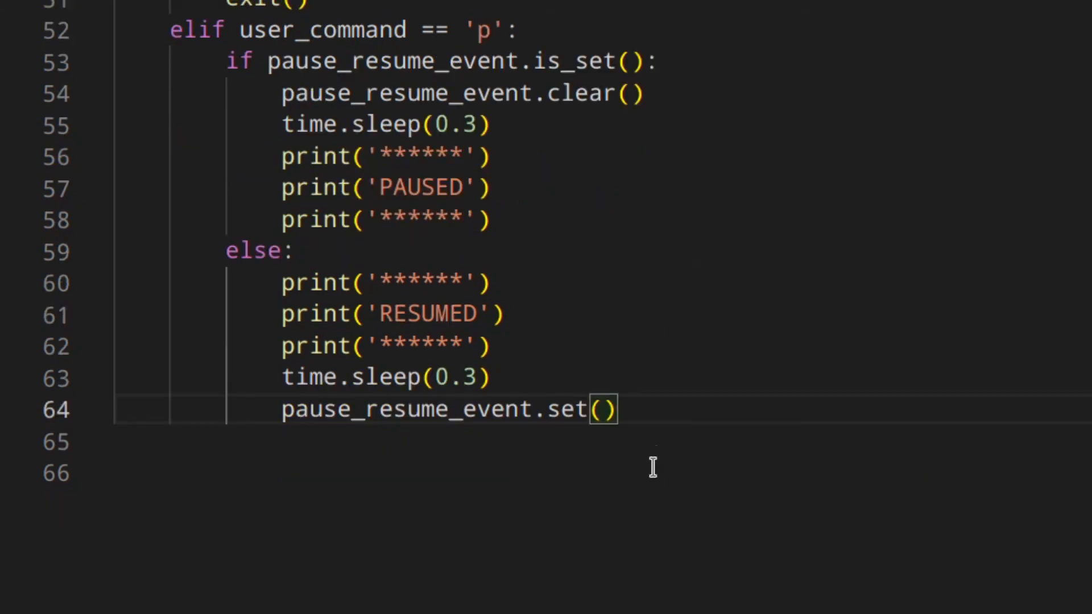
mouse_move(586, 251)
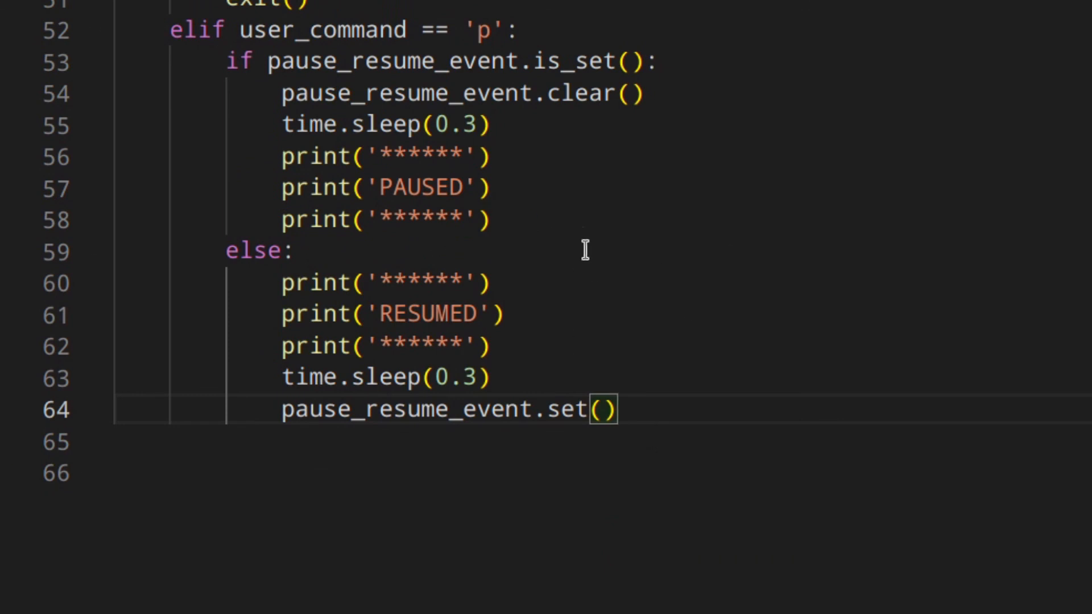
mouse_move(630, 279)
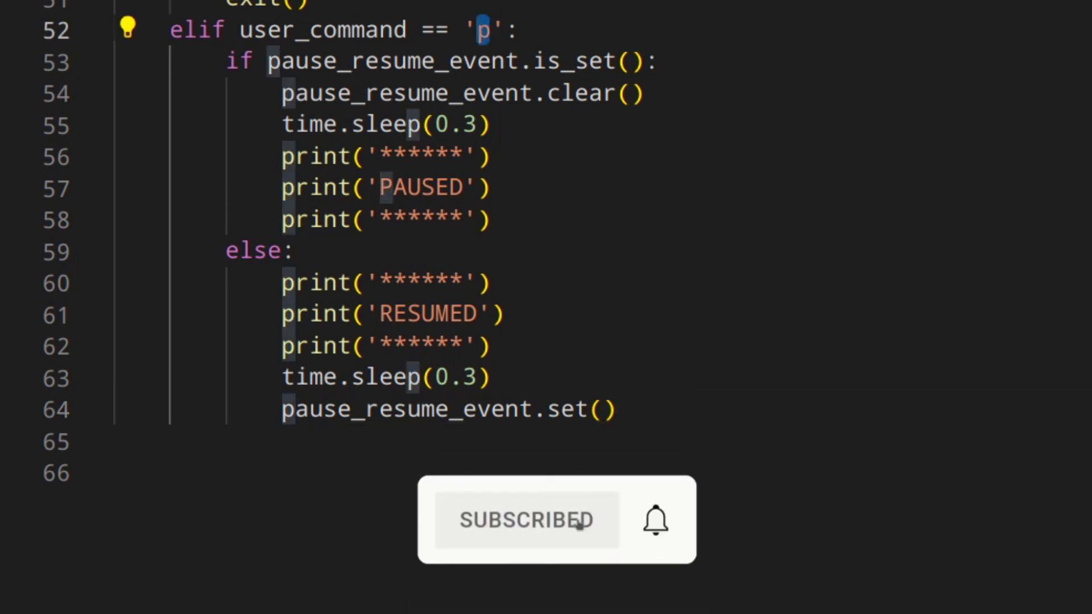
Run threading_python.py in the terminal, let it count, then enter p to pause.
click(654, 520)
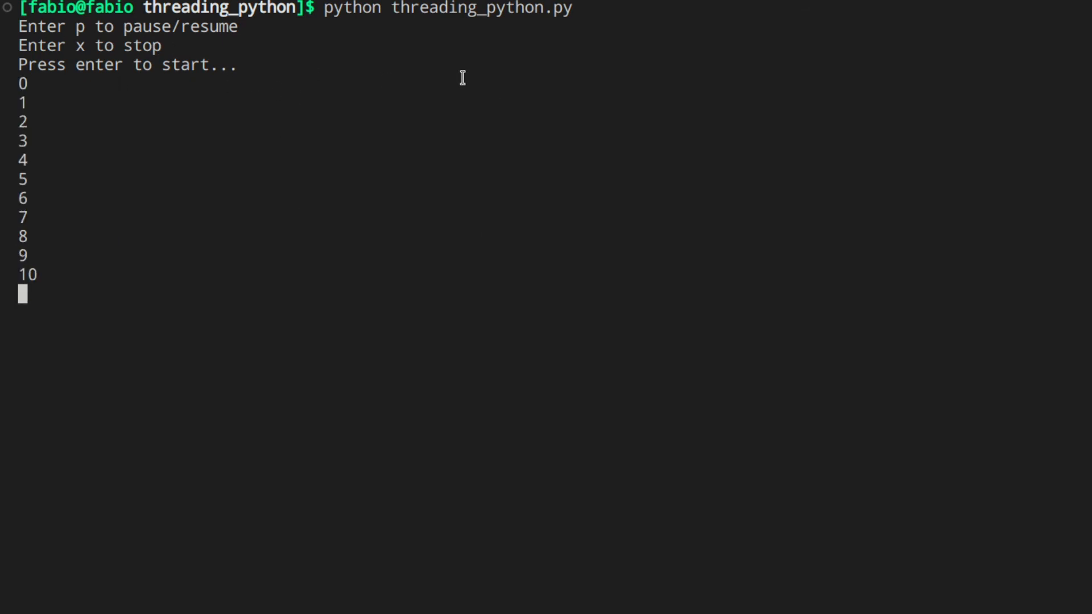
text(p14)
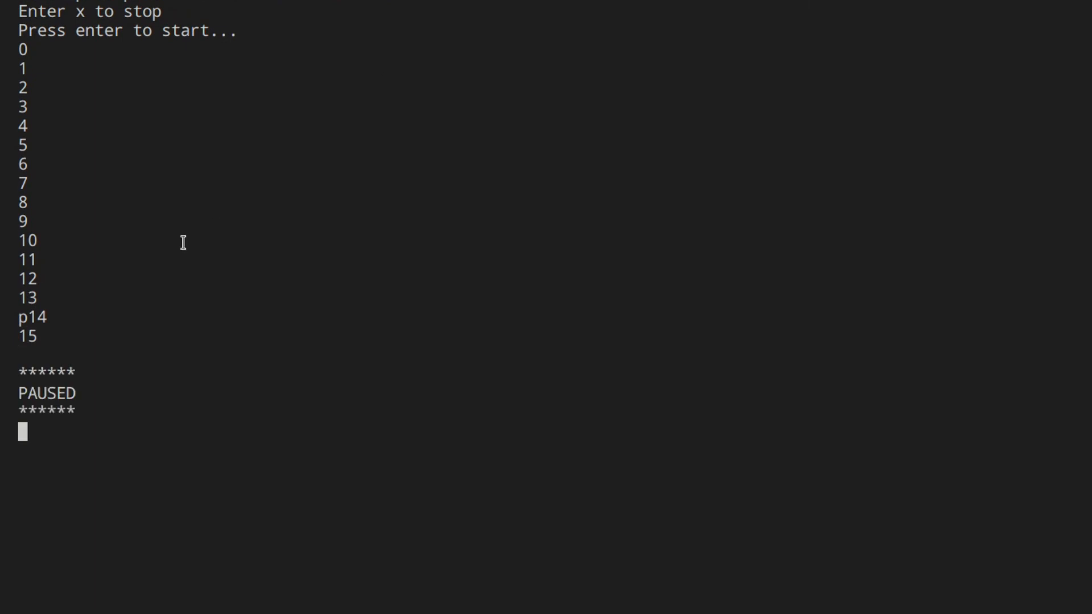